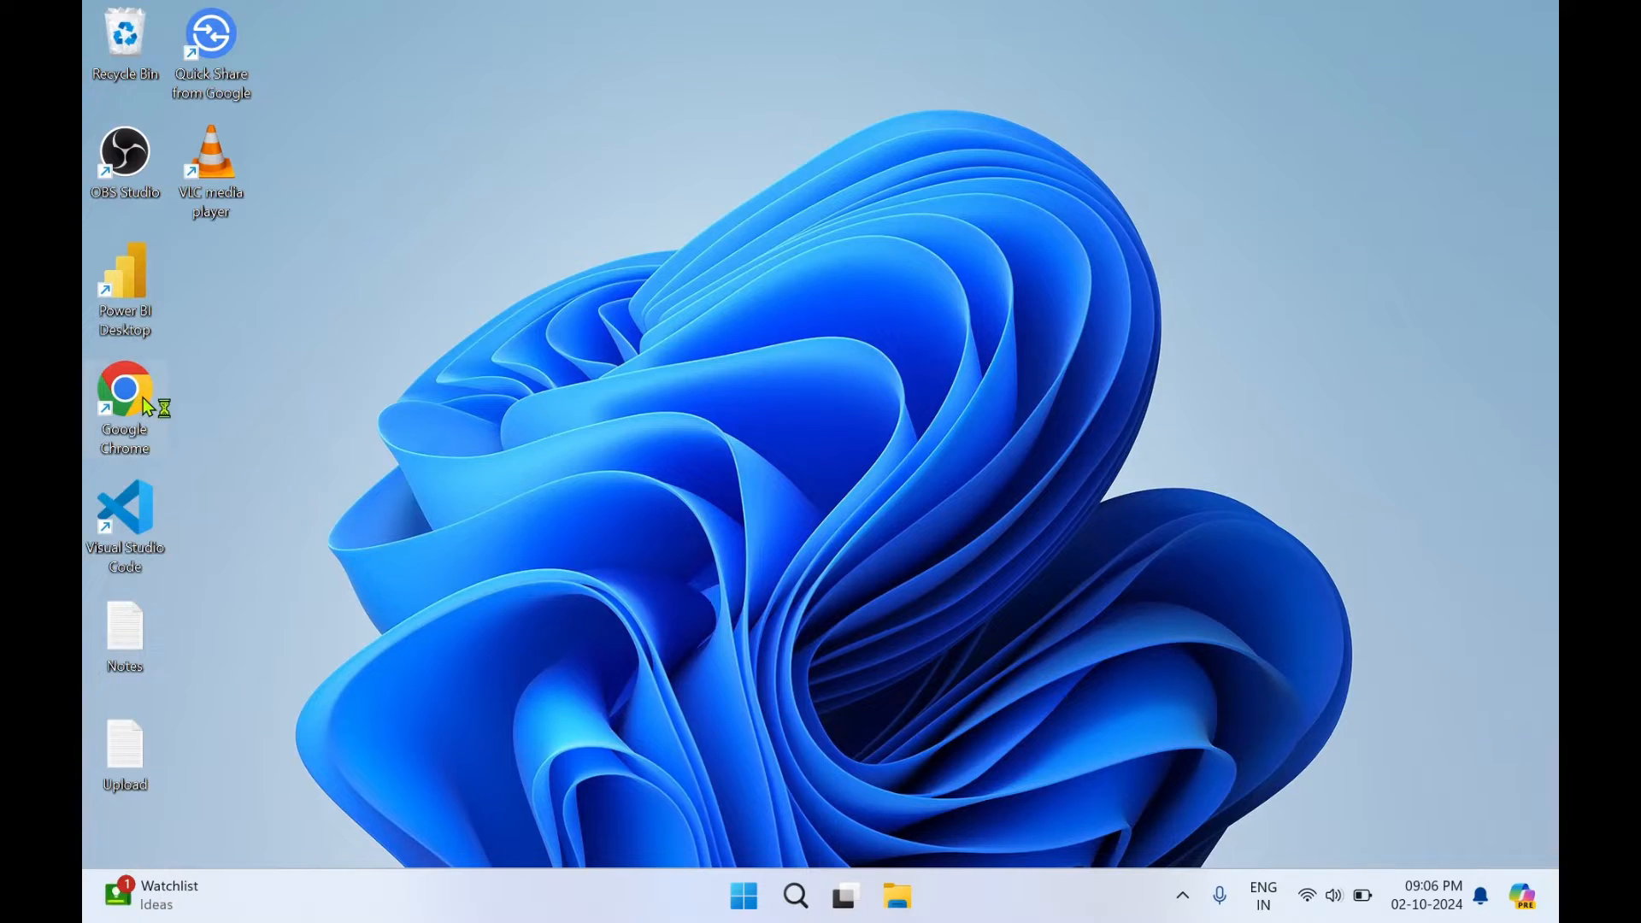
# Launch Chrome and search Google for "utorrent download".
pyautogui.doubleClick(123, 393)
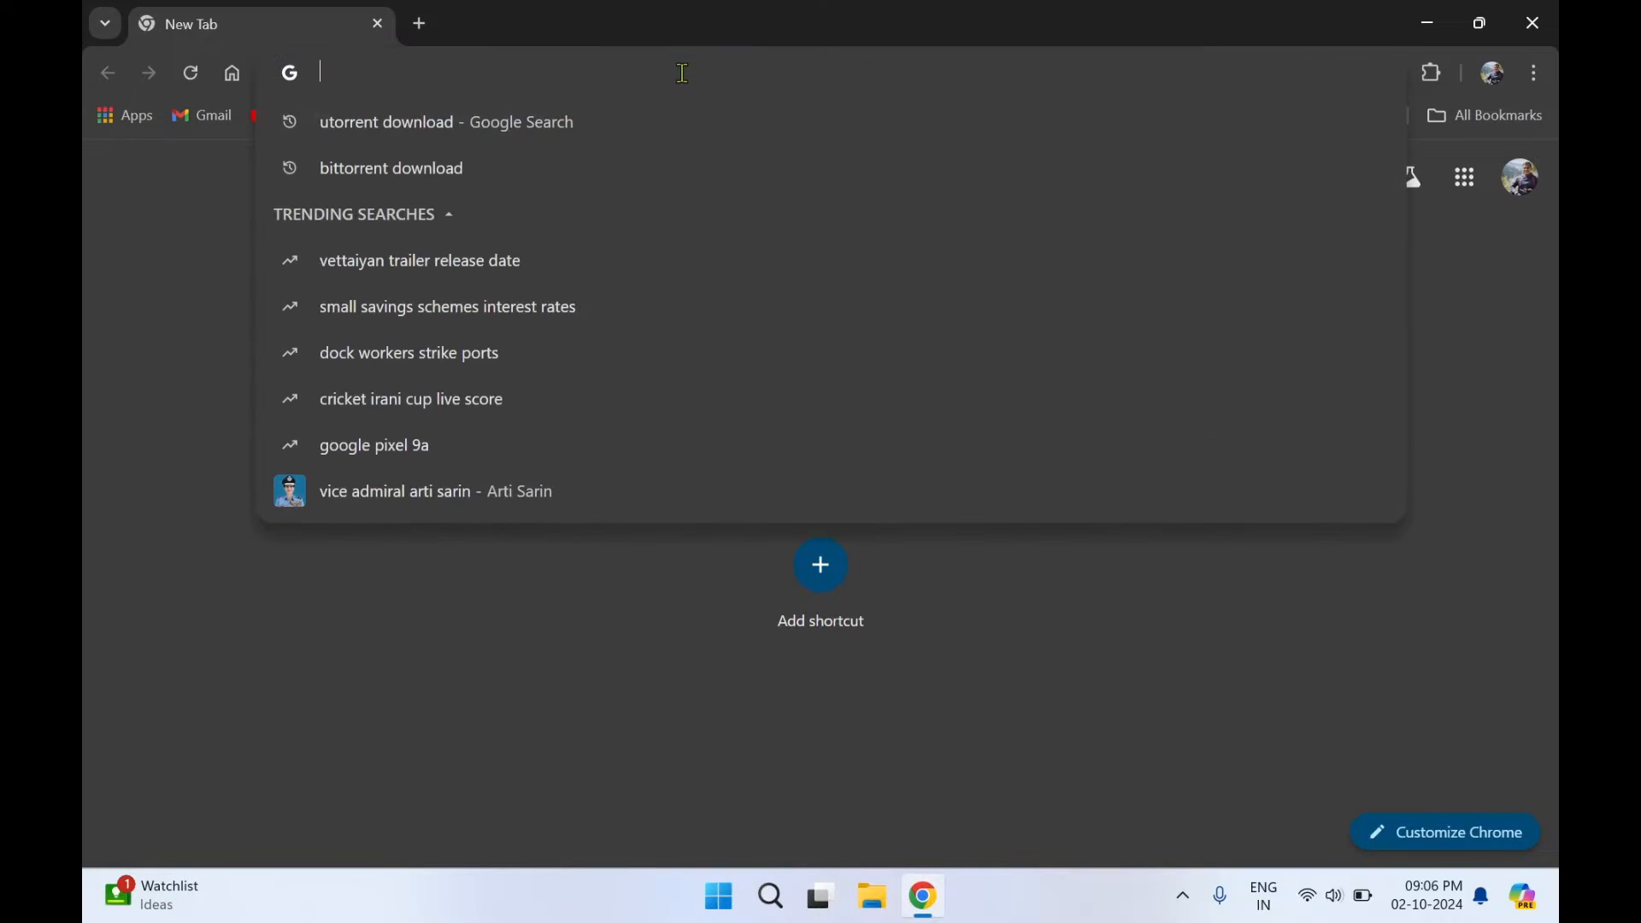
pyautogui.write('utorrent download')
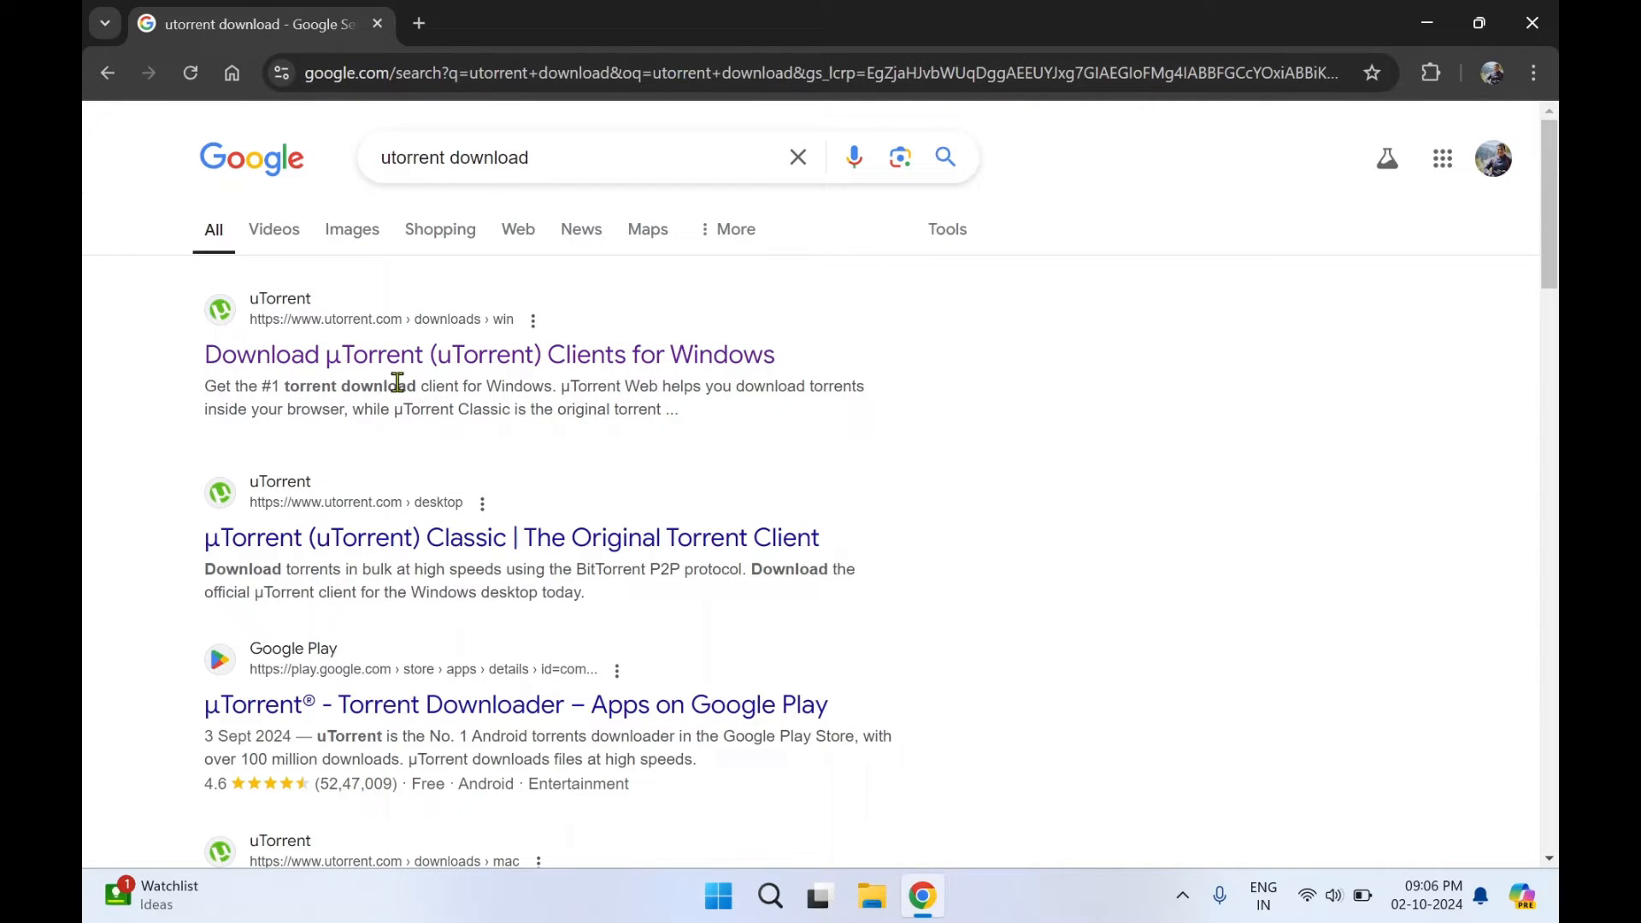
pyautogui.moveTo(465, 369)
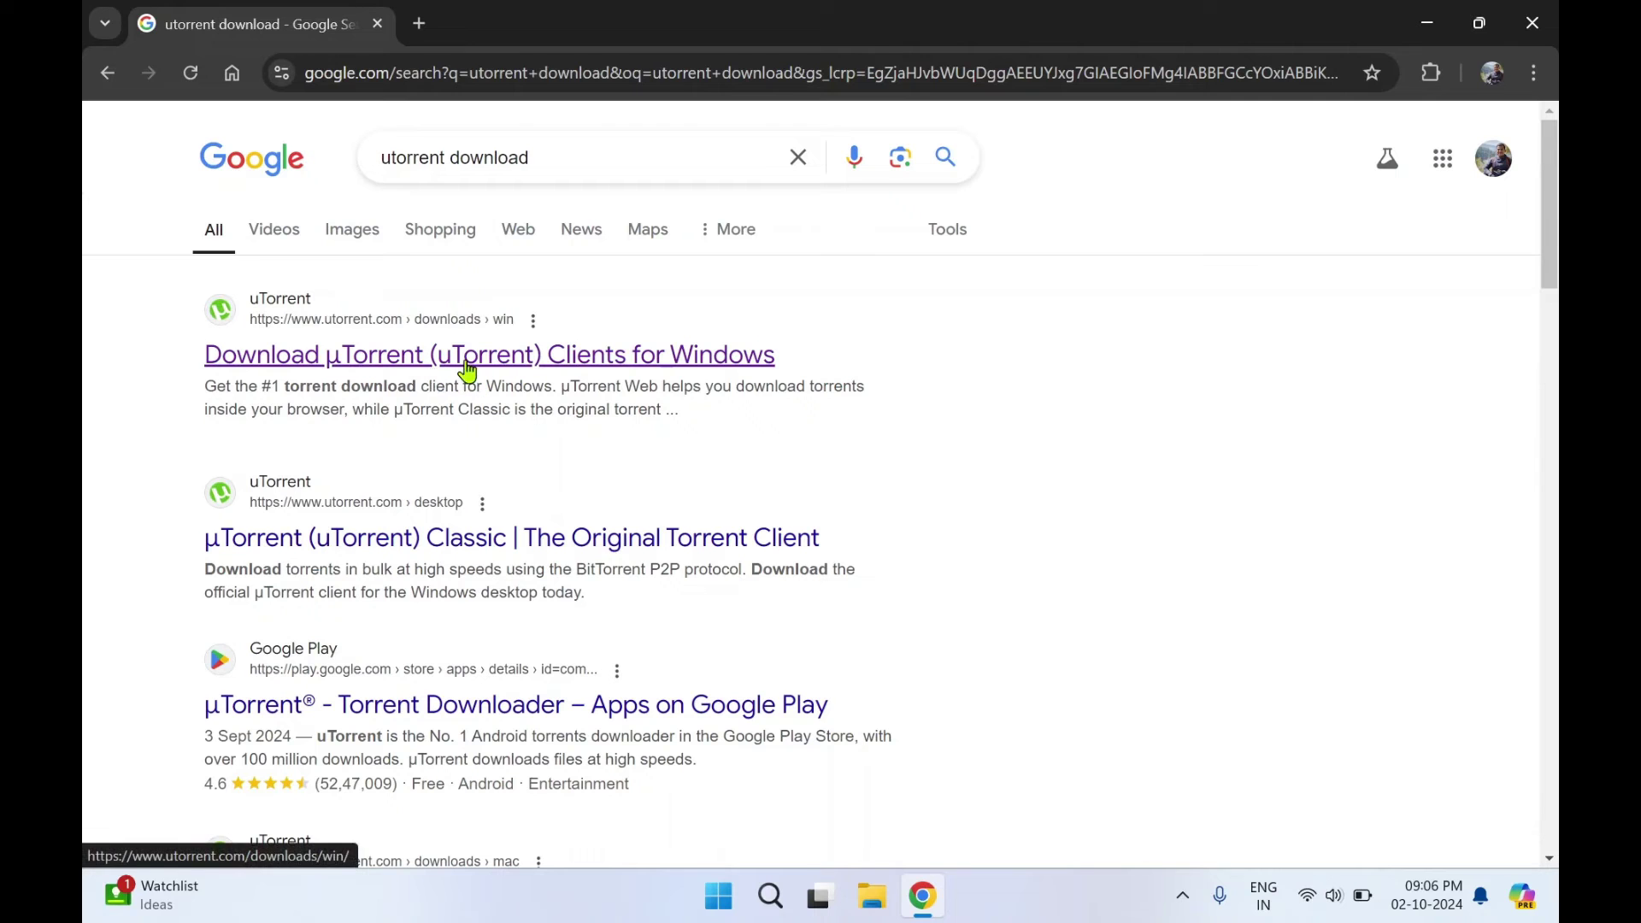
# Go to the µTorrent Downloads for Windows result and scroll to the µTorrent Classic section.
pyautogui.click(488, 353)
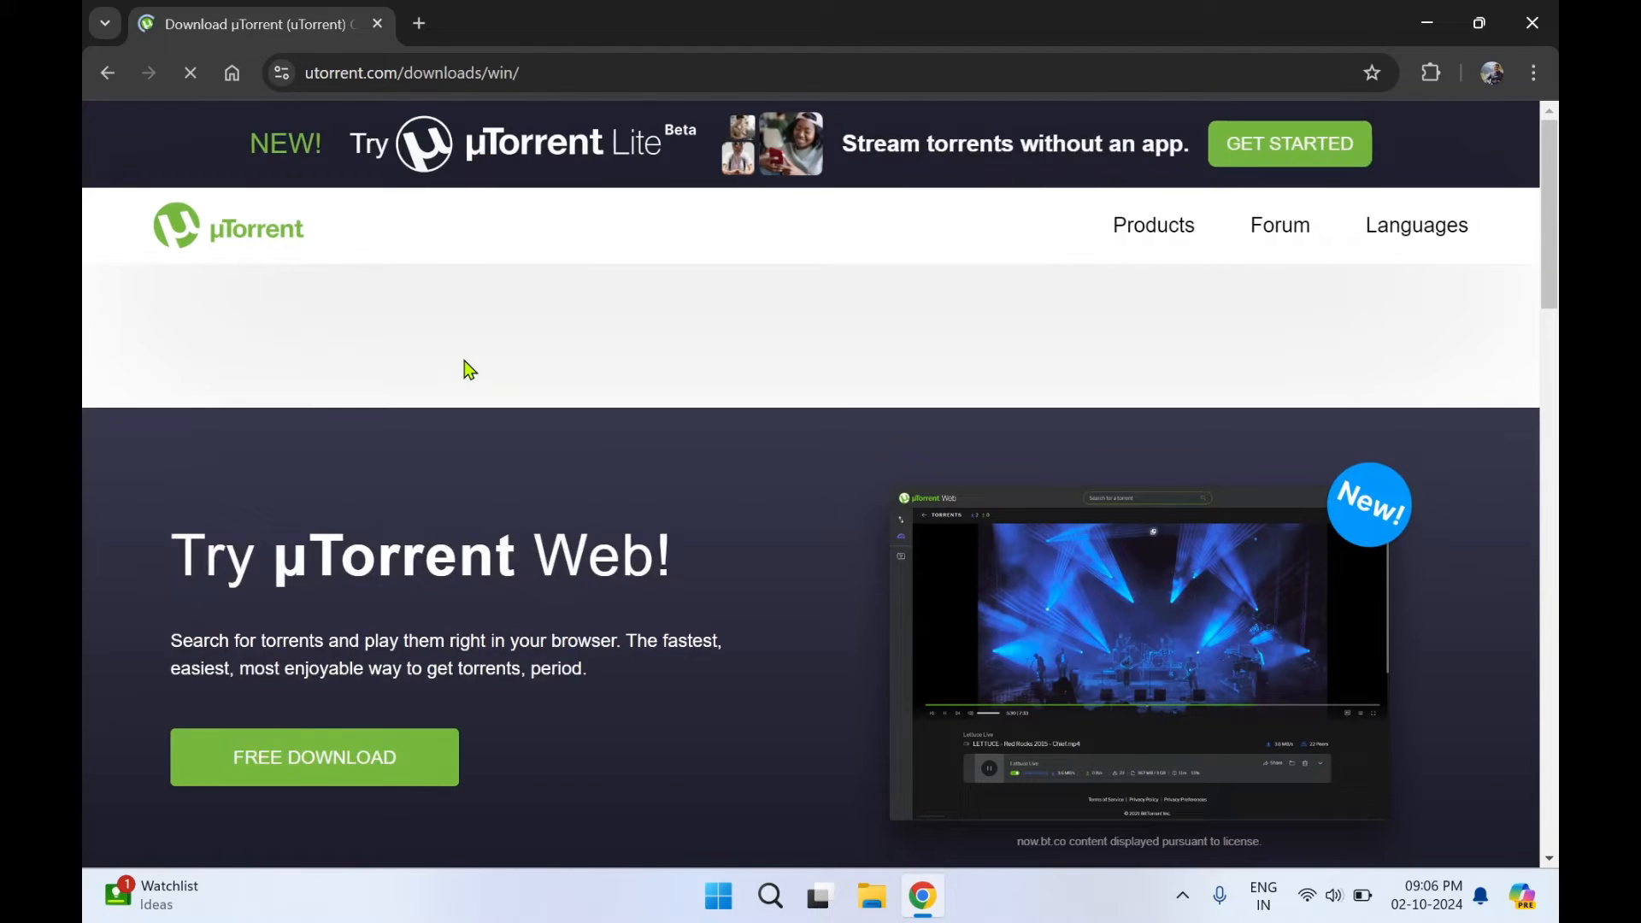
pyautogui.scroll(-3)
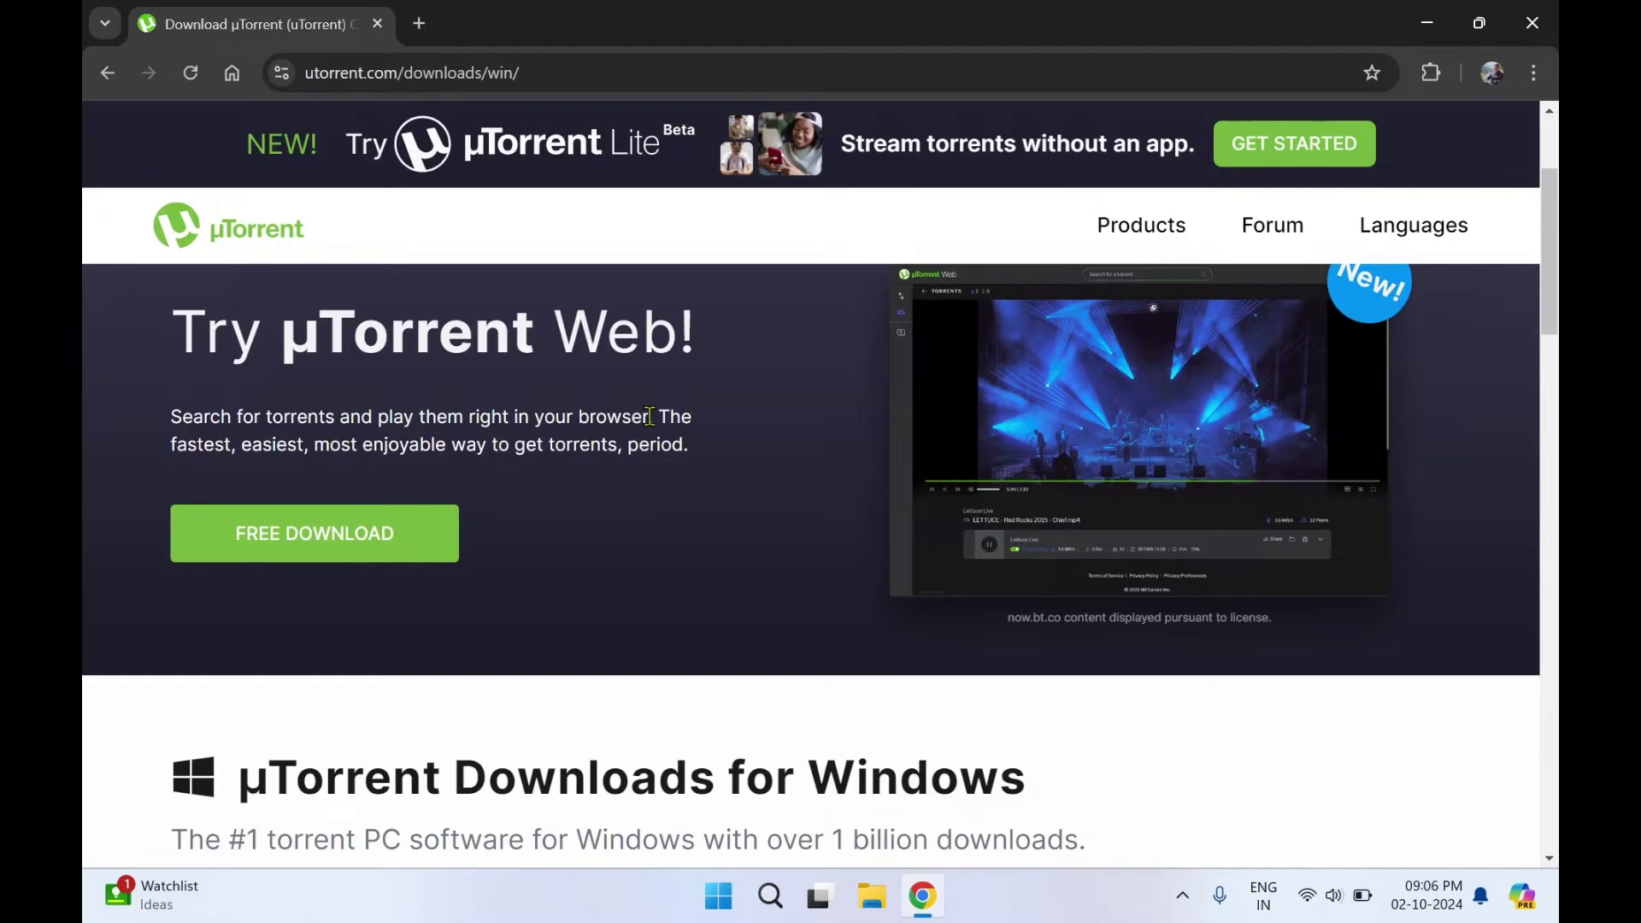
pyautogui.moveTo(650, 544)
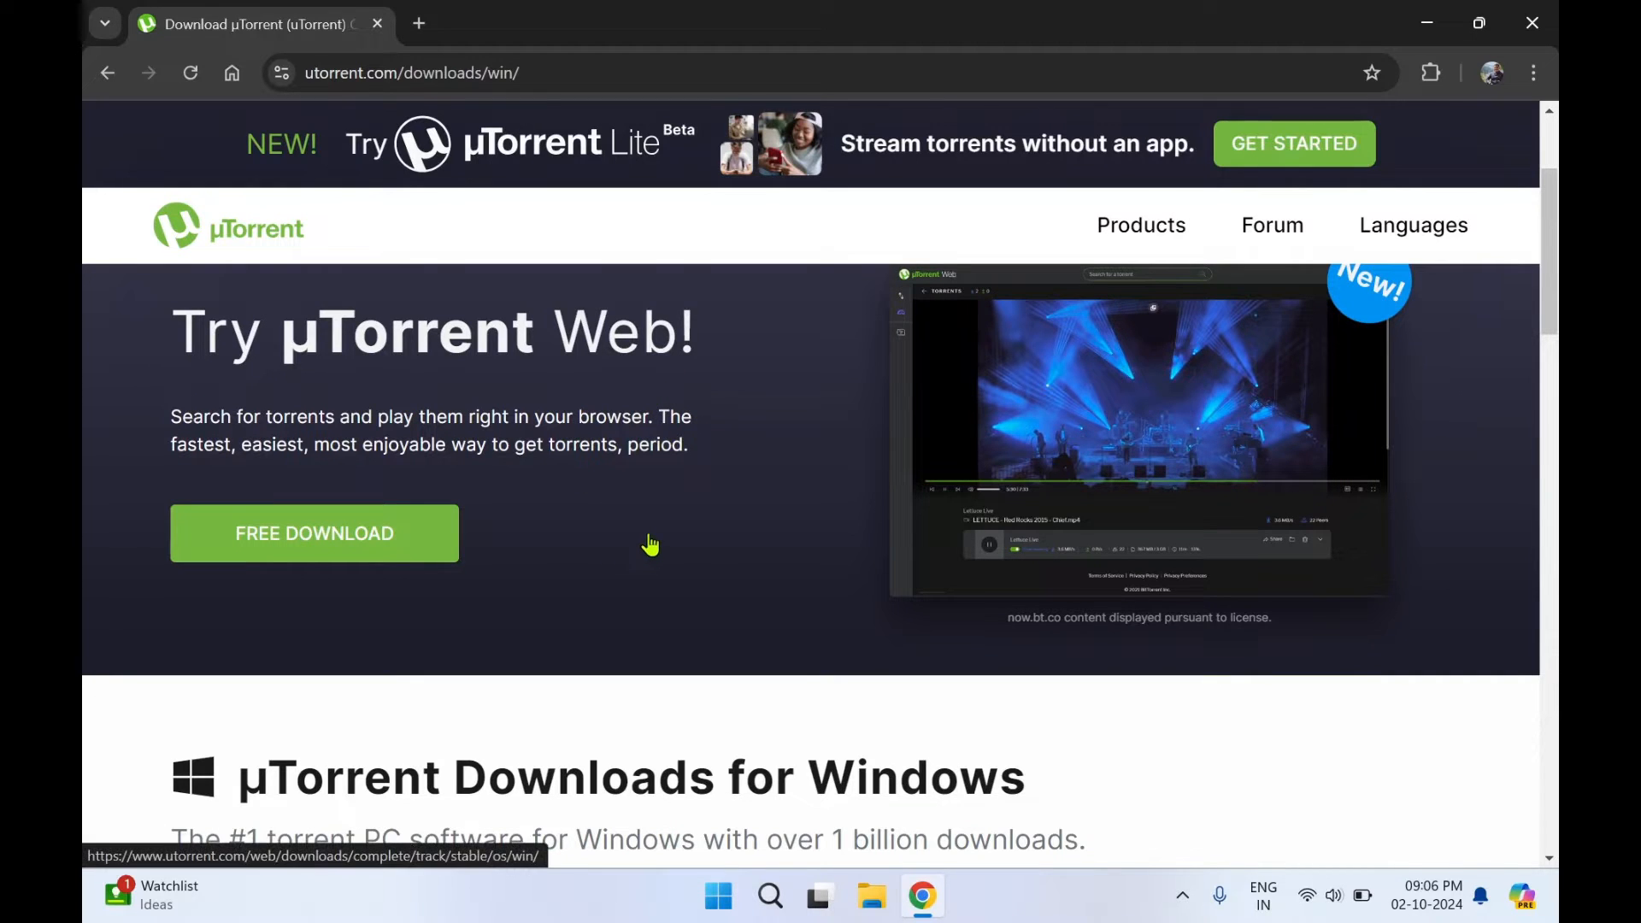
pyautogui.moveTo(680, 473)
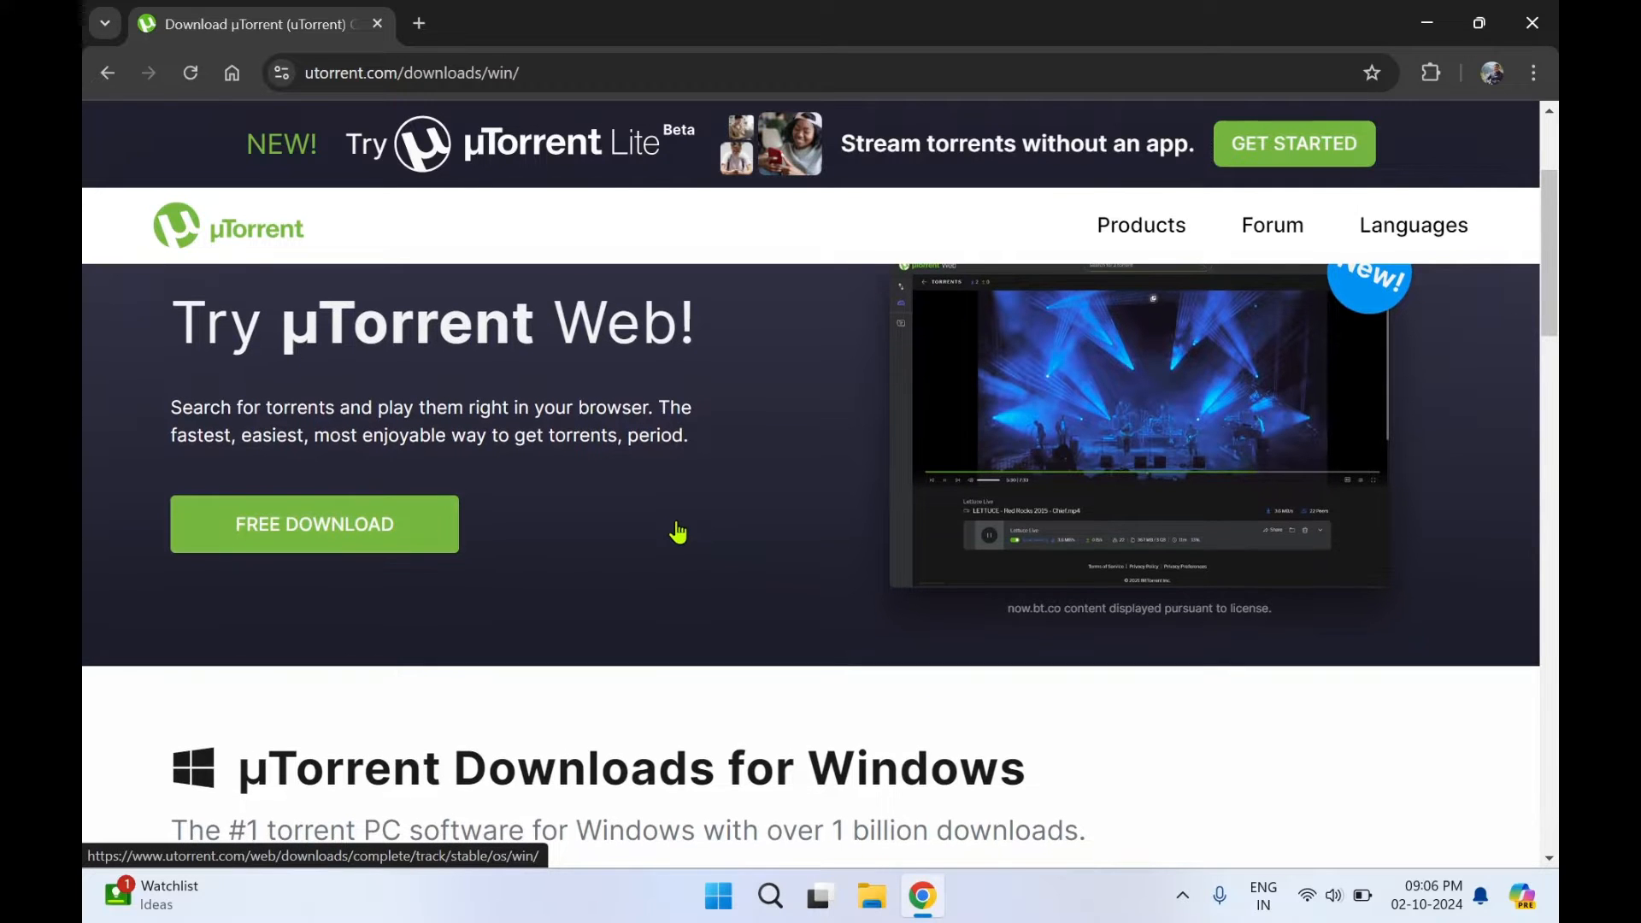
pyautogui.moveTo(450, 541)
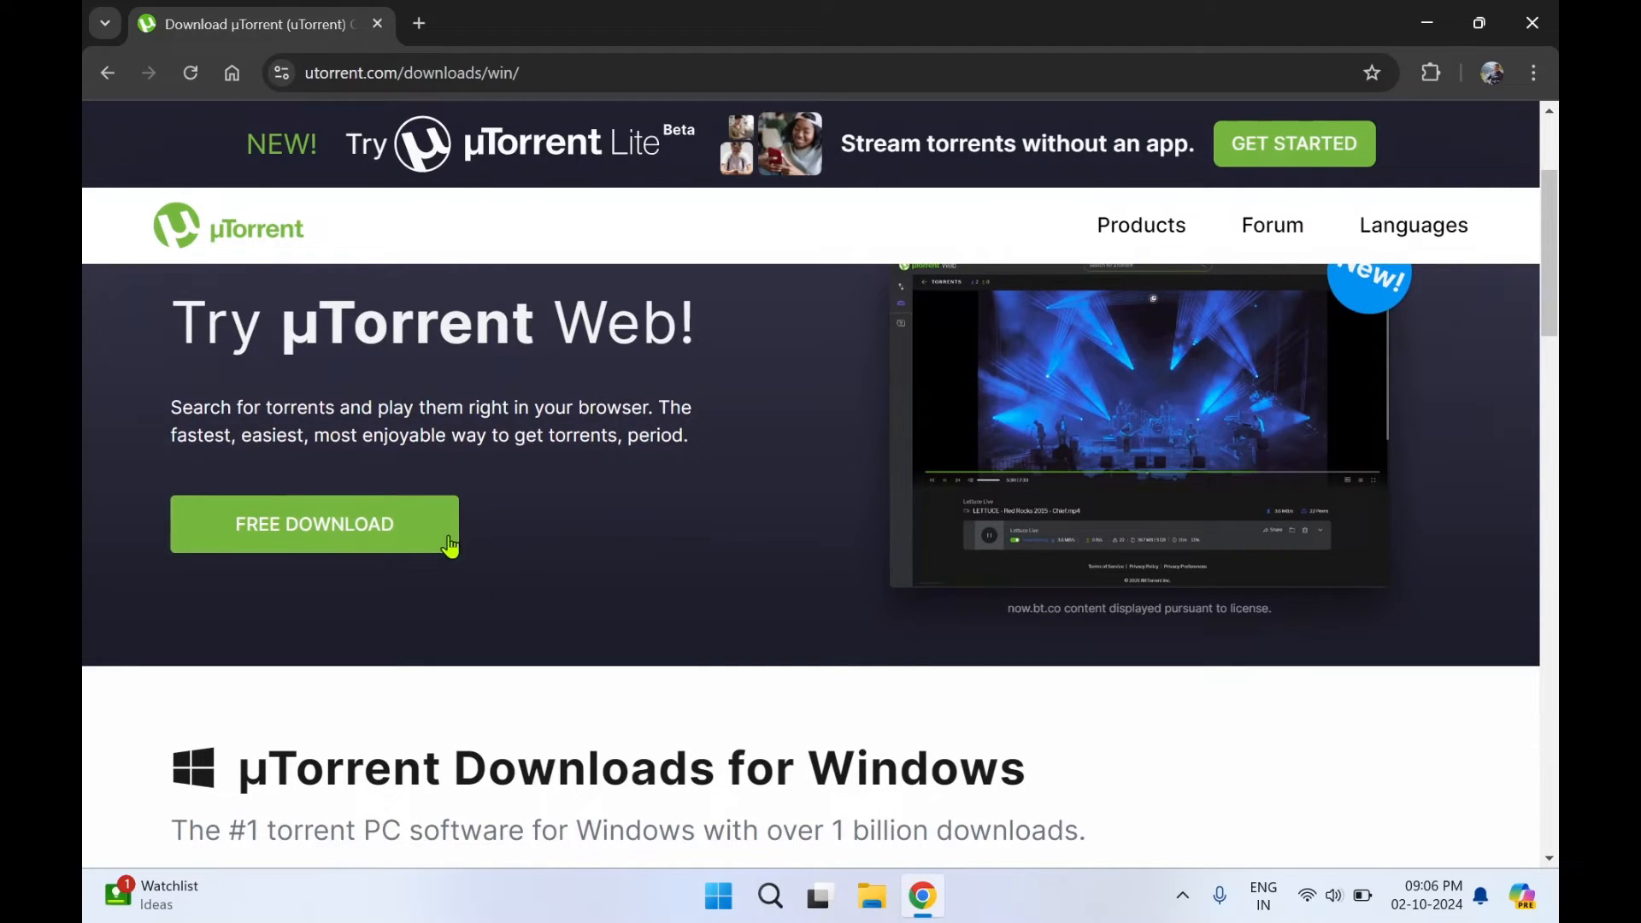
pyautogui.scroll(-3)
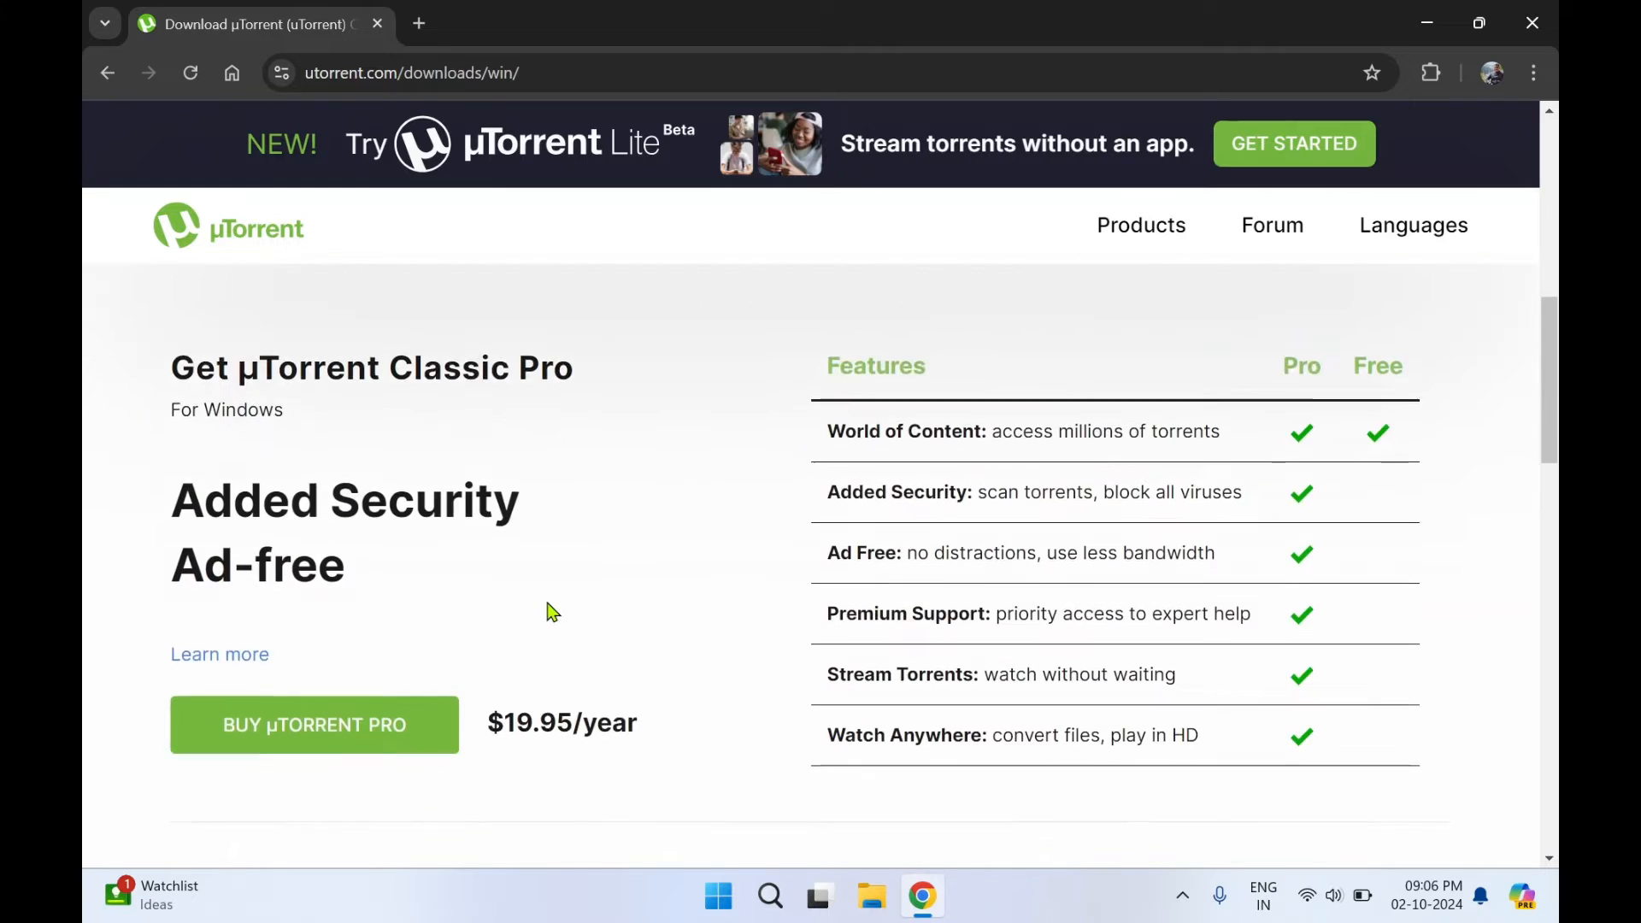
pyautogui.scroll(-3)
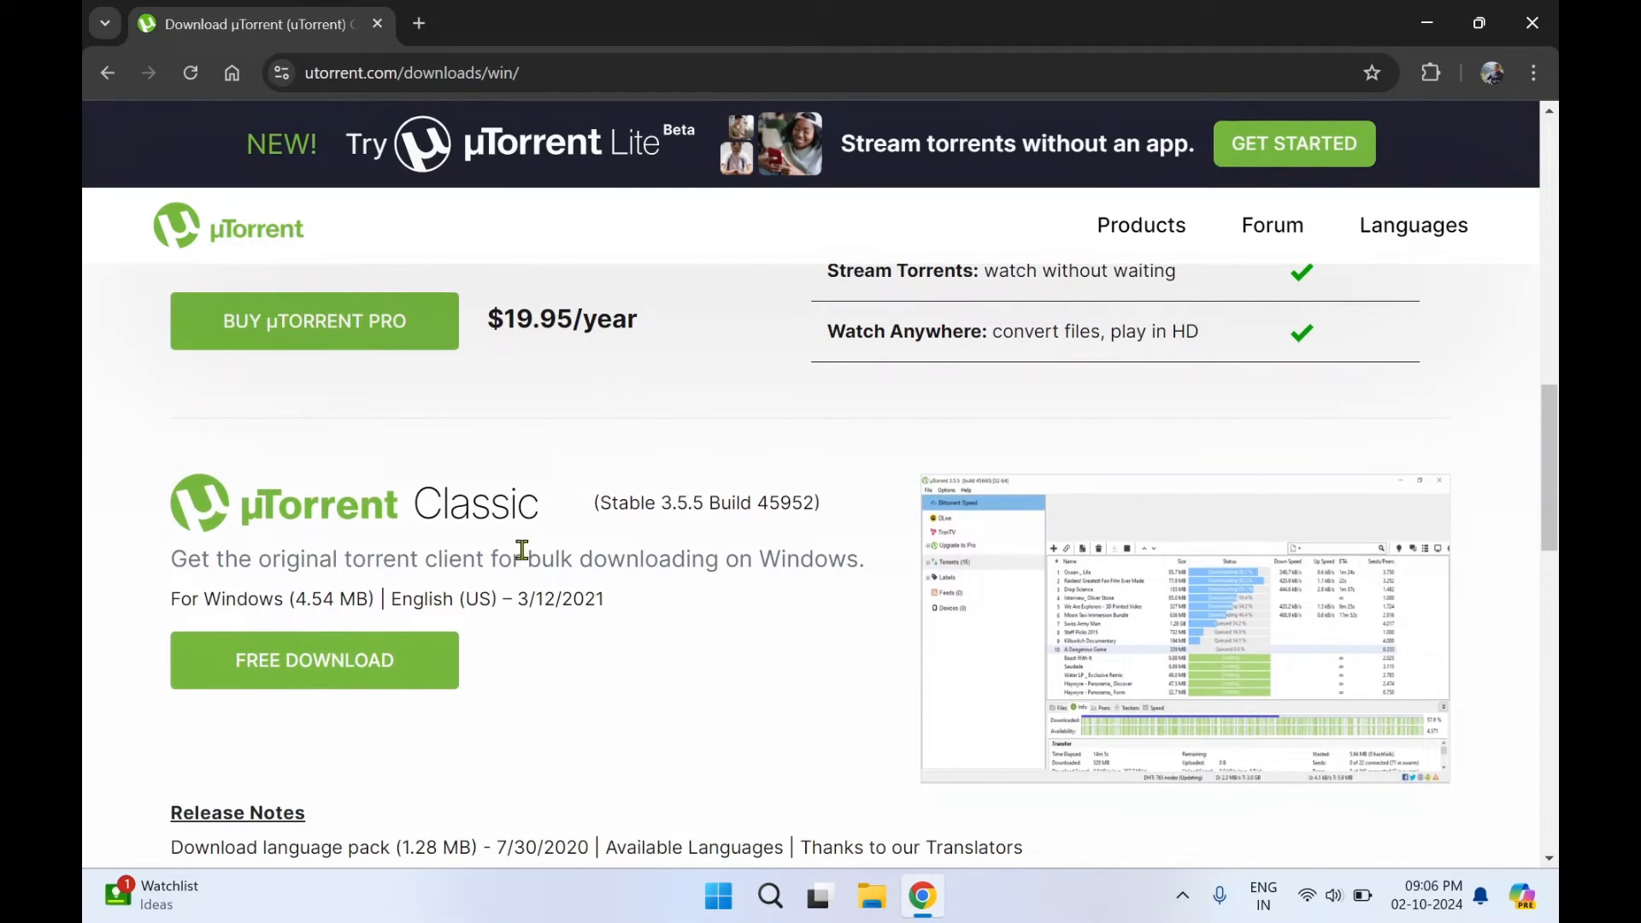
pyautogui.moveTo(286, 571)
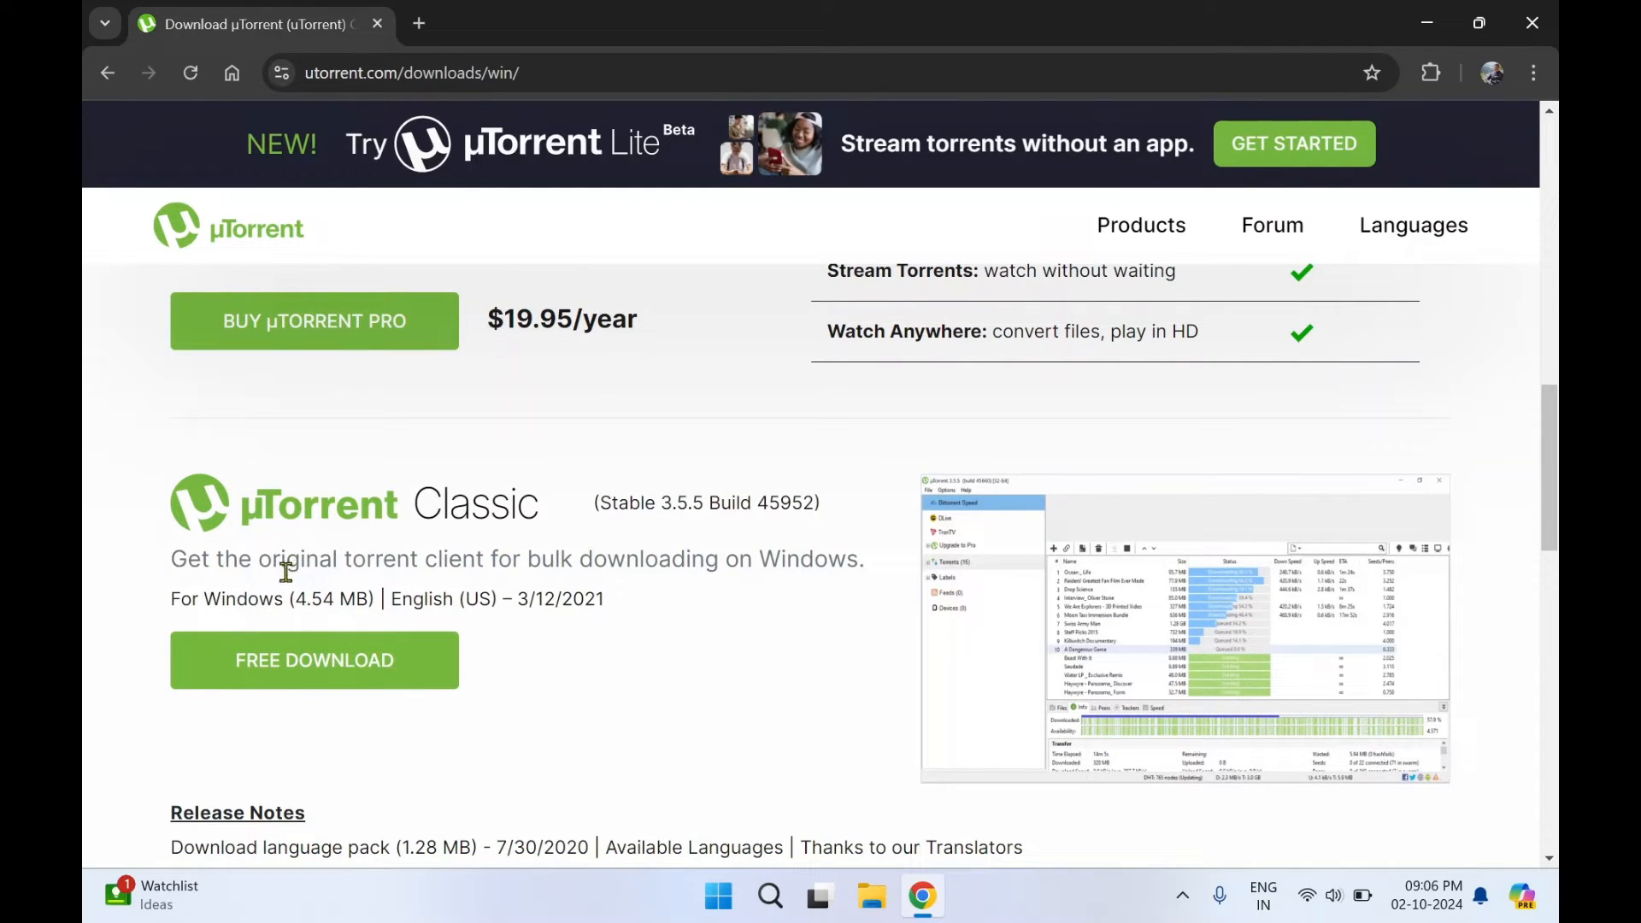
pyautogui.moveTo(773, 600)
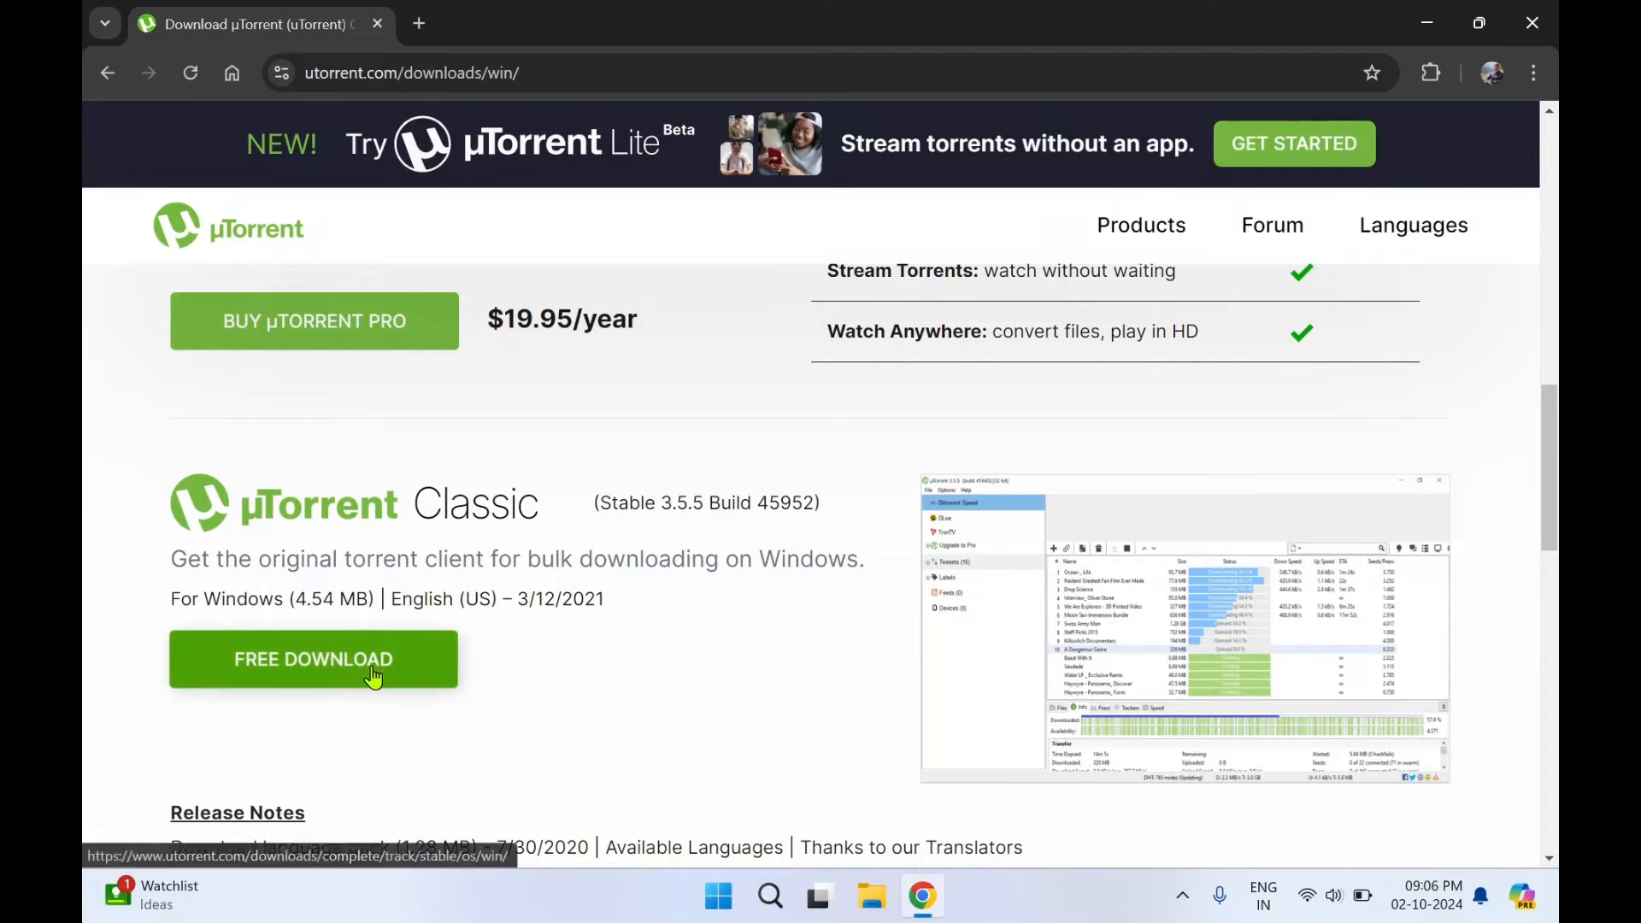
# Download the µTorrent Classic installer (utorrent_installer.exe) via FREE DOWNLOAD.
pyautogui.click(313, 660)
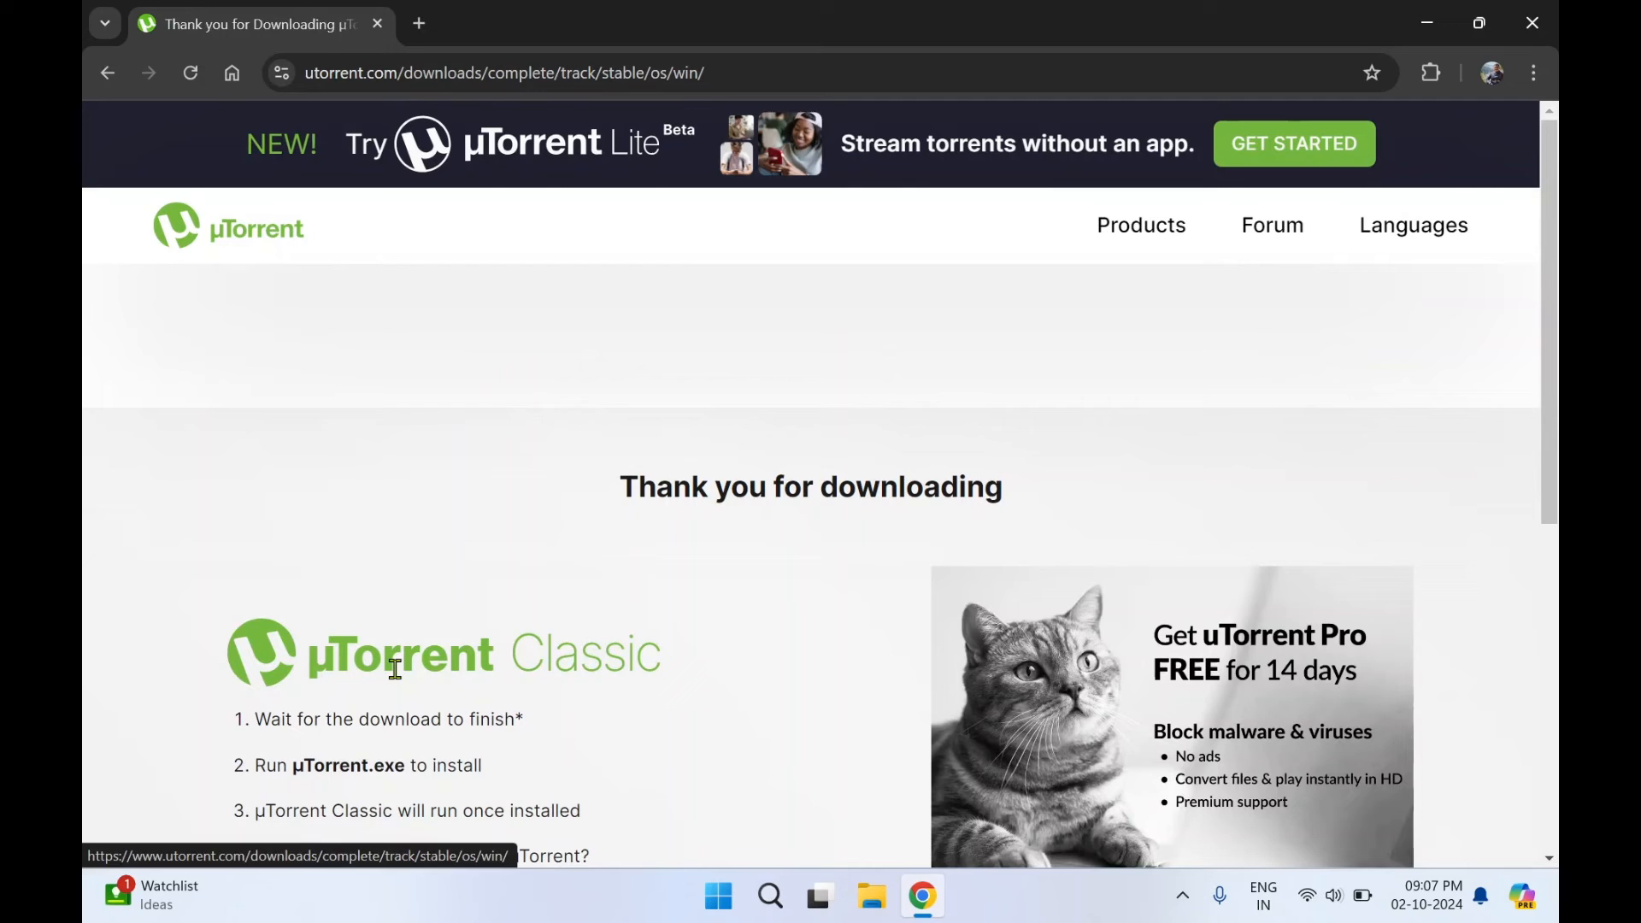
pyautogui.moveTo(868, 547)
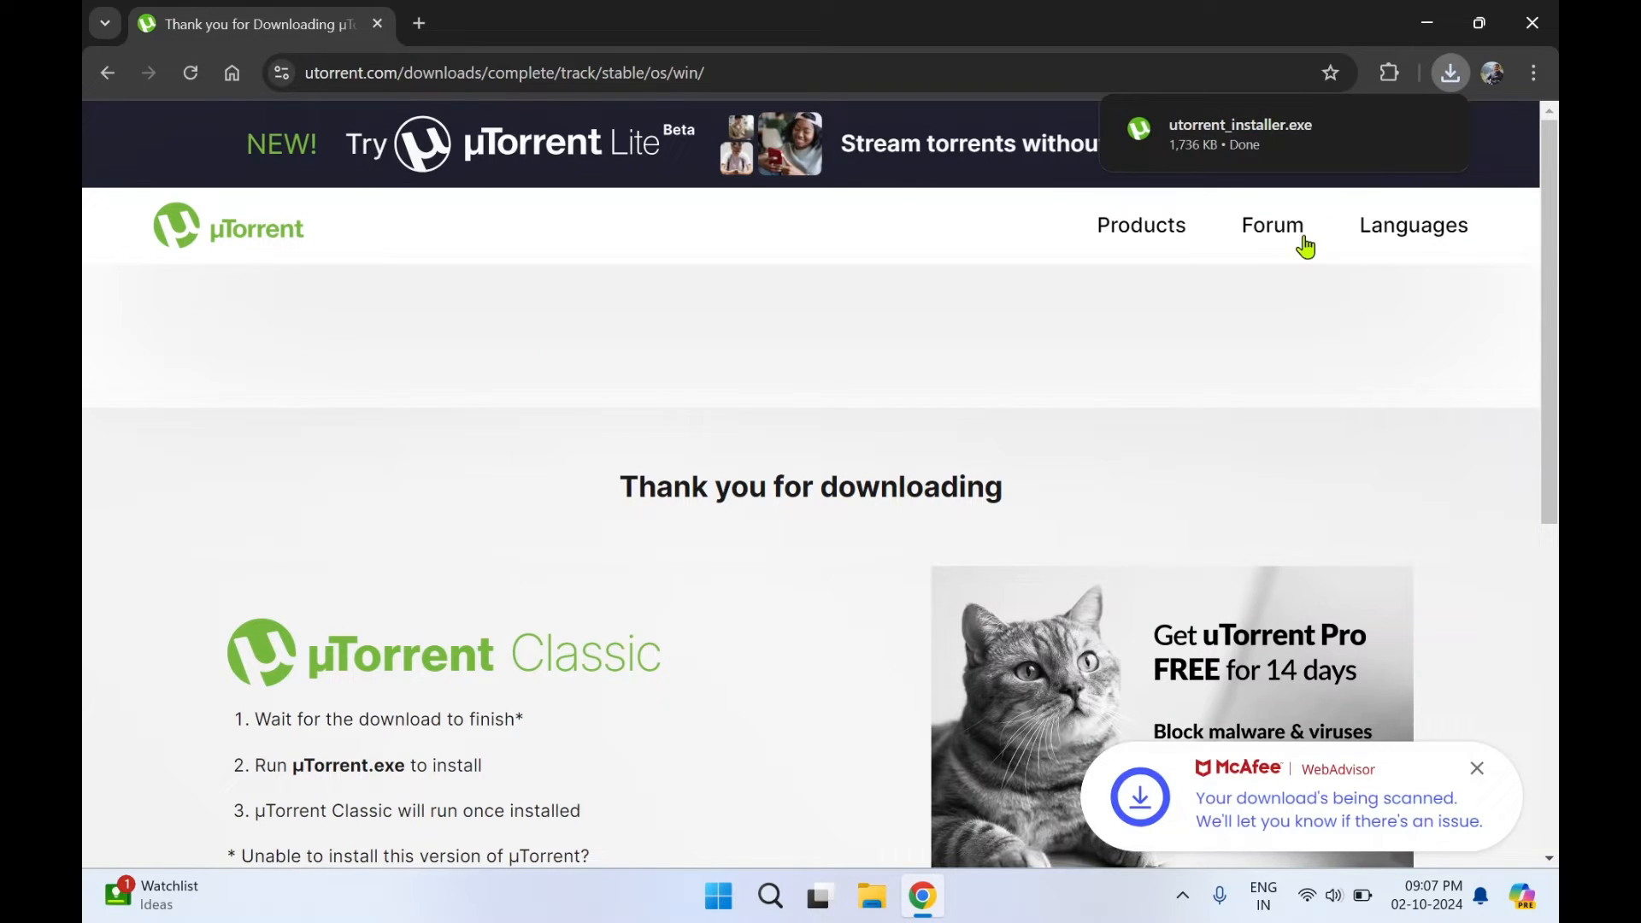
pyautogui.moveTo(1451, 73)
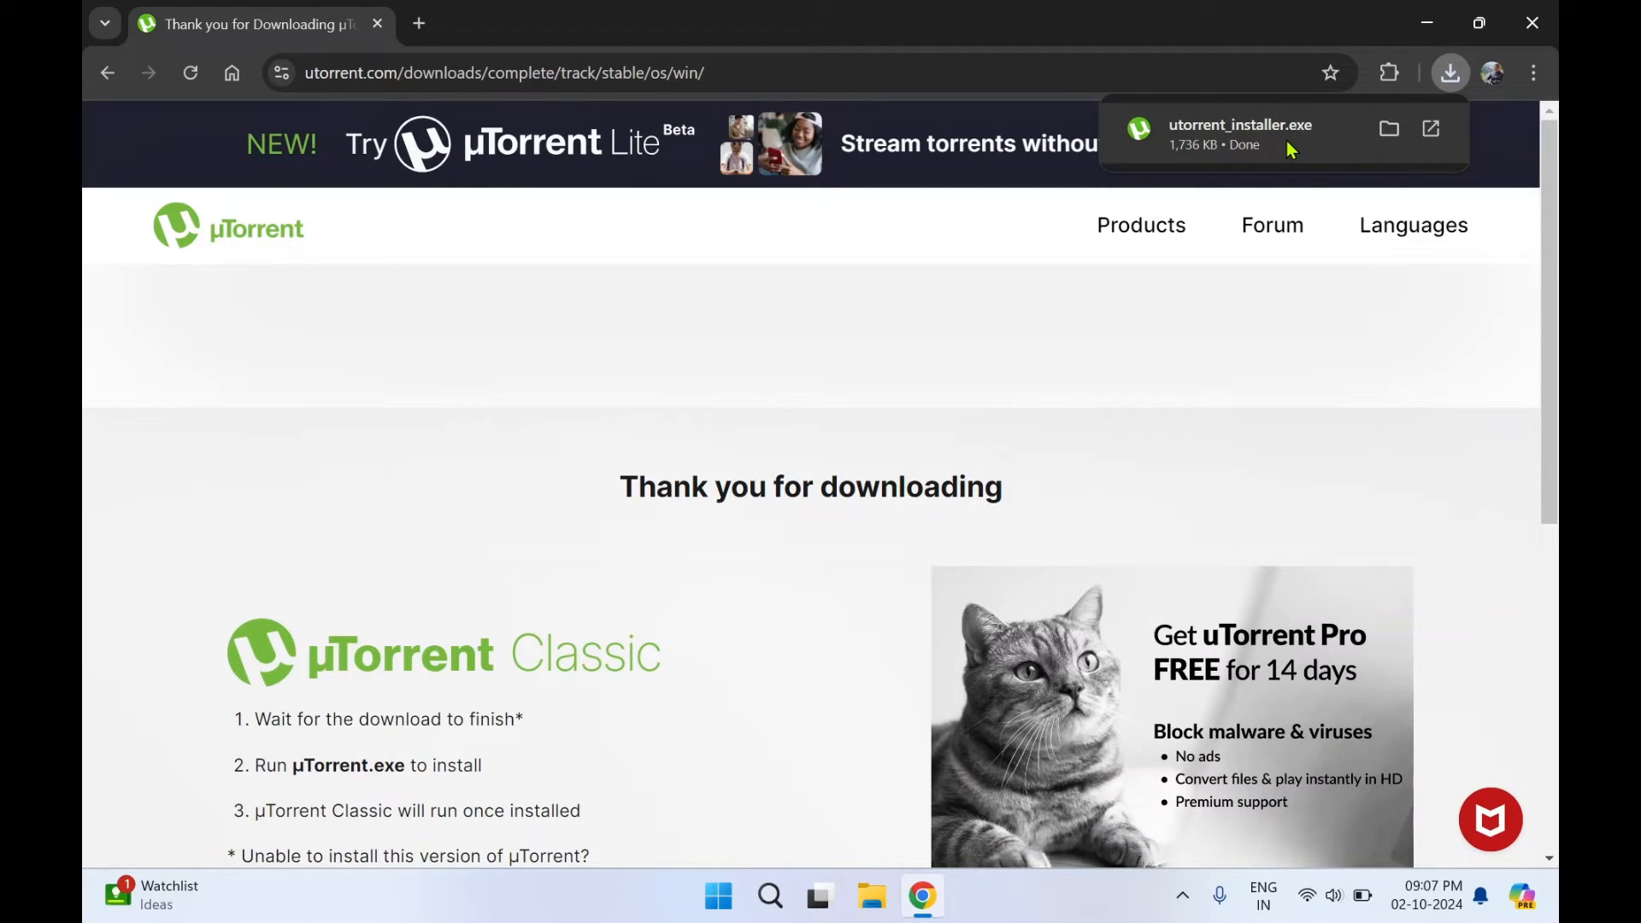
pyautogui.moveTo(1431, 128)
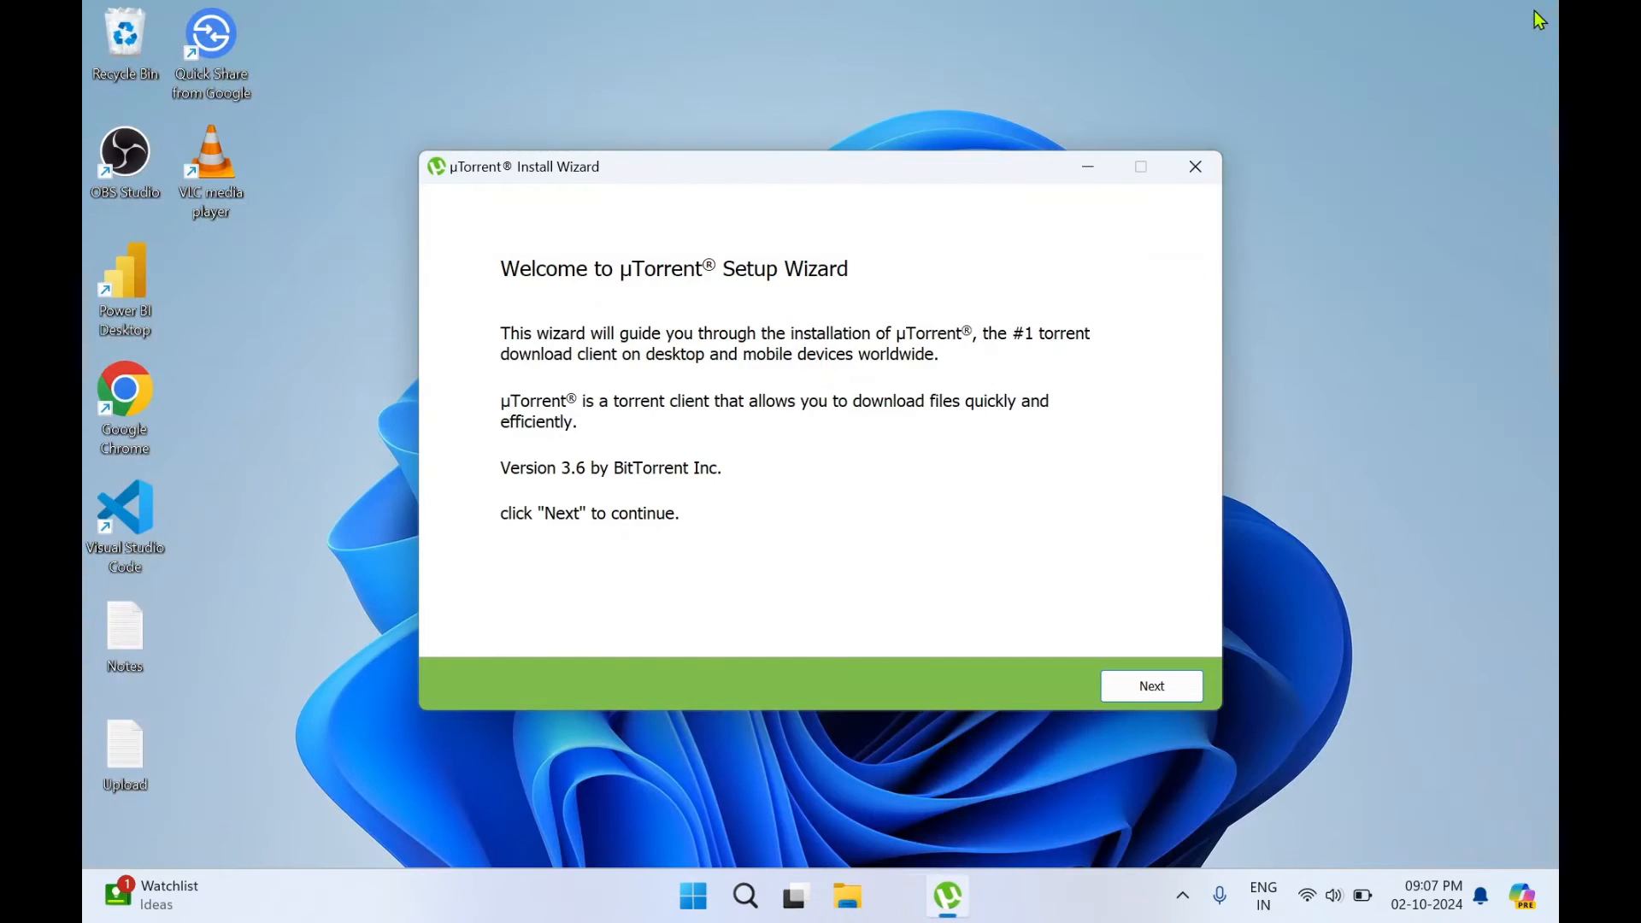
pyautogui.moveTo(1108, 674)
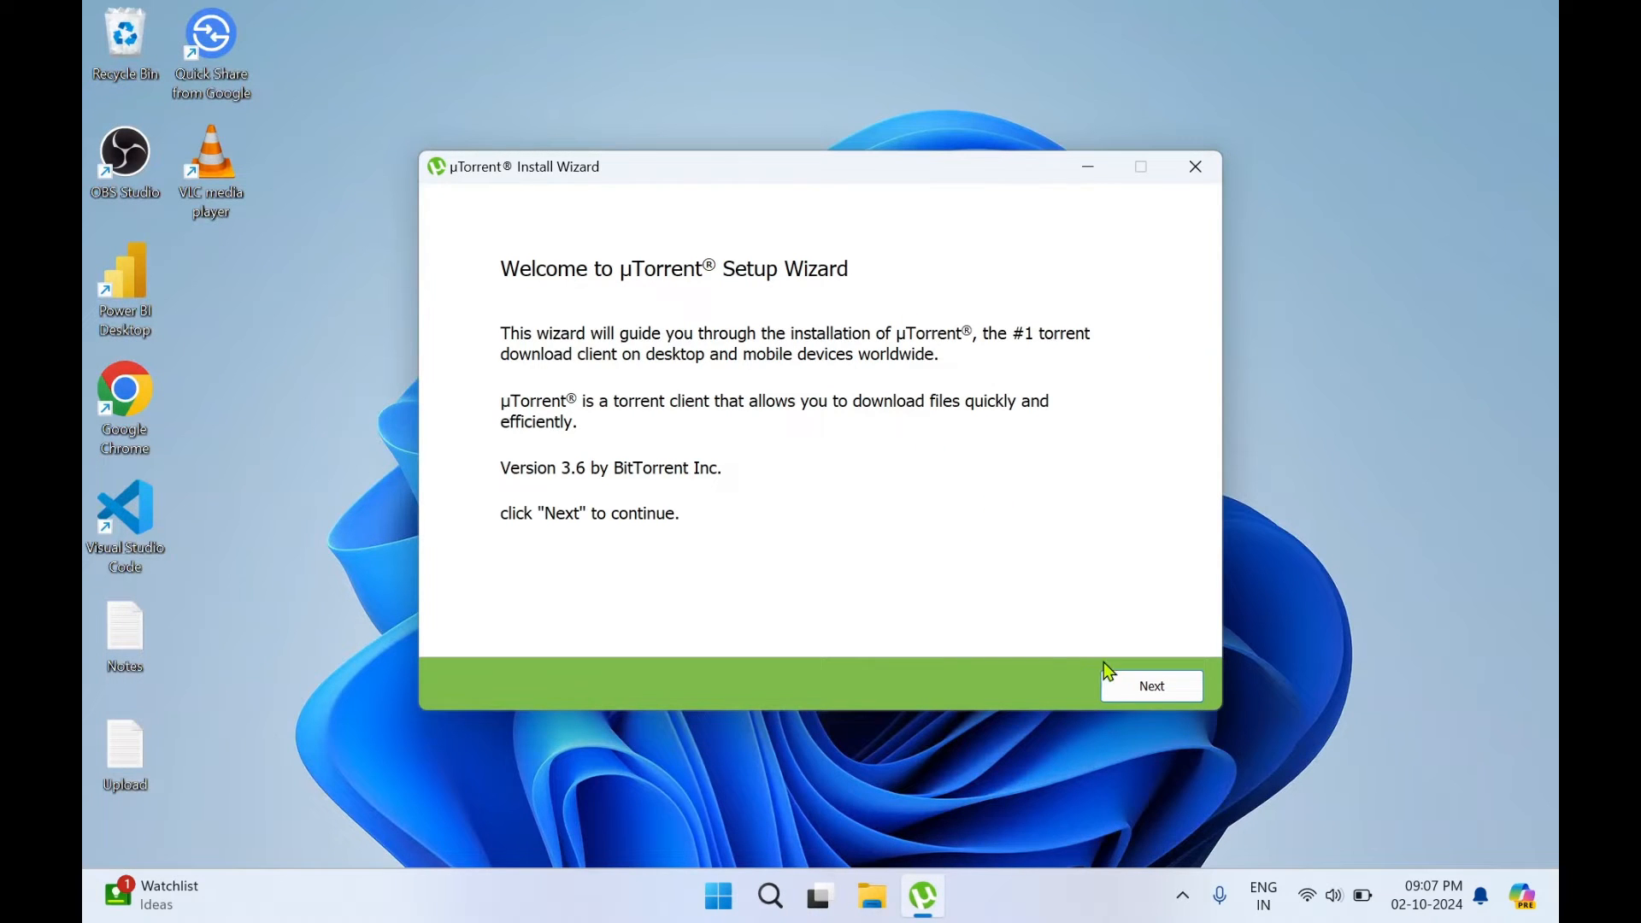
pyautogui.moveTo(966, 646)
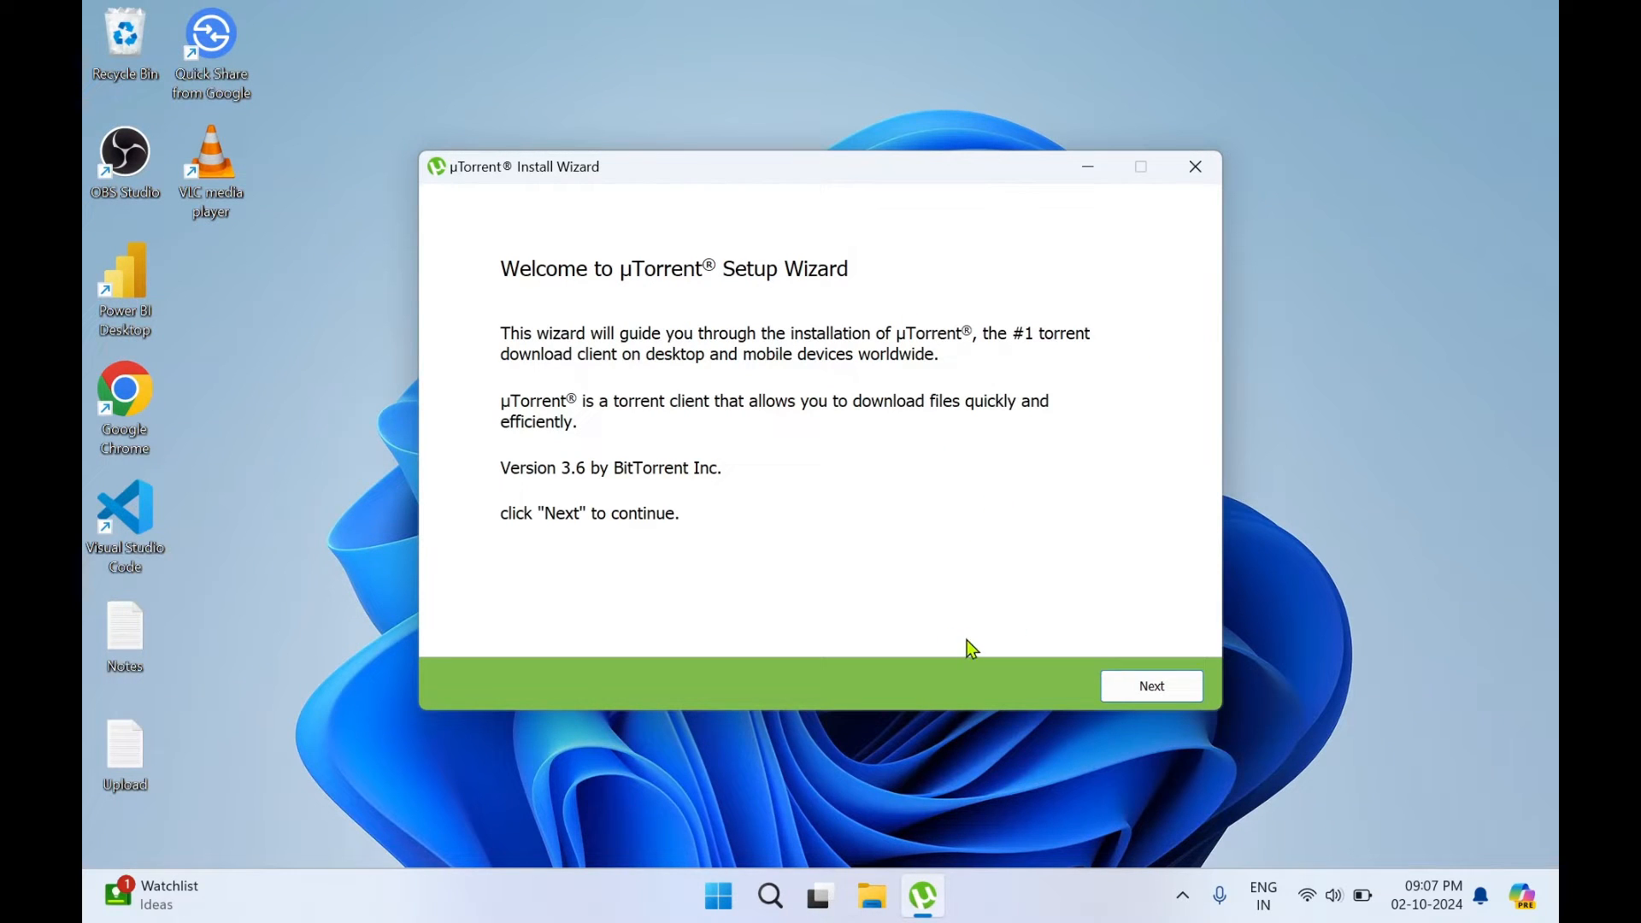
# Advance the installer past the welcome and online-scams warning to the license page.
pyautogui.click(1151, 685)
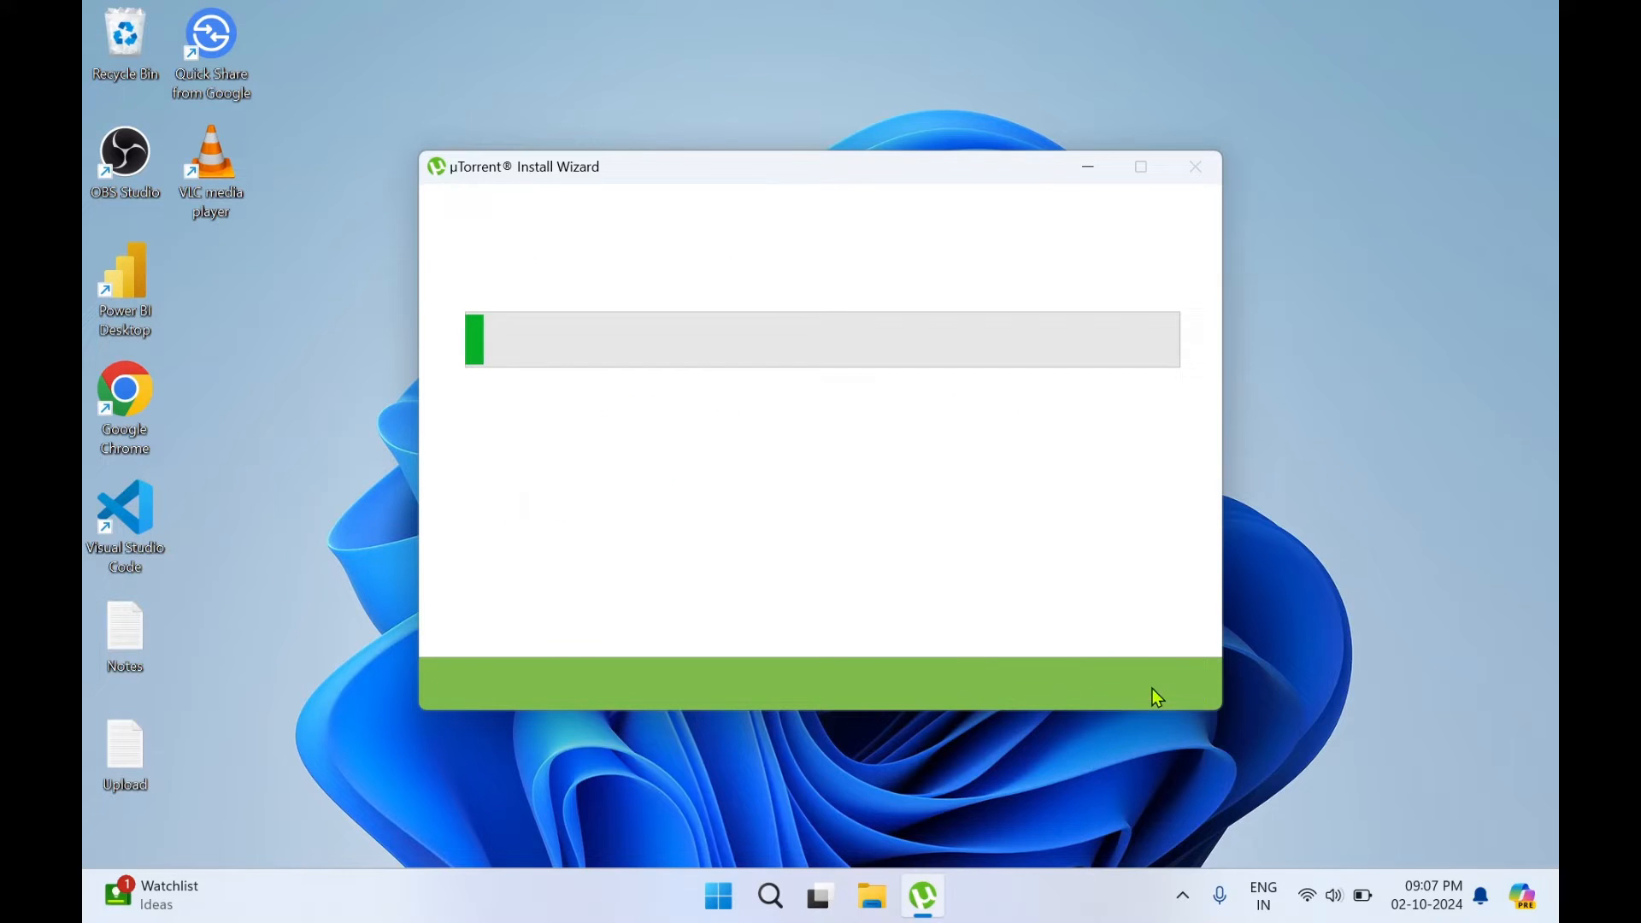
pyautogui.moveTo(930, 544)
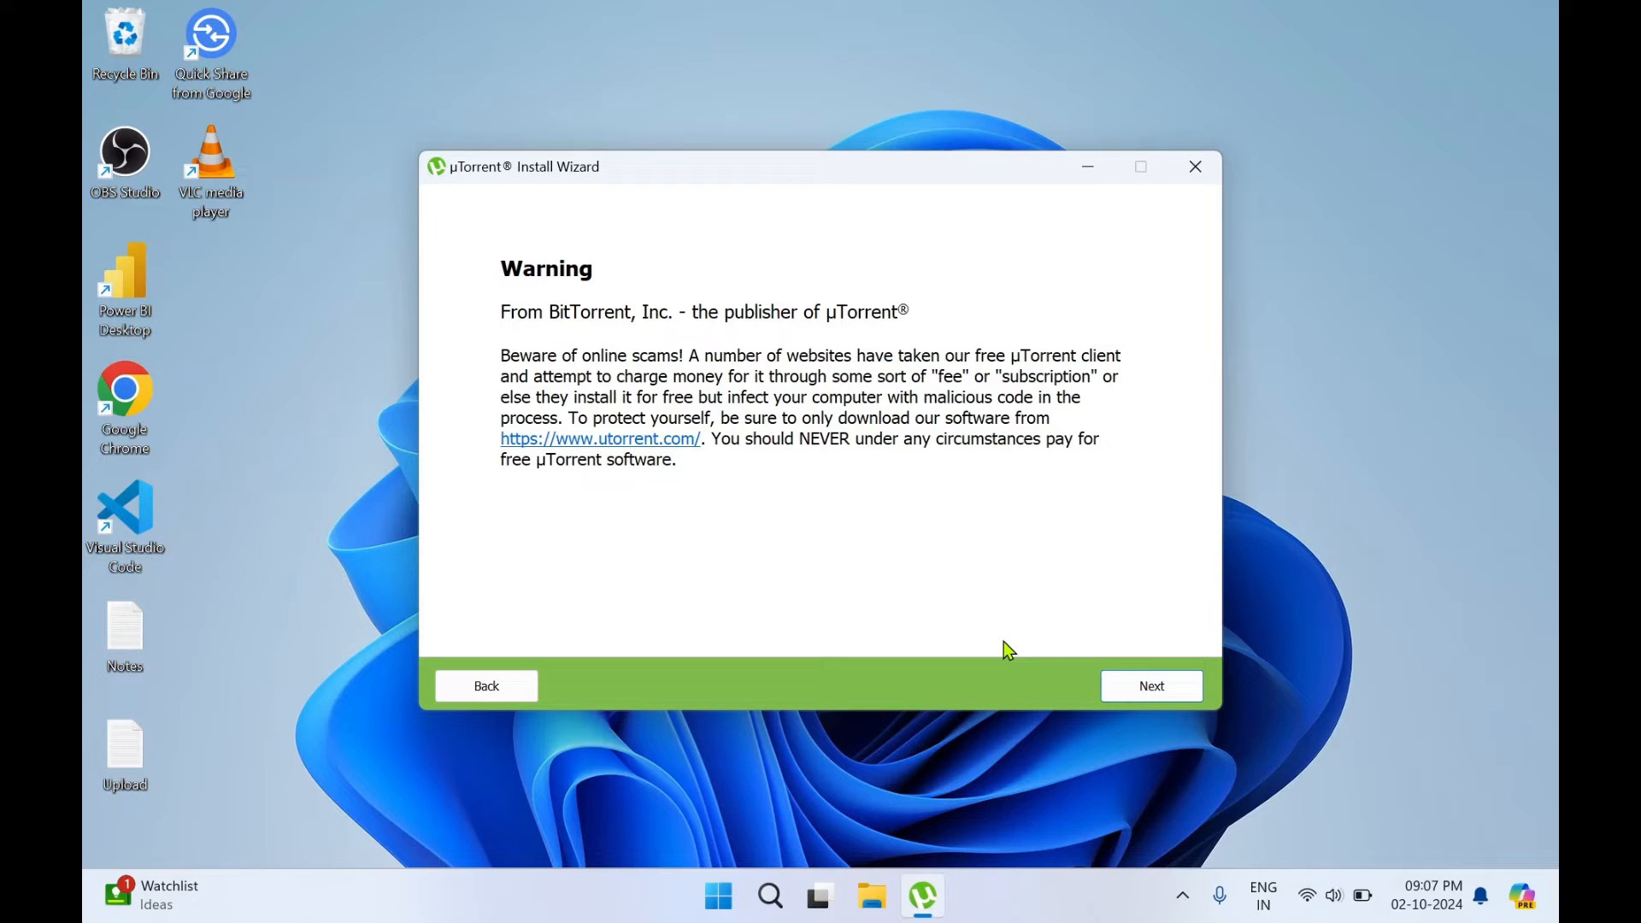
pyautogui.click(1148, 685)
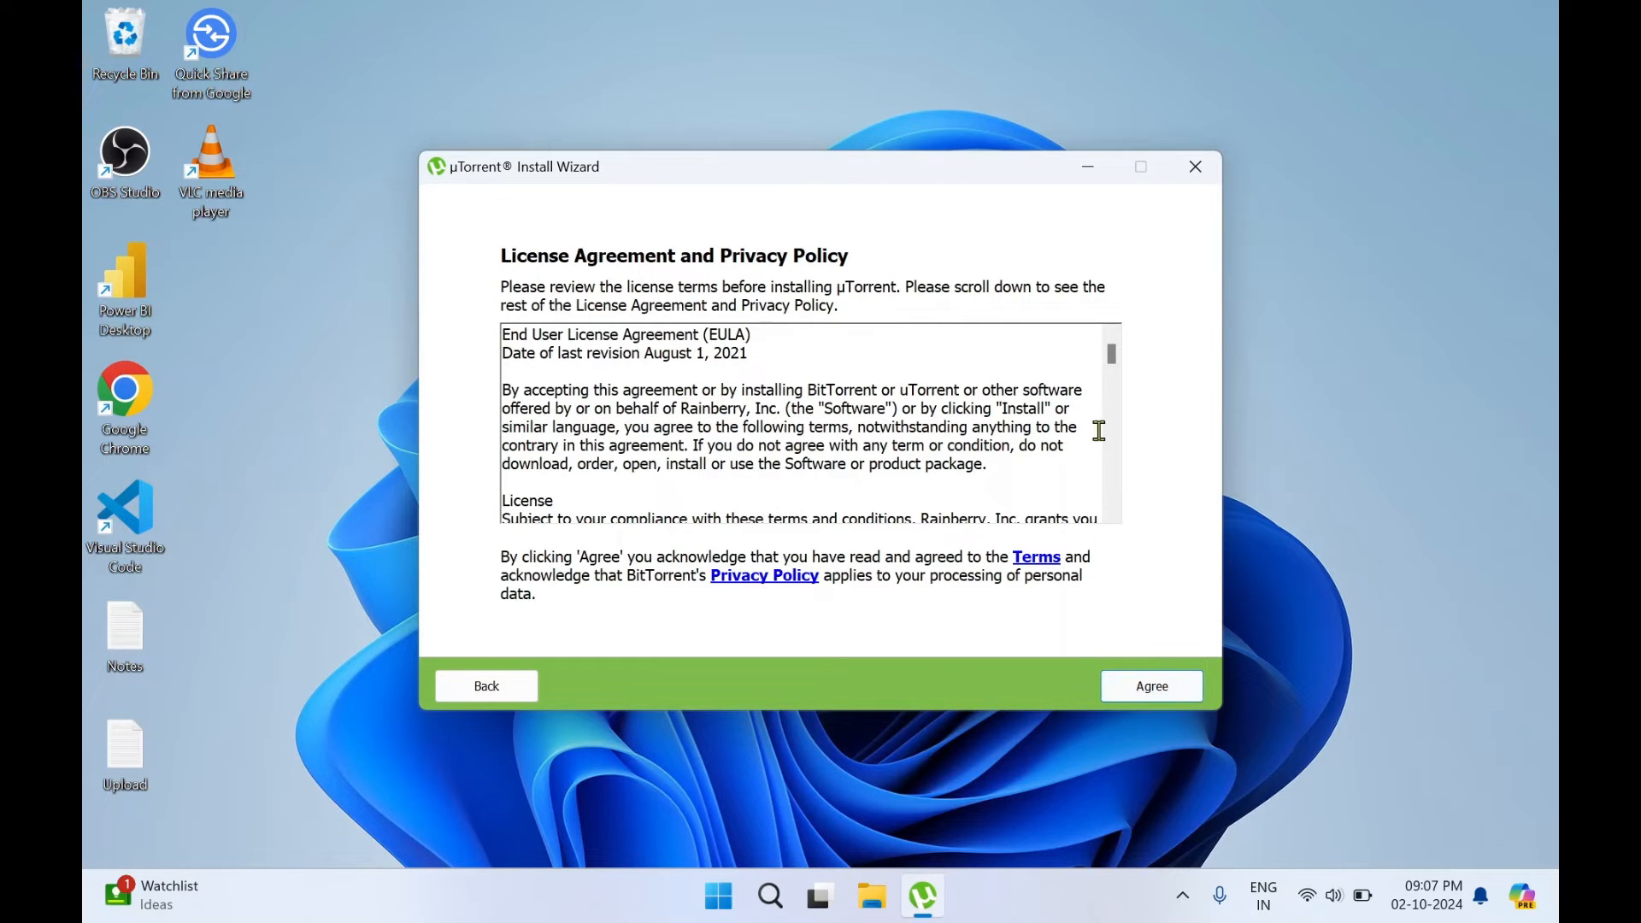
pyautogui.moveTo(1150, 687)
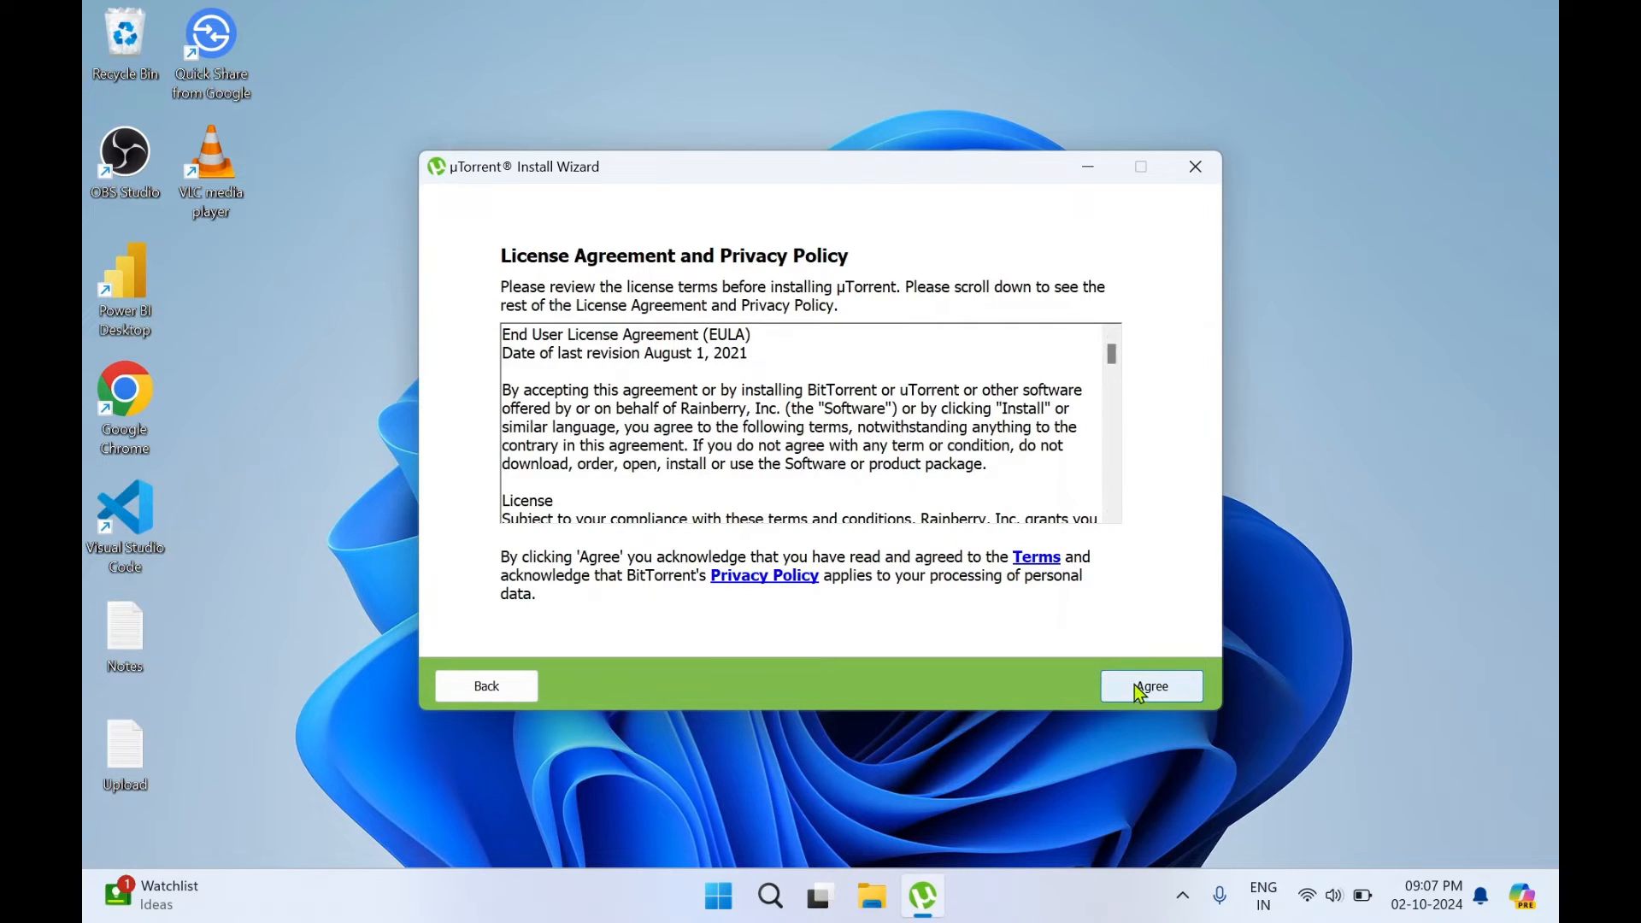
# Agree to the license, then decline the Opera browser and Avast antivirus offers.
pyautogui.click(1150, 686)
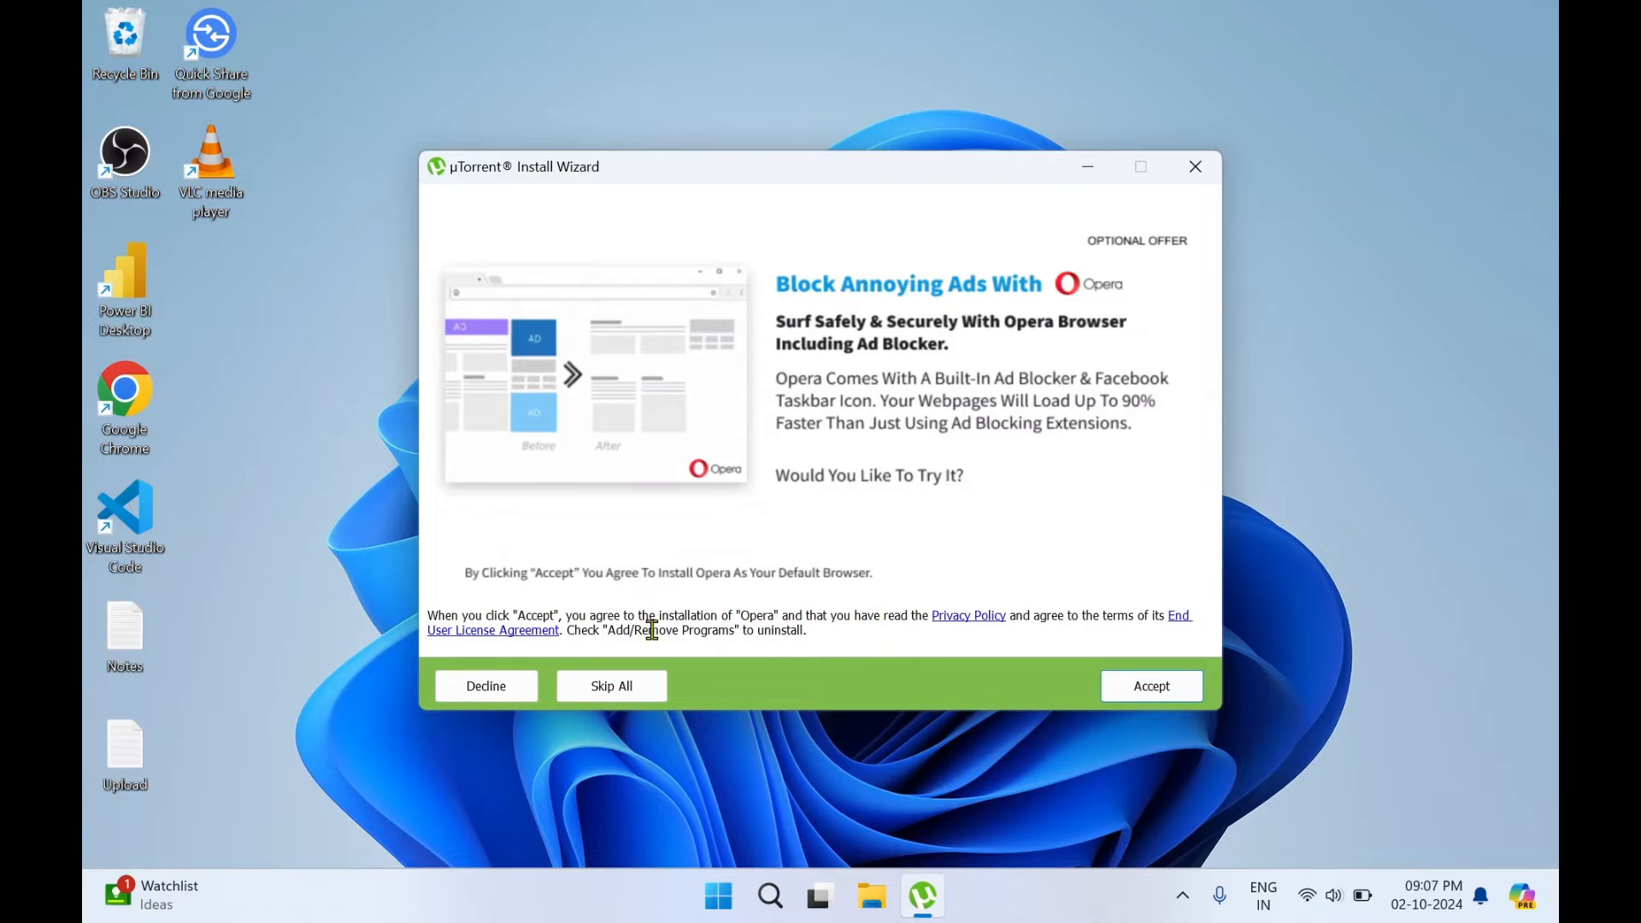
pyautogui.moveTo(1125, 347)
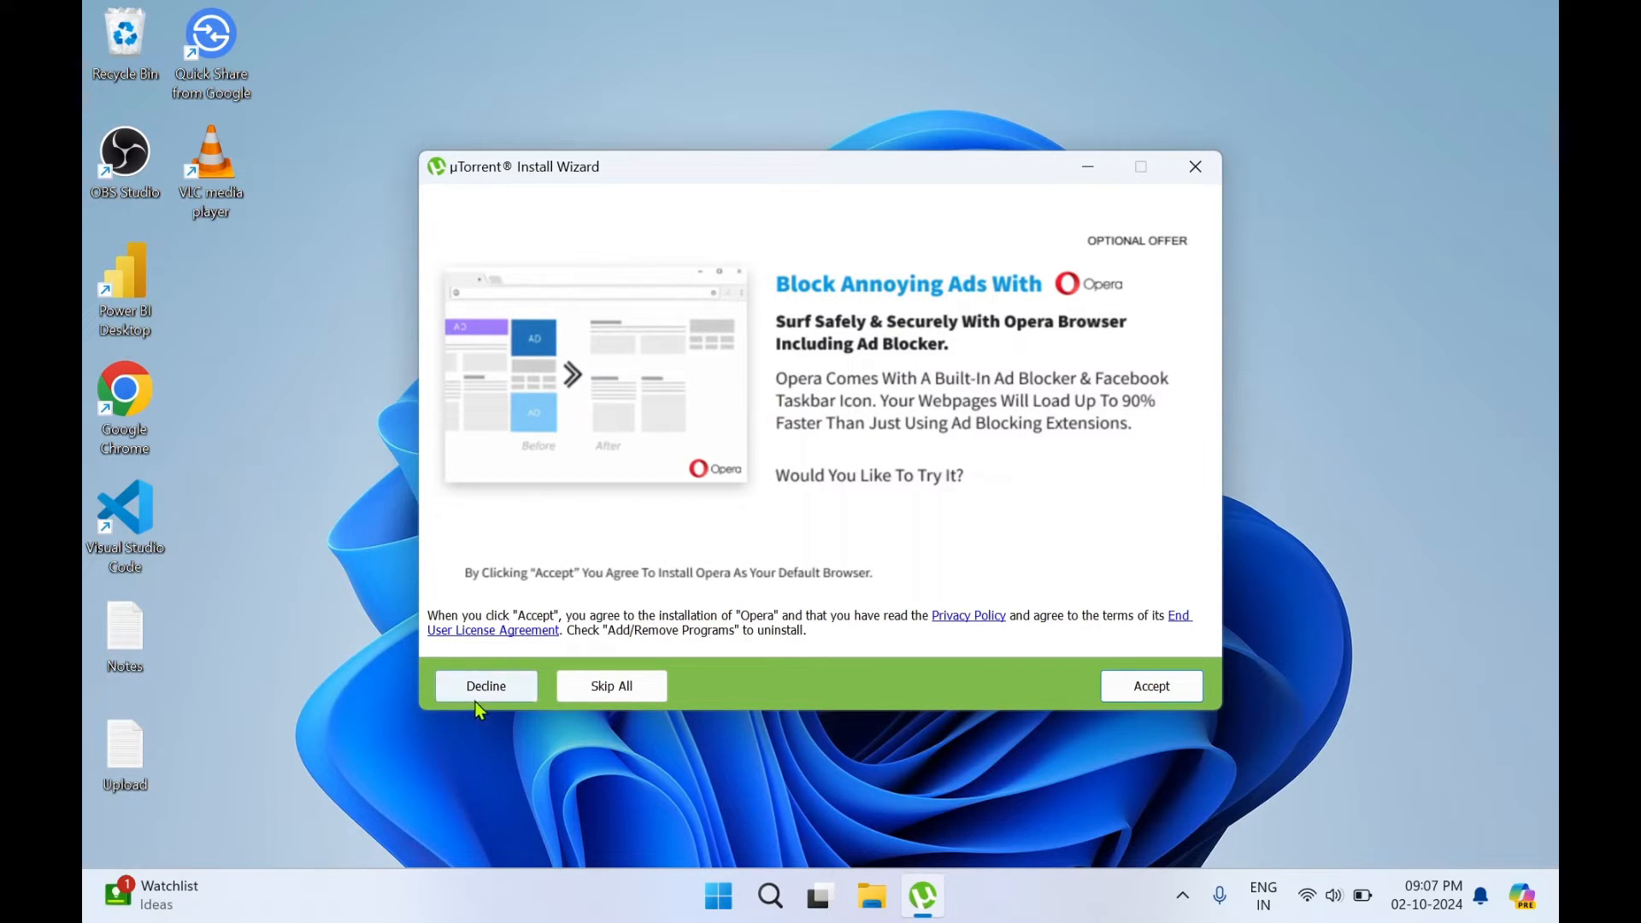
pyautogui.click(485, 686)
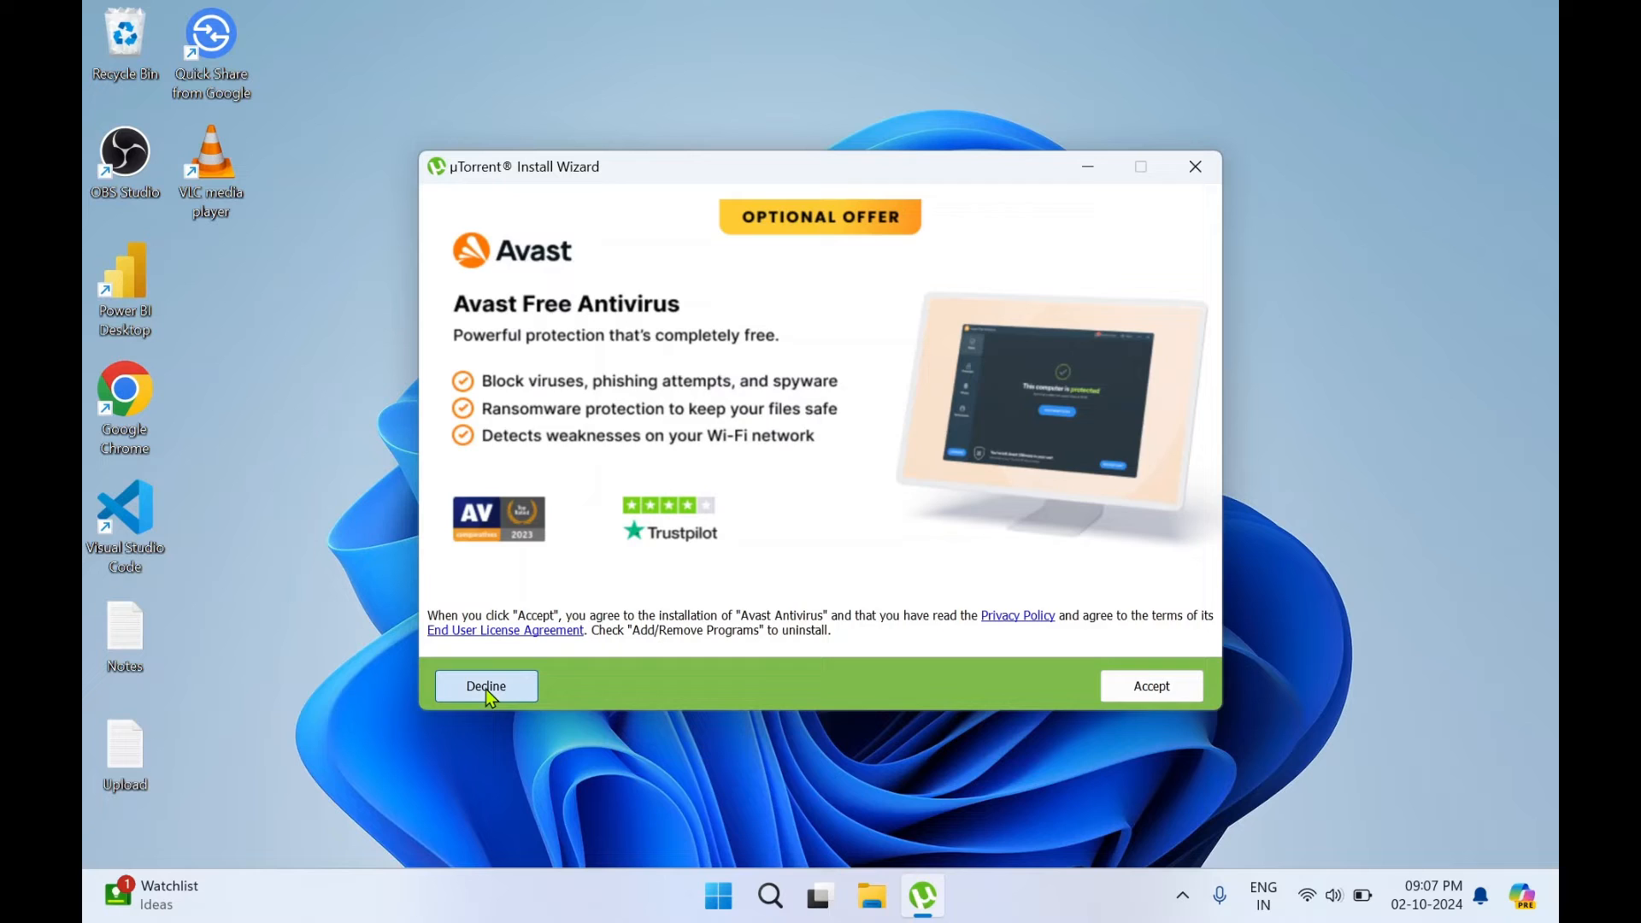
pyautogui.click(485, 685)
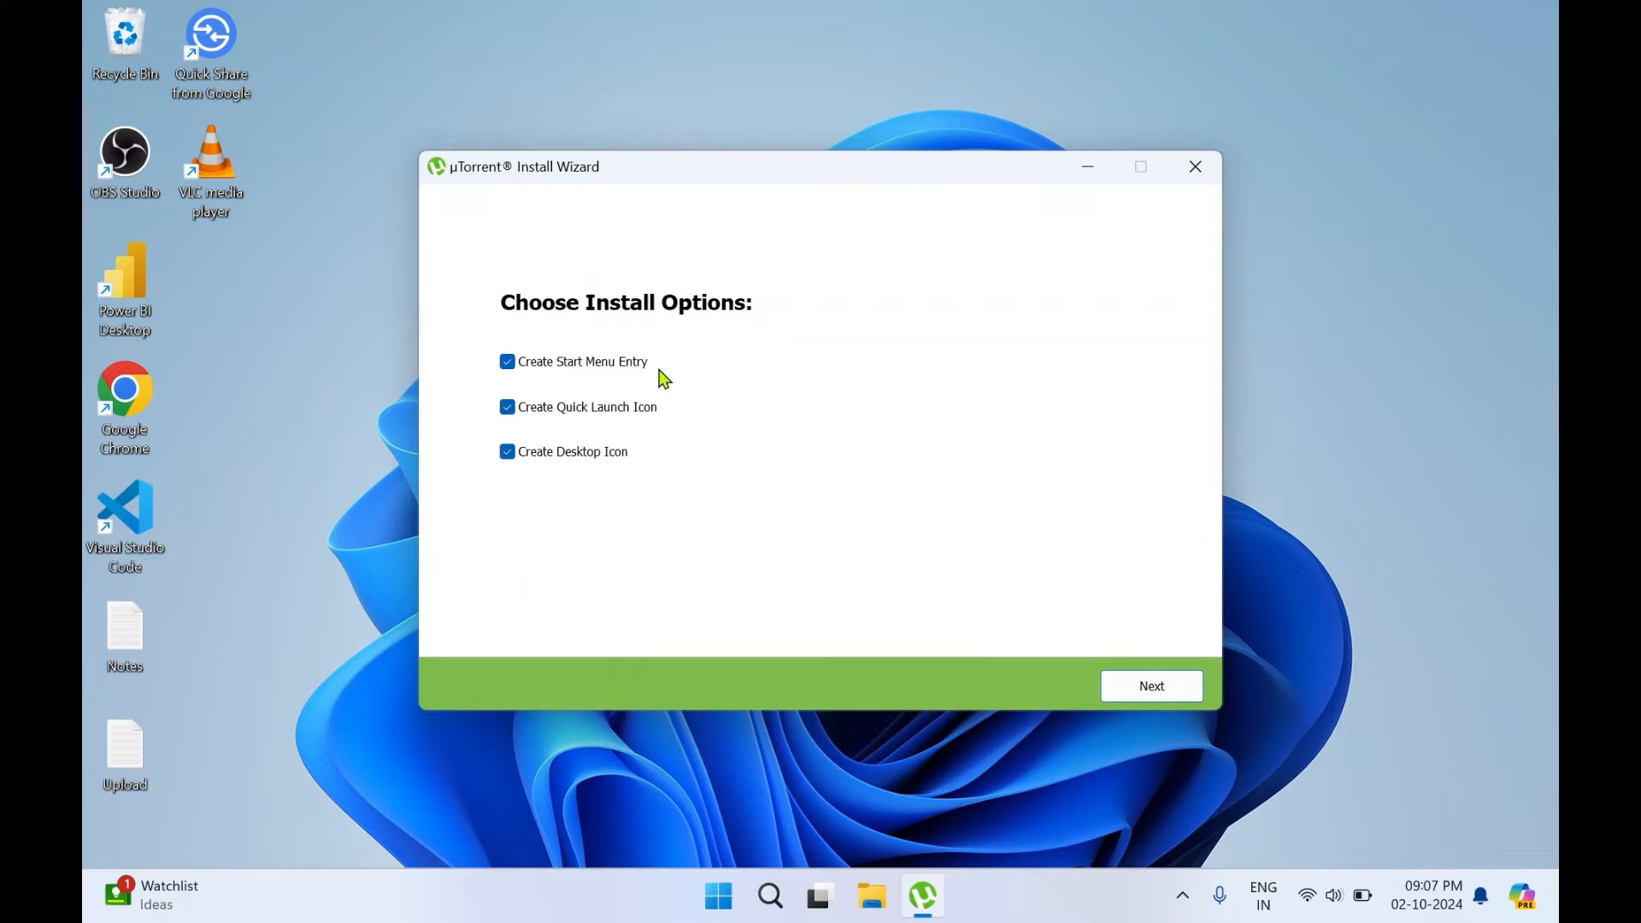
pyautogui.moveTo(552, 474)
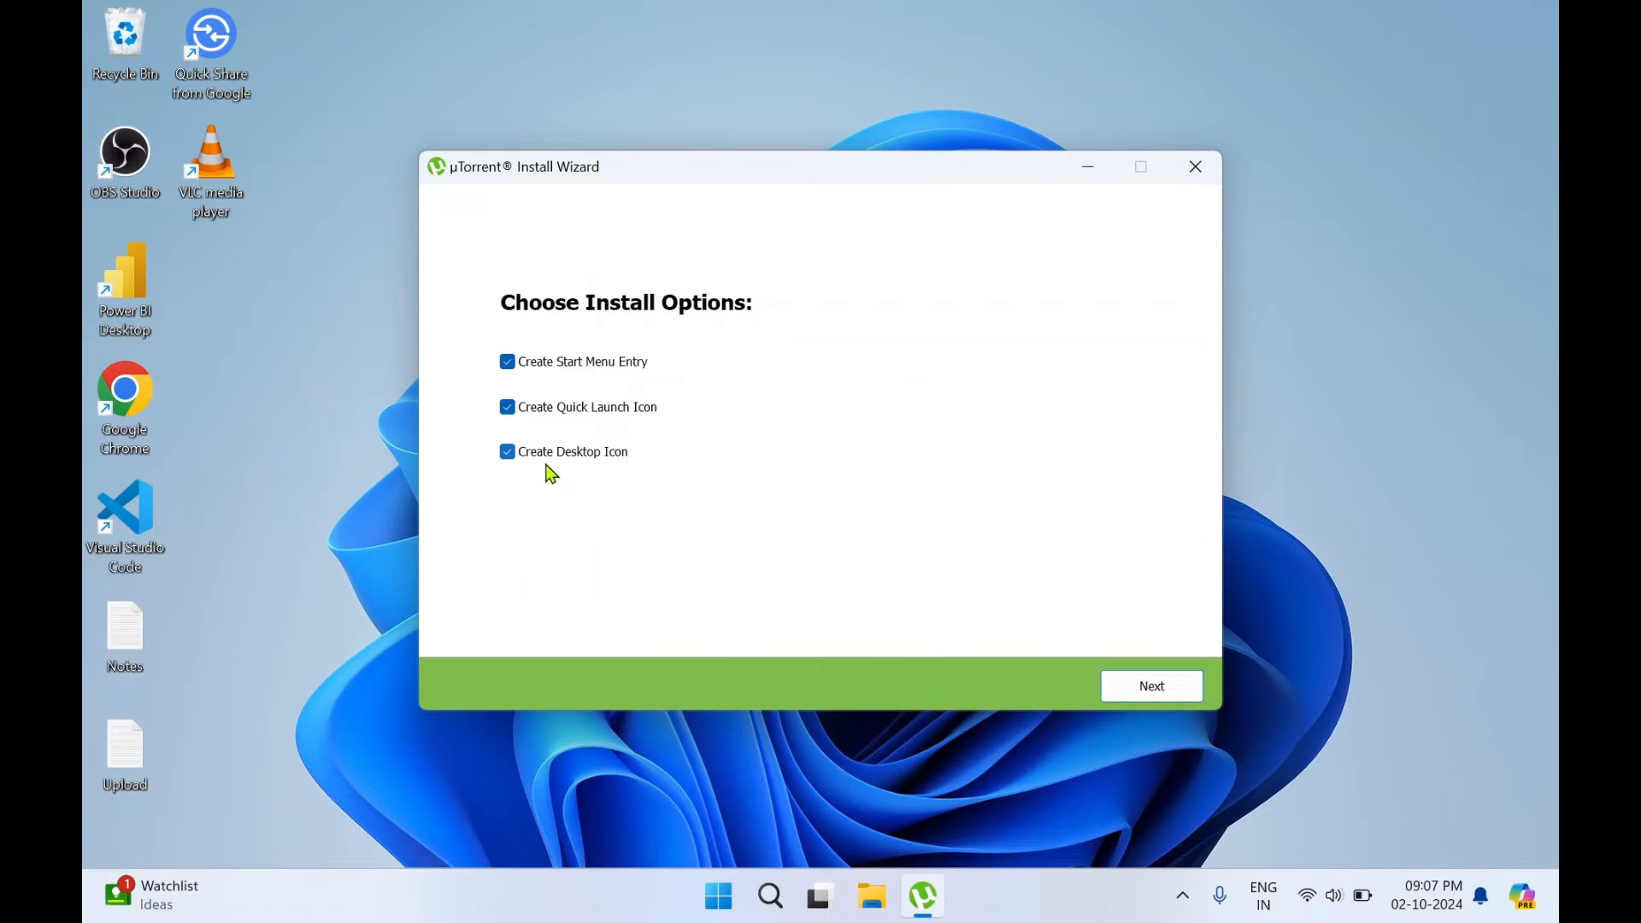
pyautogui.moveTo(758, 407)
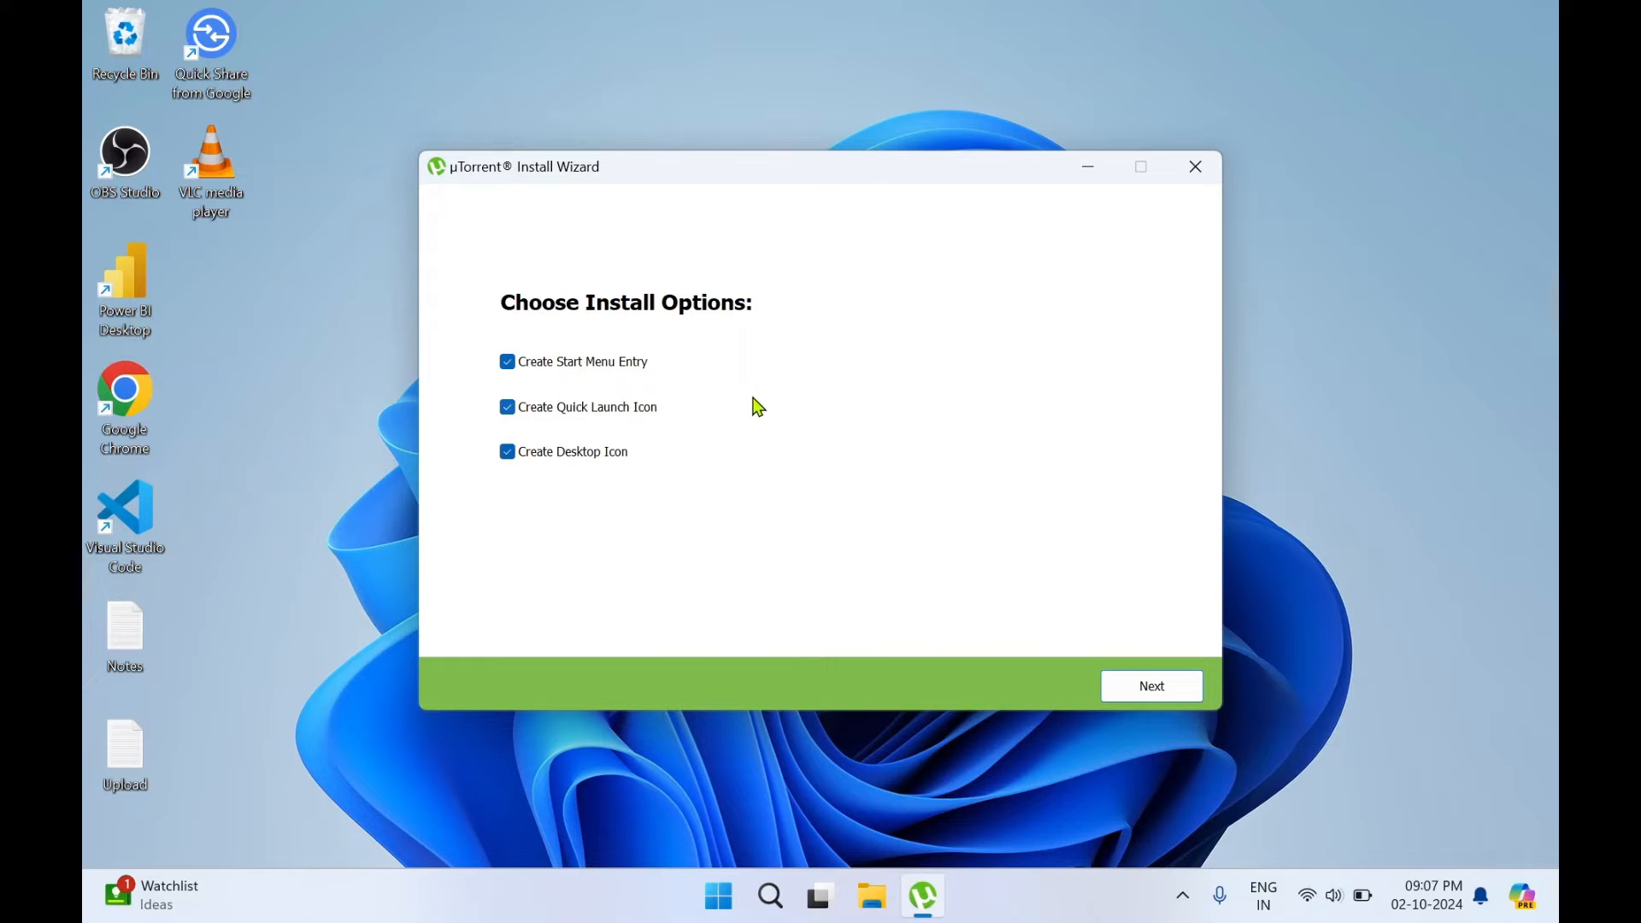
# Keep default install options and turn off 'Start µTorrent when Windows starts up'.
pyautogui.click(1148, 685)
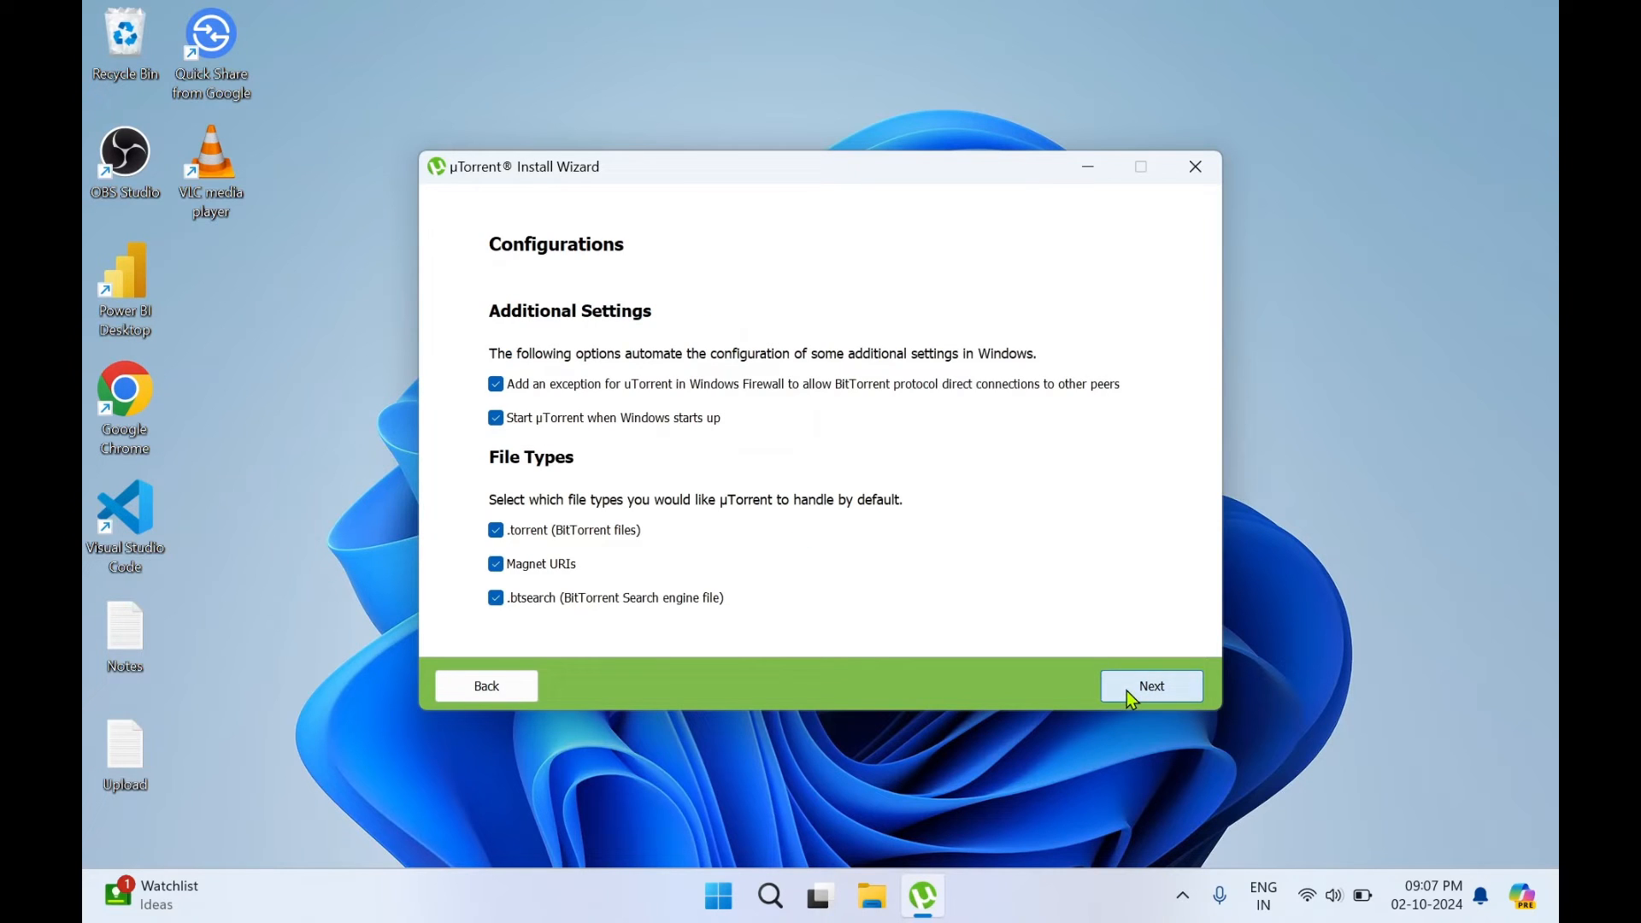
pyautogui.moveTo(538, 429)
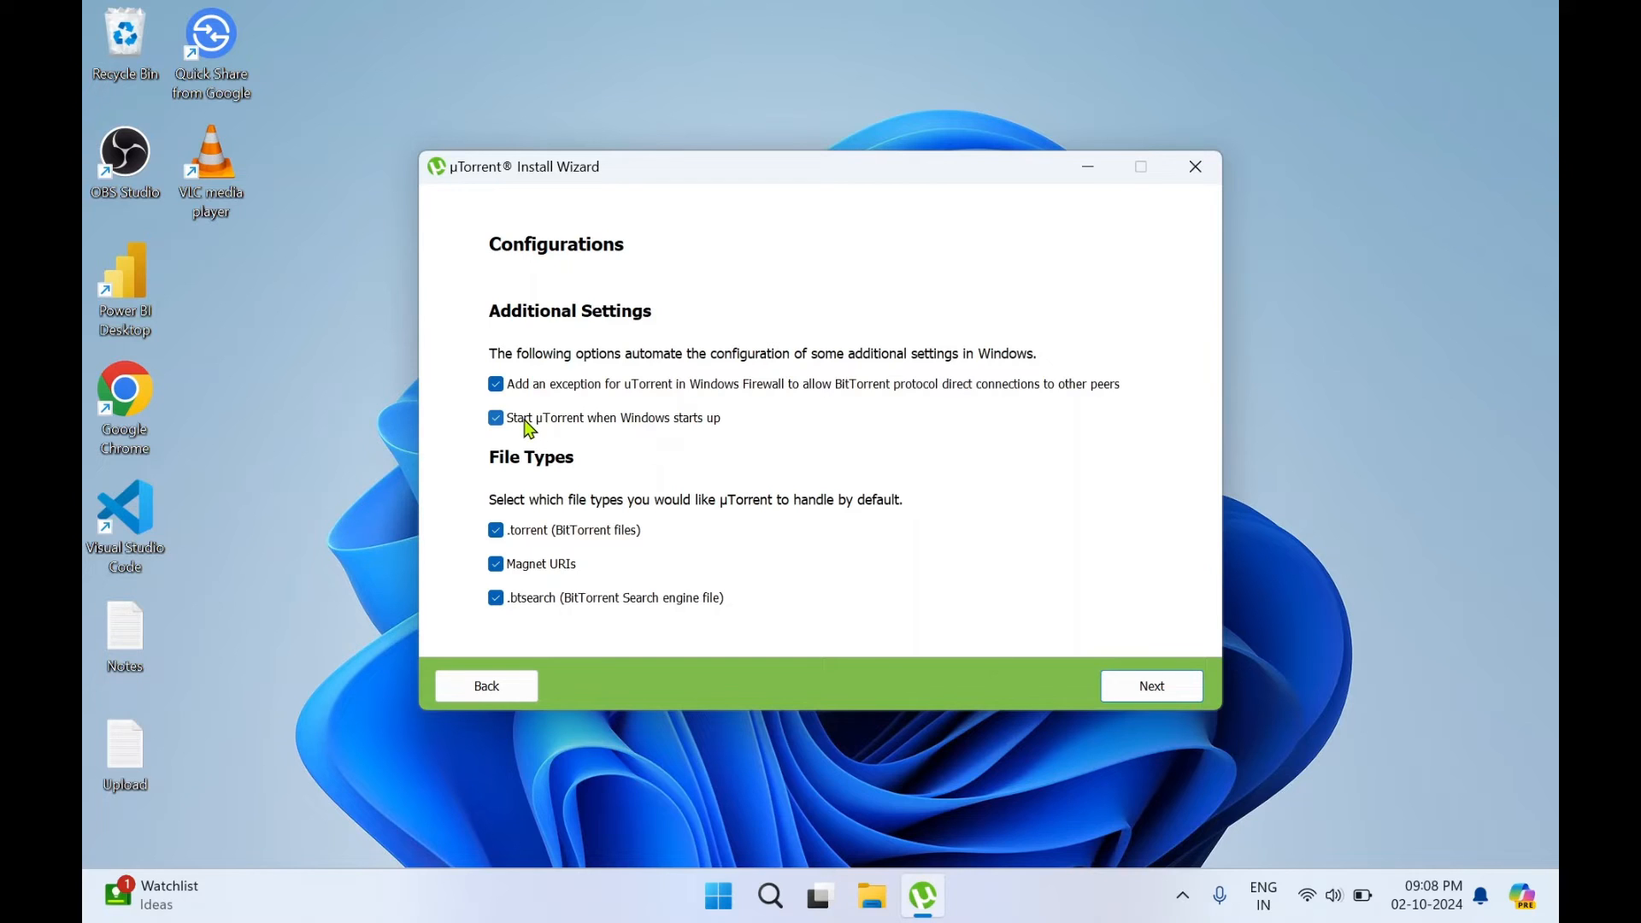
pyautogui.click(495, 417)
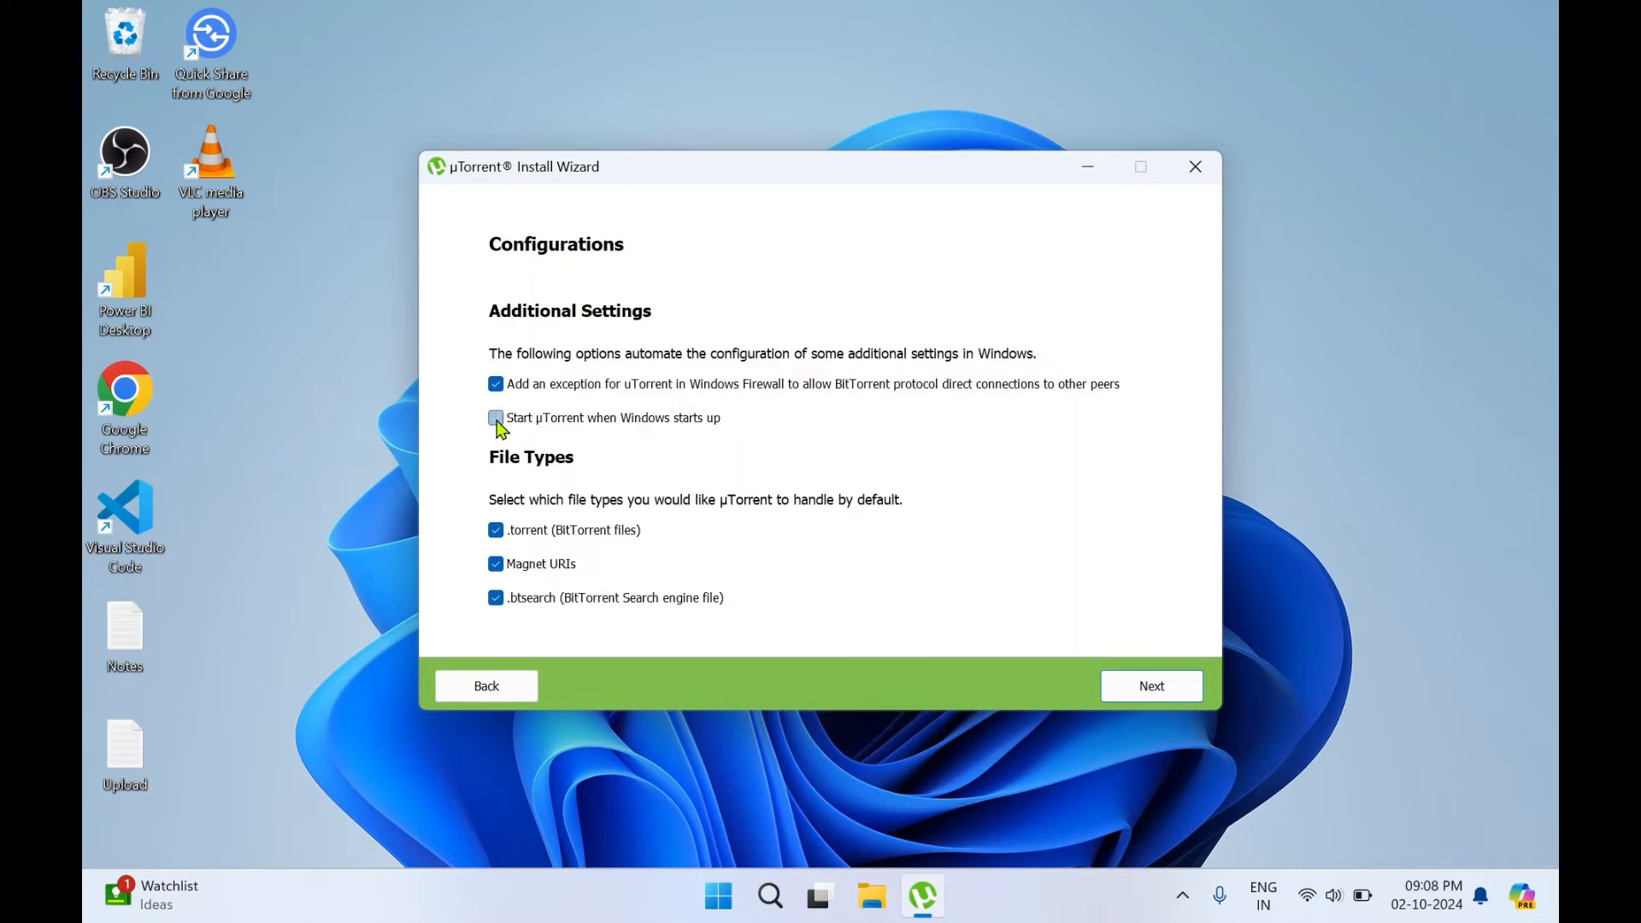
pyautogui.click(496, 417)
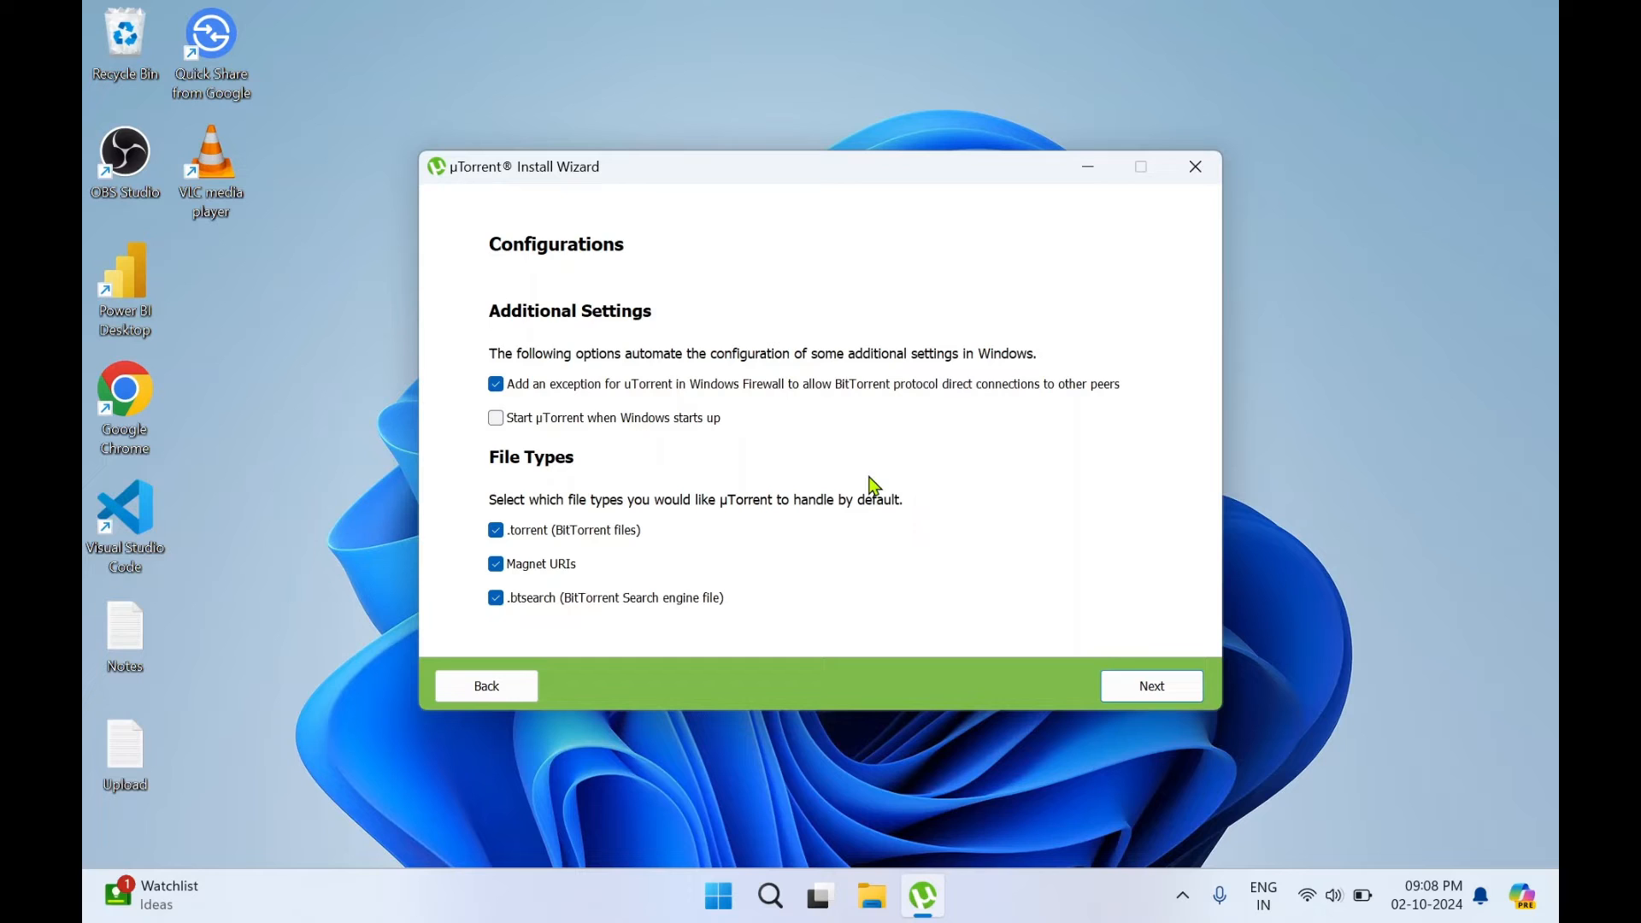
pyautogui.moveTo(642, 395)
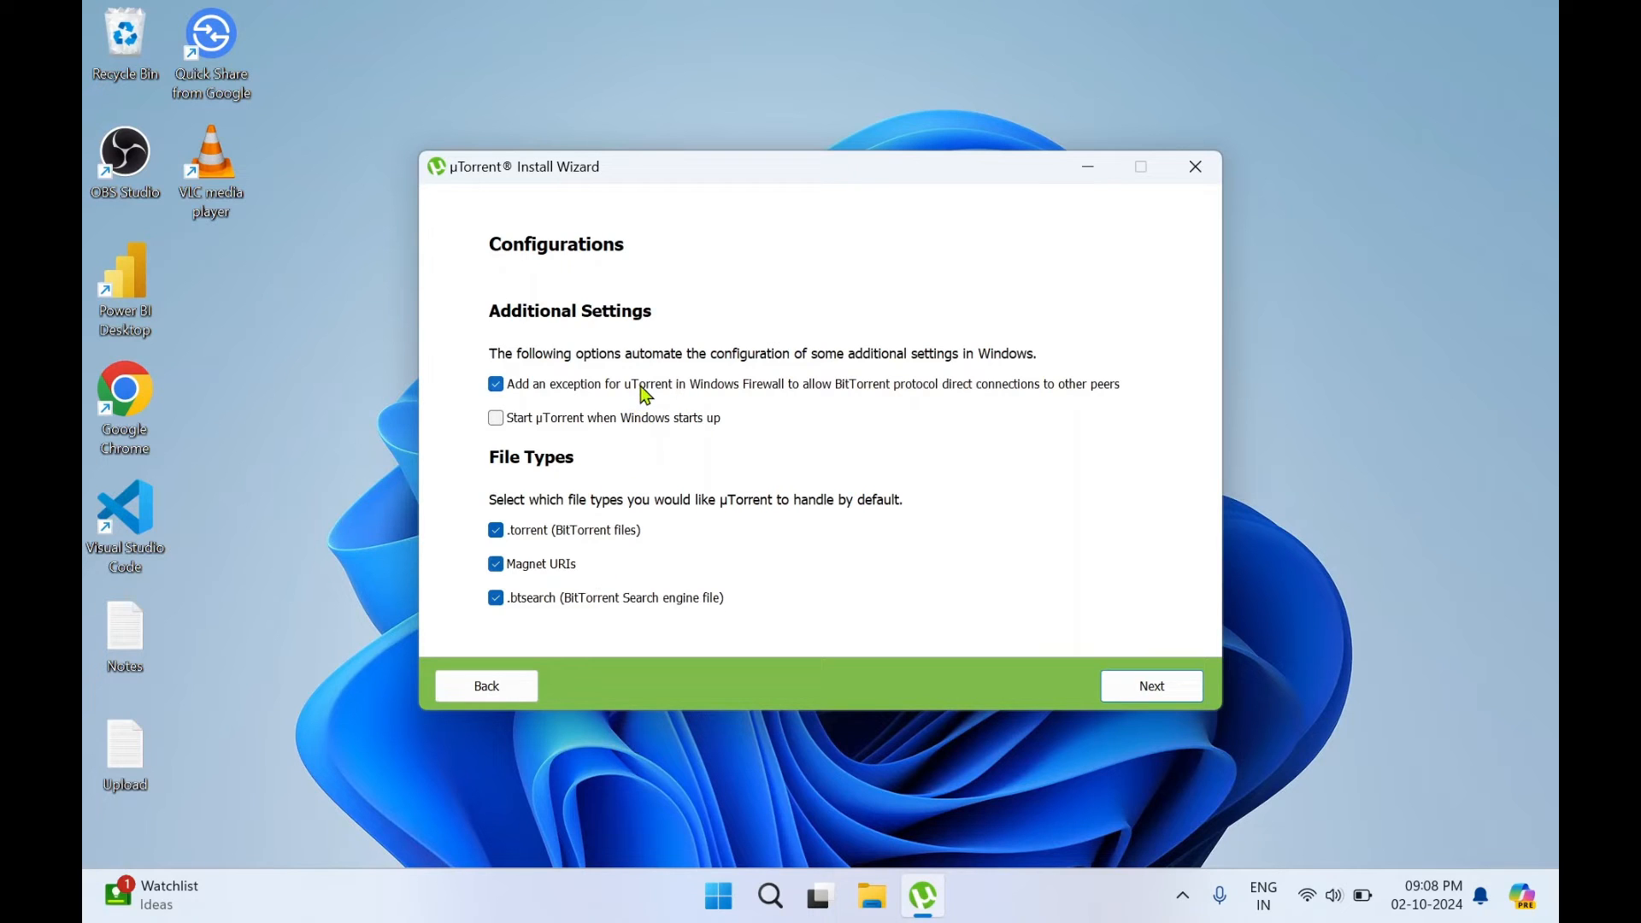
pyautogui.moveTo(654, 422)
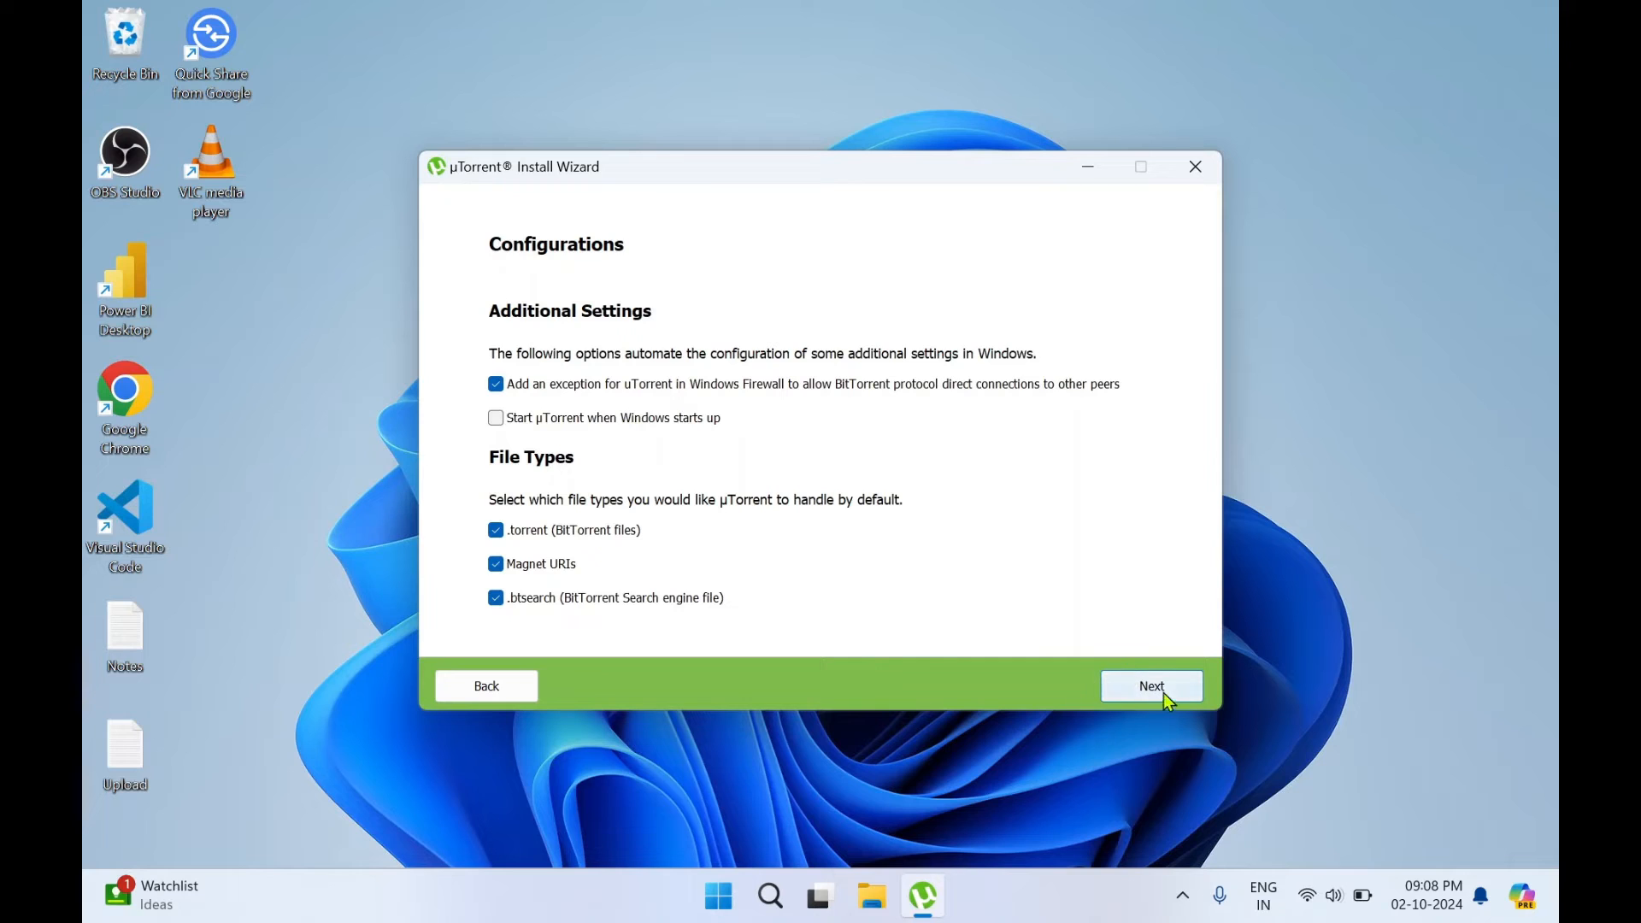
# Install µTorrent Classic and untick 'Launch the application on exit' when complete.
pyautogui.click(1151, 685)
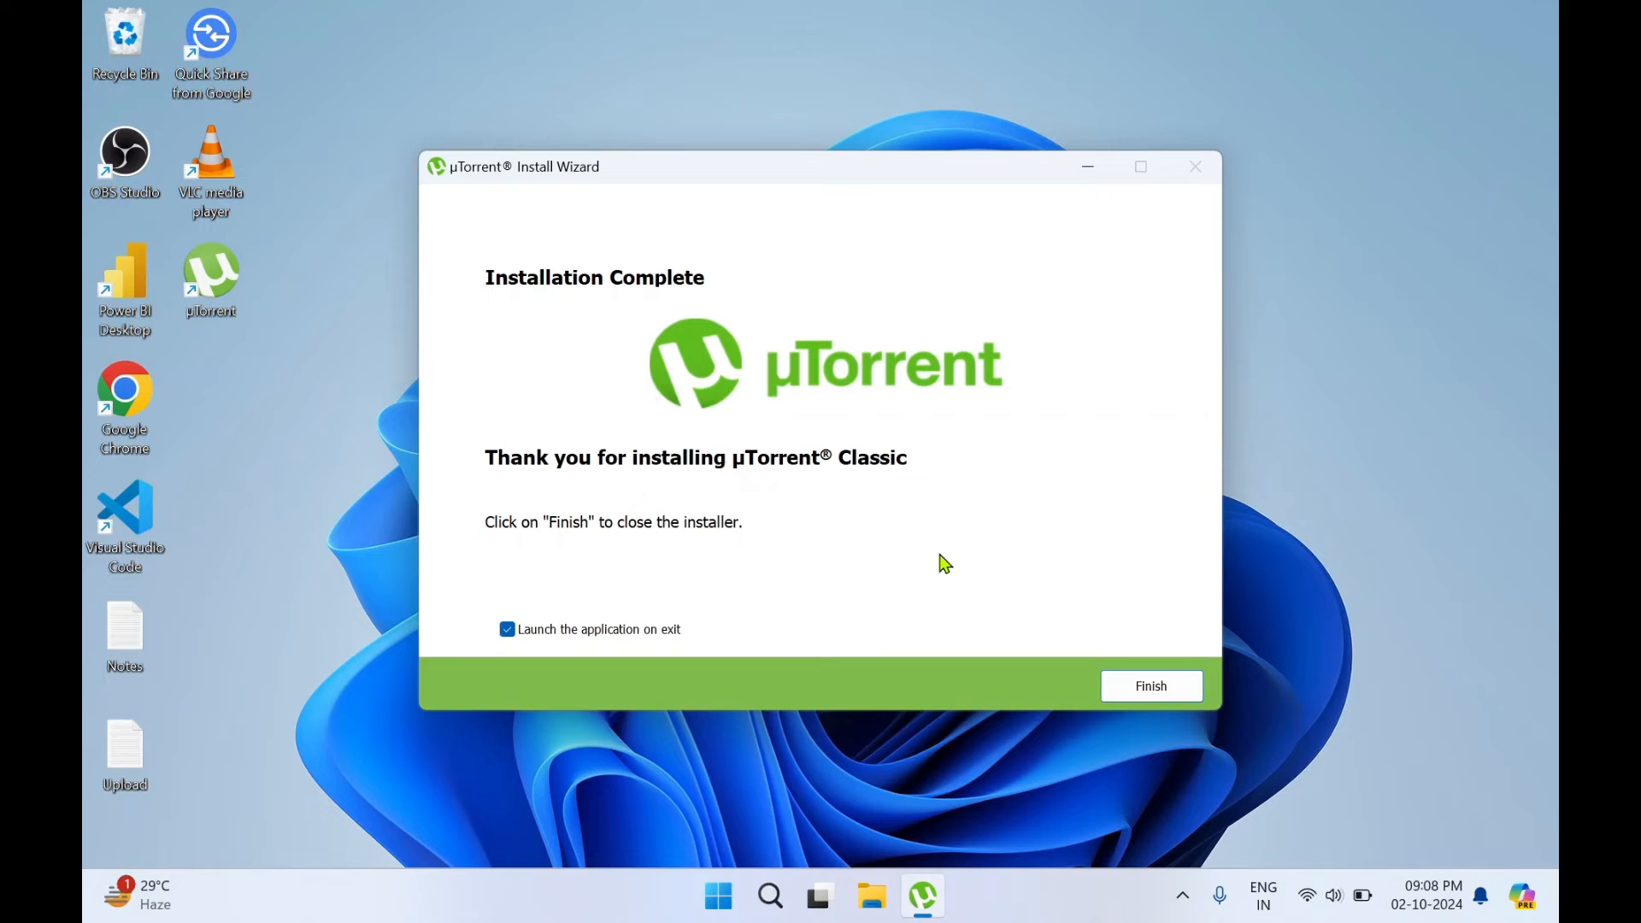
pyautogui.moveTo(918, 576)
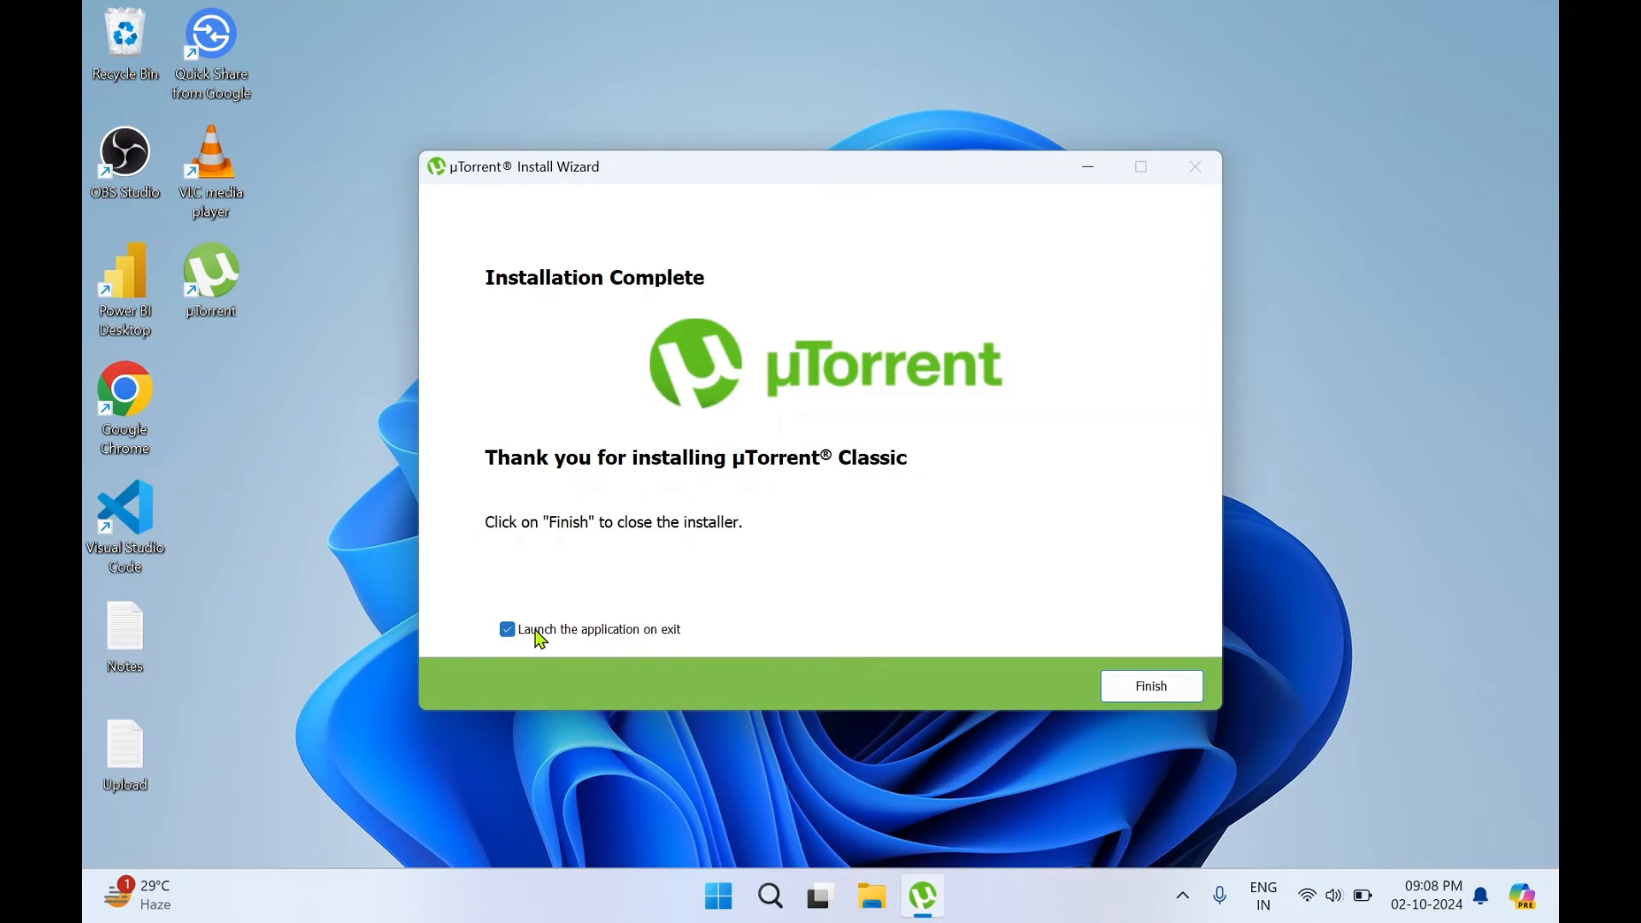
pyautogui.click(1148, 685)
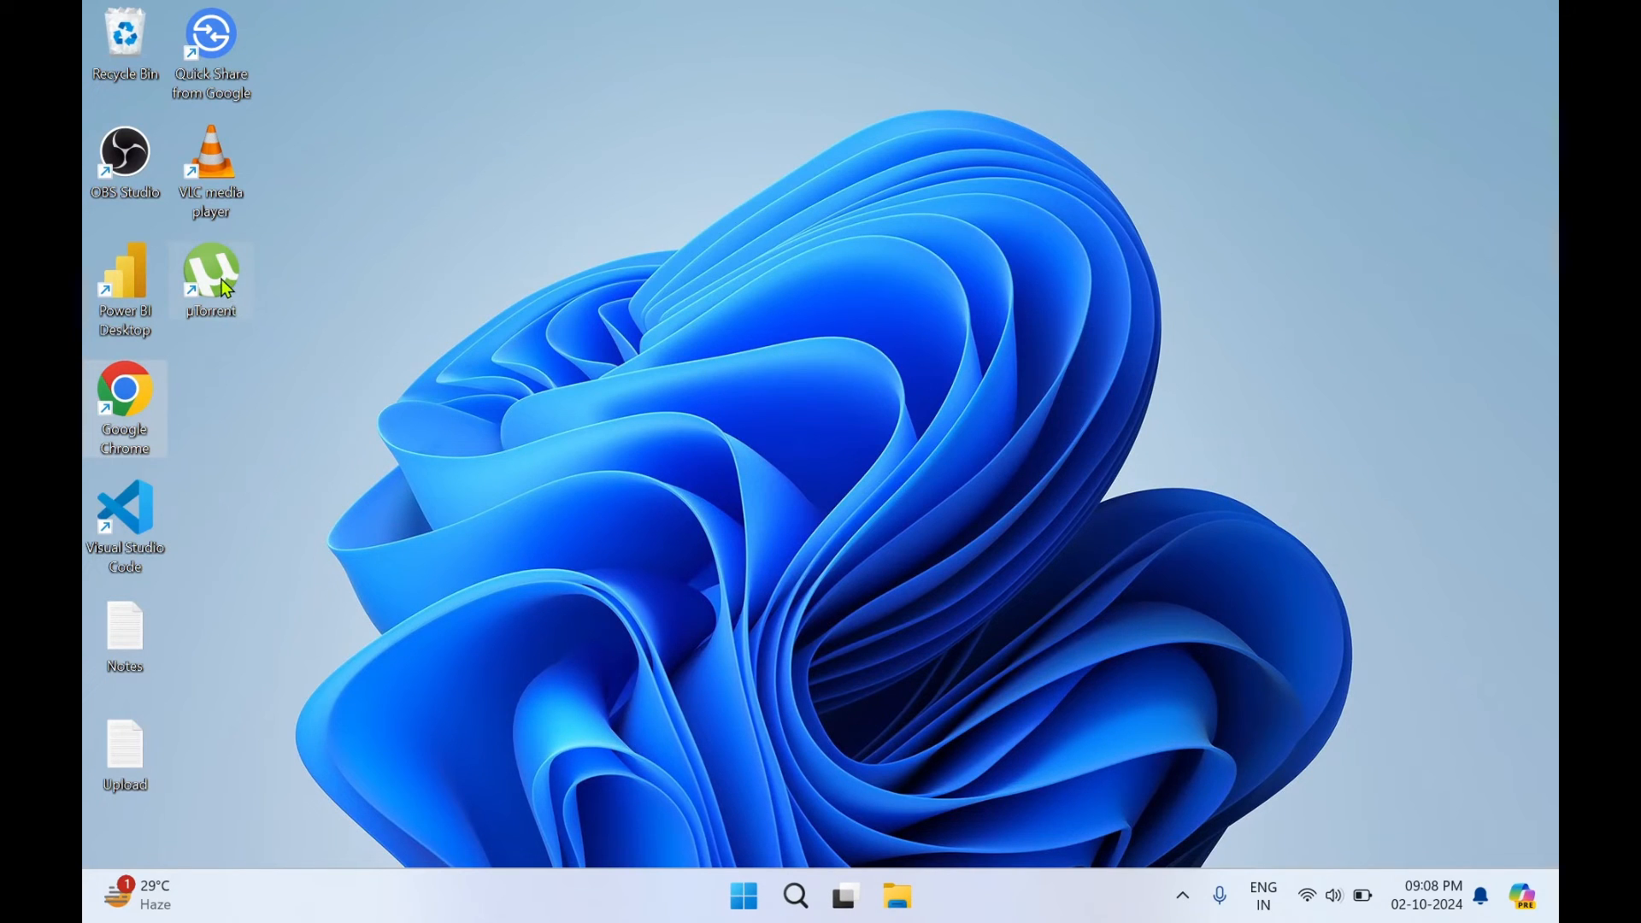
pyautogui.moveTo(644, 762)
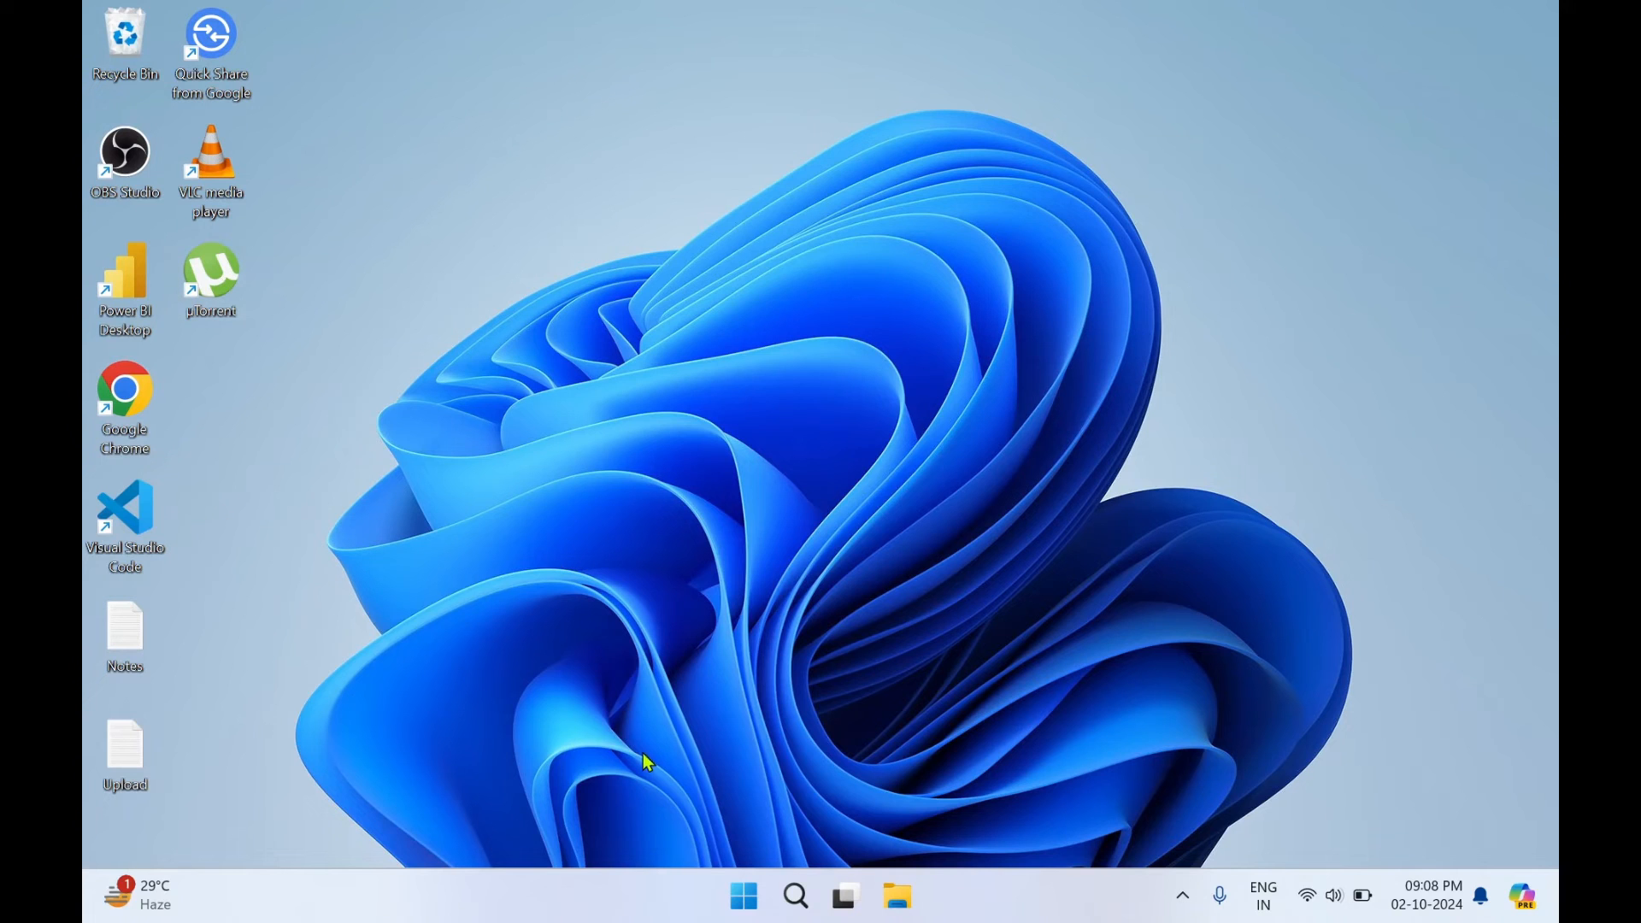
# Search Windows Start for "utorrent" and launch the µTorrent app.
pyautogui.click(743, 894)
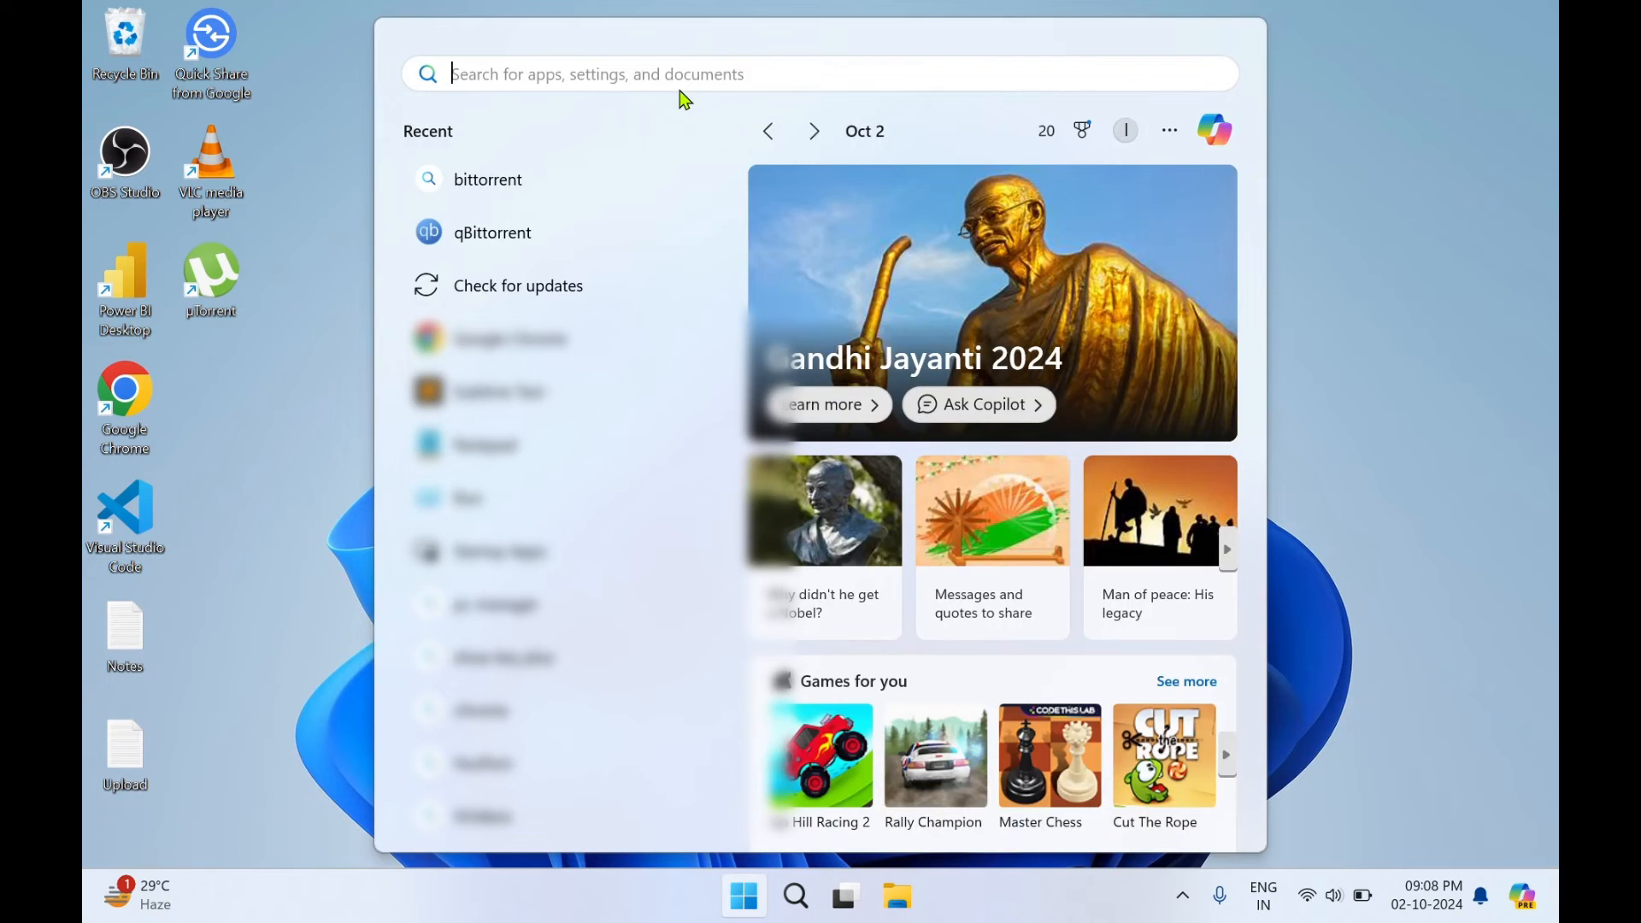
pyautogui.write('utorre')
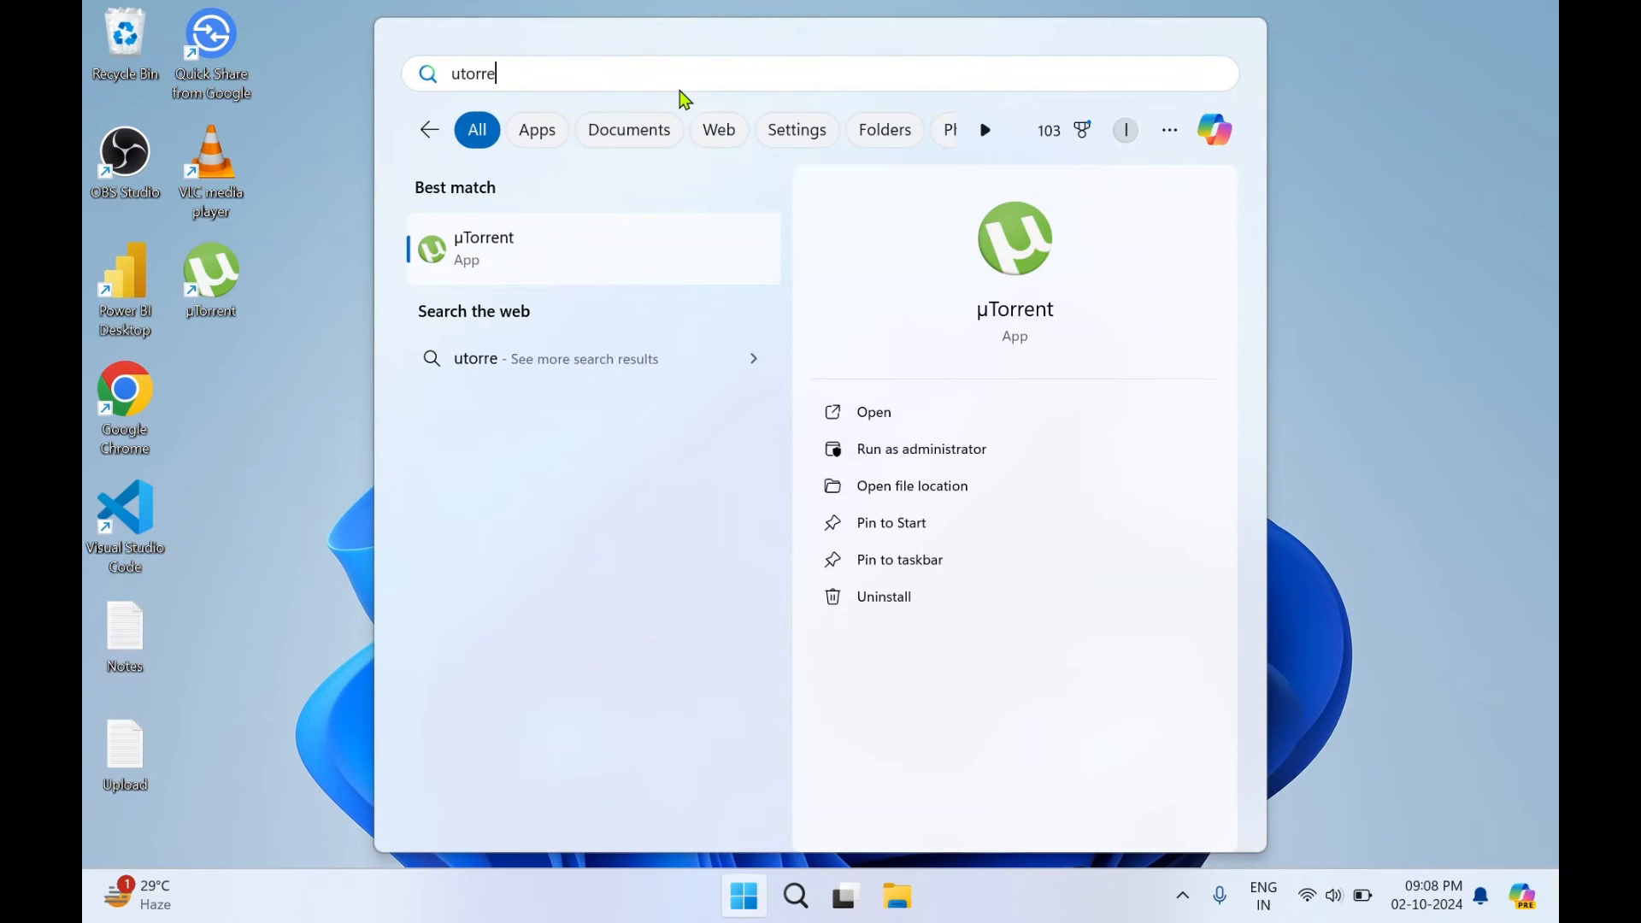
pyautogui.write('nt')
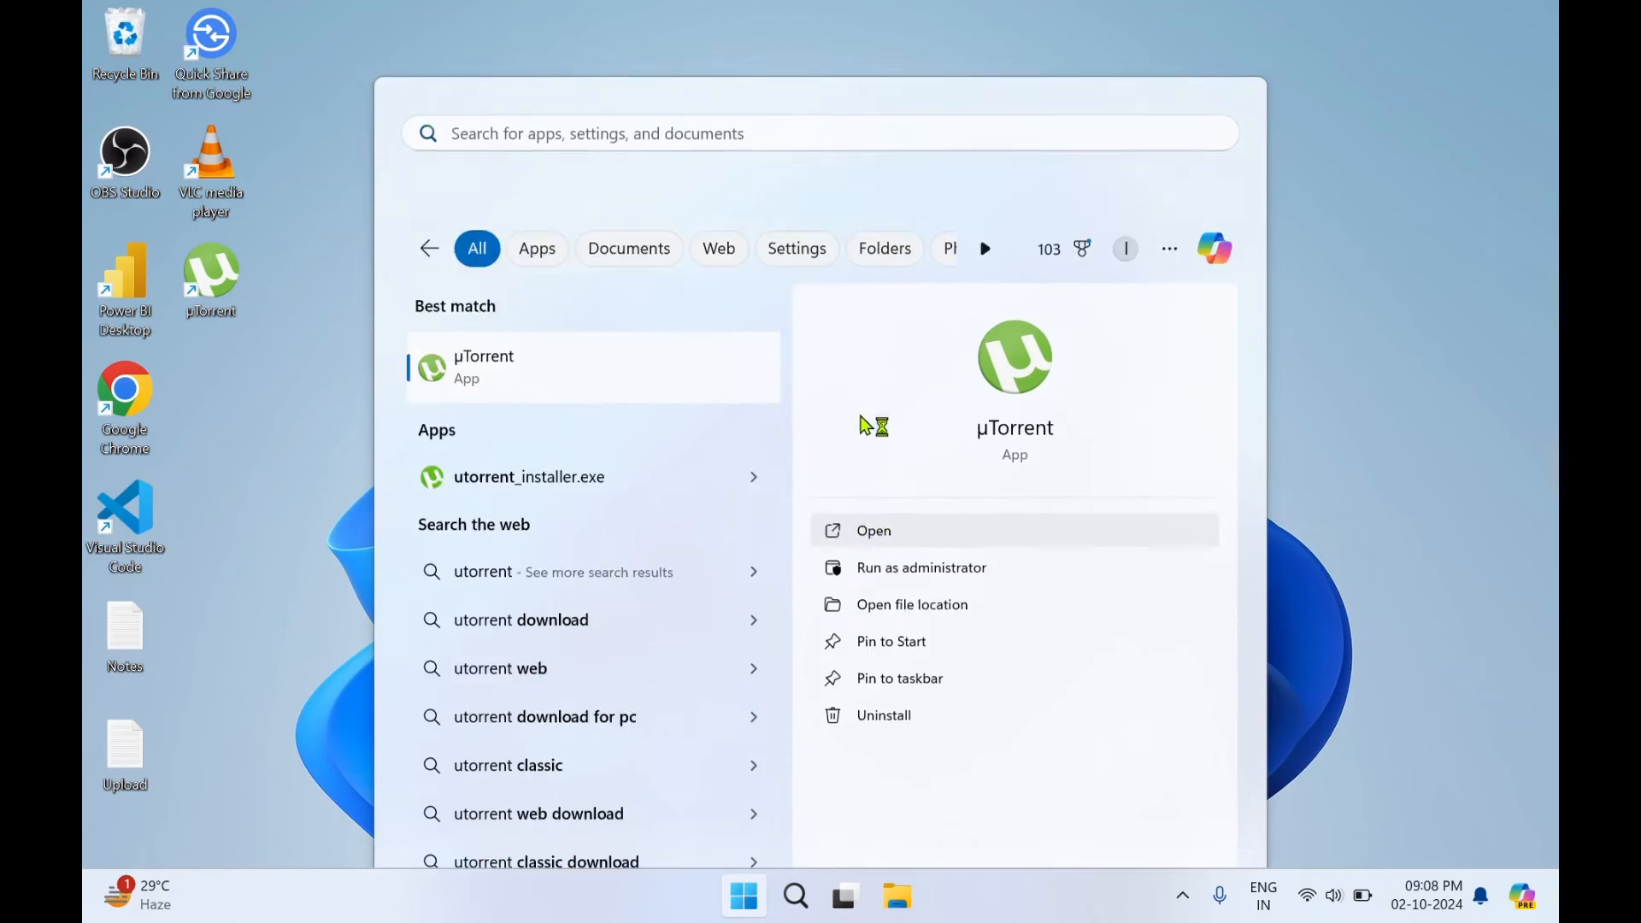
pyautogui.click(873, 530)
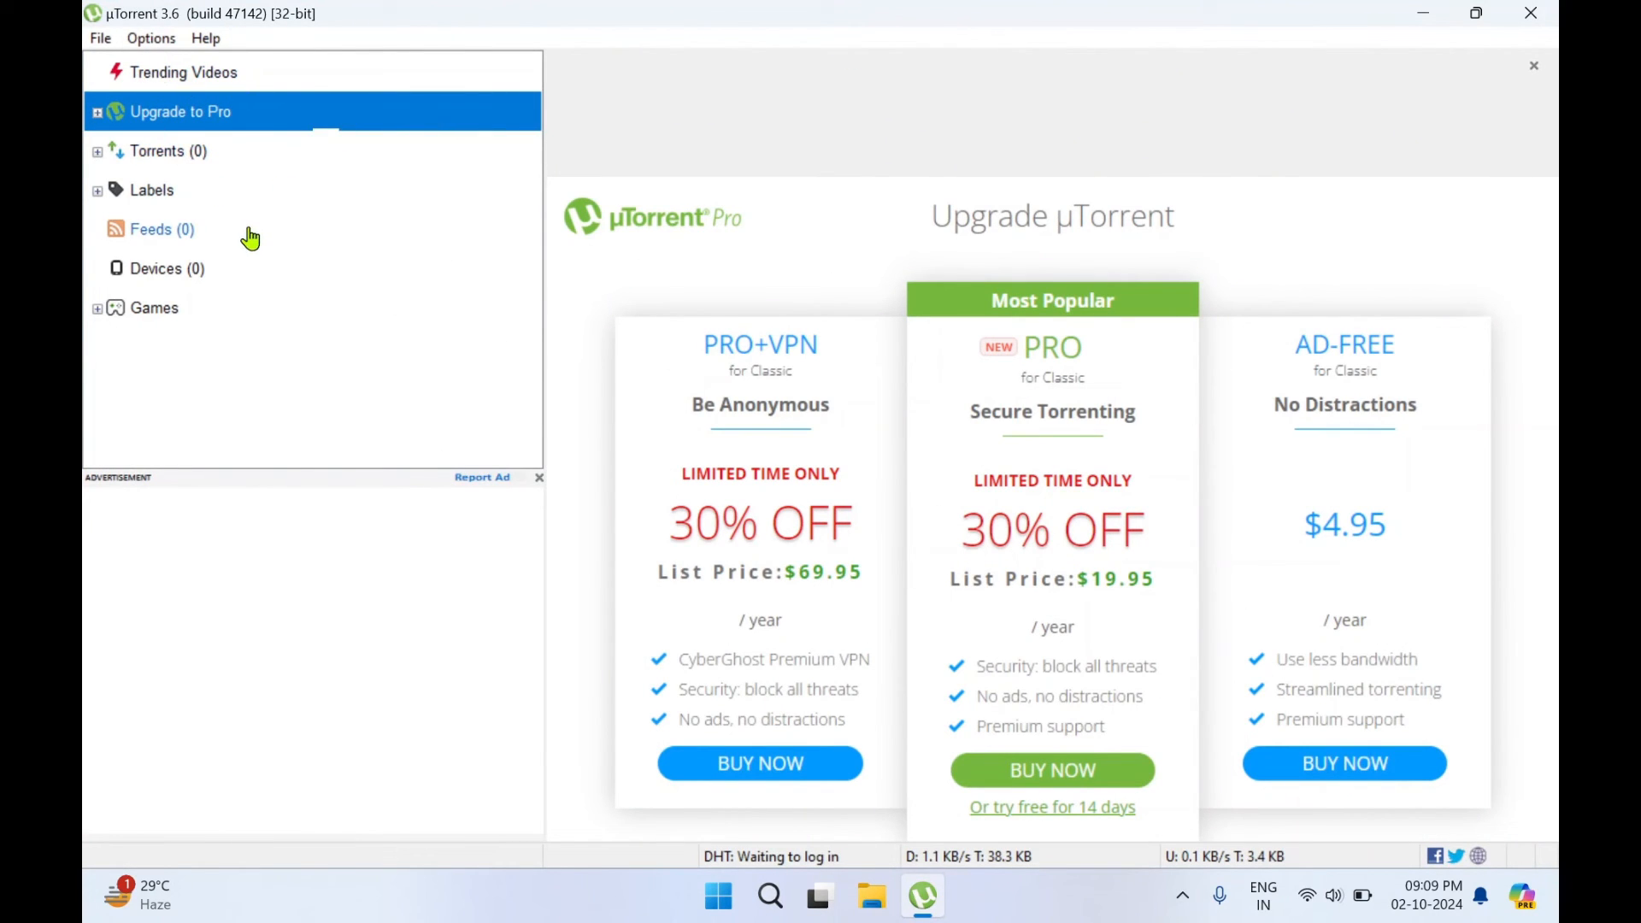
# Switch from the Upgrade to Pro page to the empty Torrents (0) list with its toolbar.
pyautogui.click(162, 150)
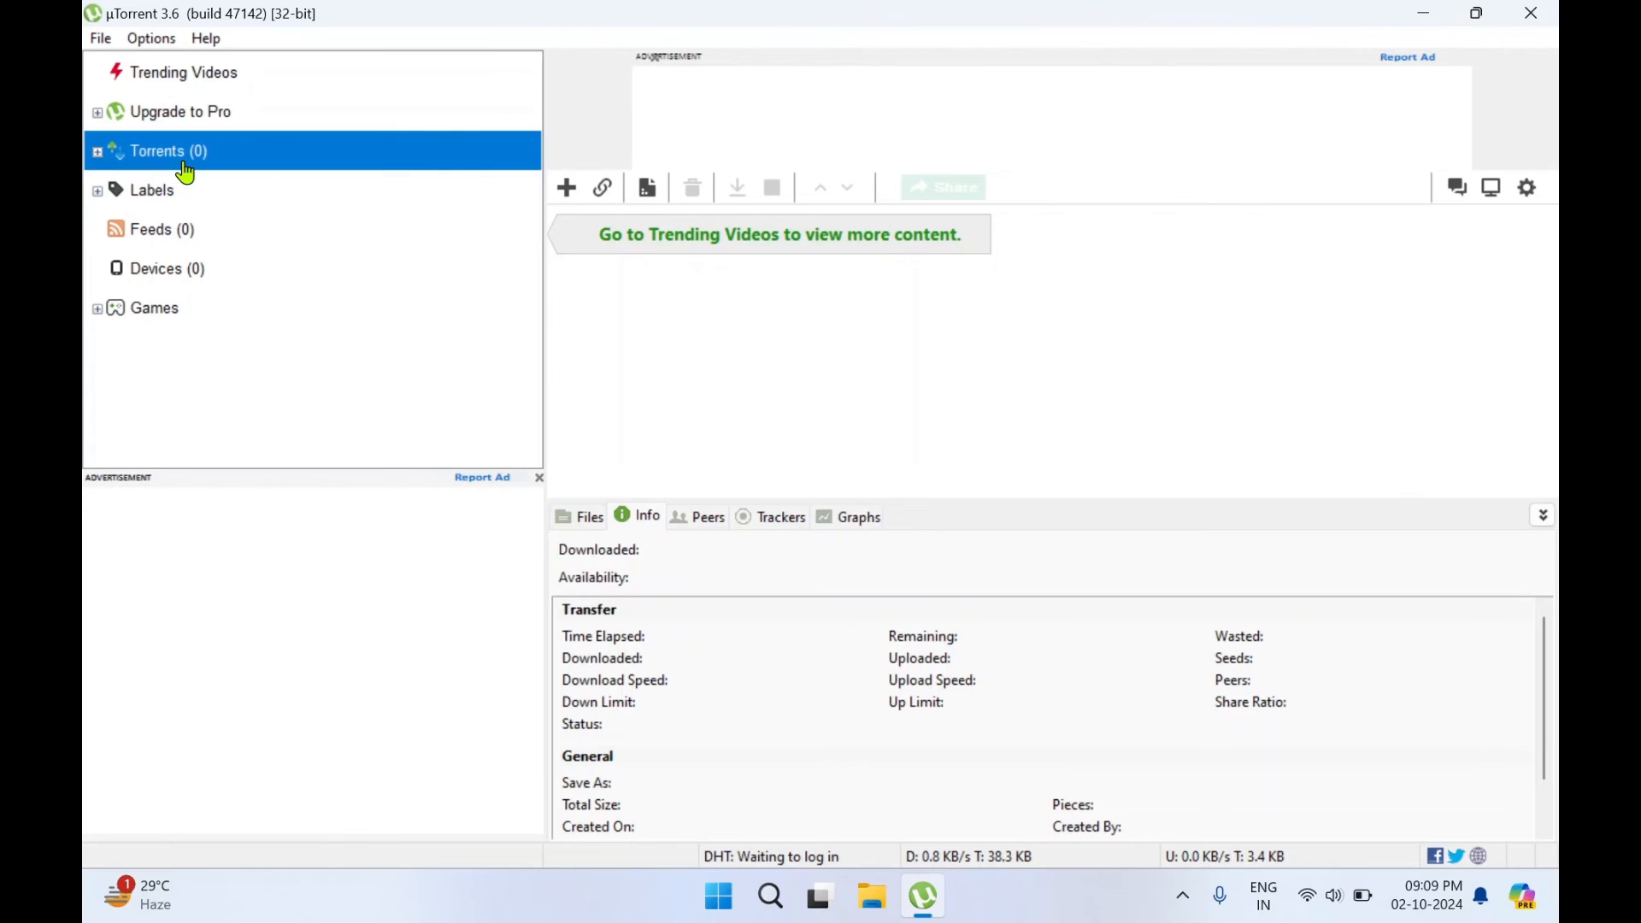
pyautogui.moveTo(584, 208)
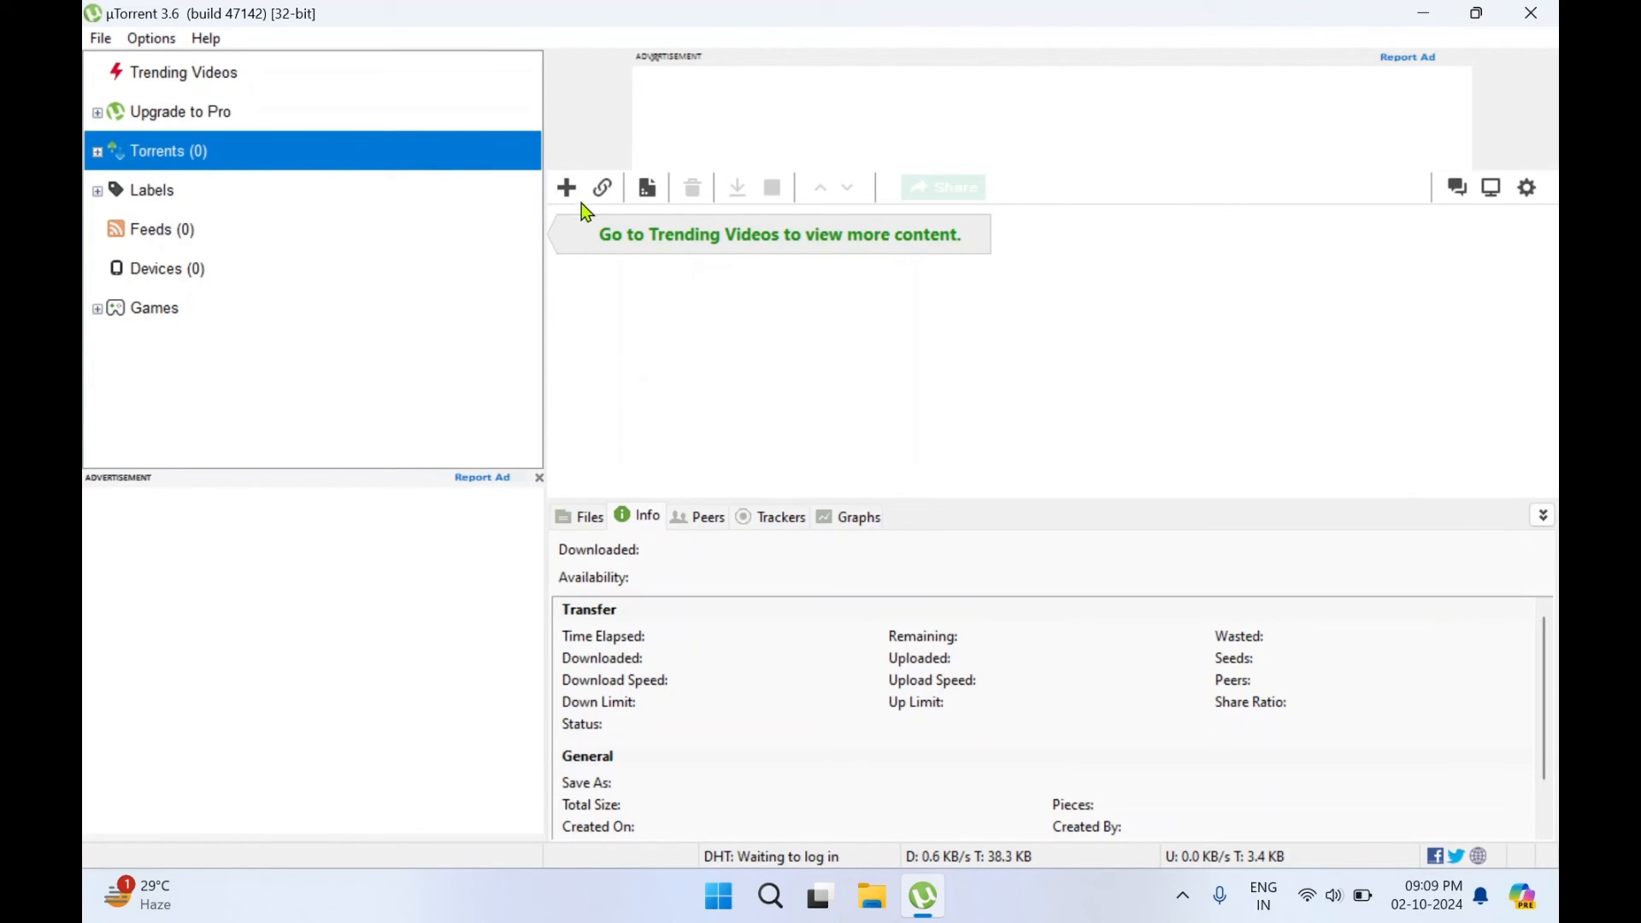
pyautogui.moveTo(566, 188)
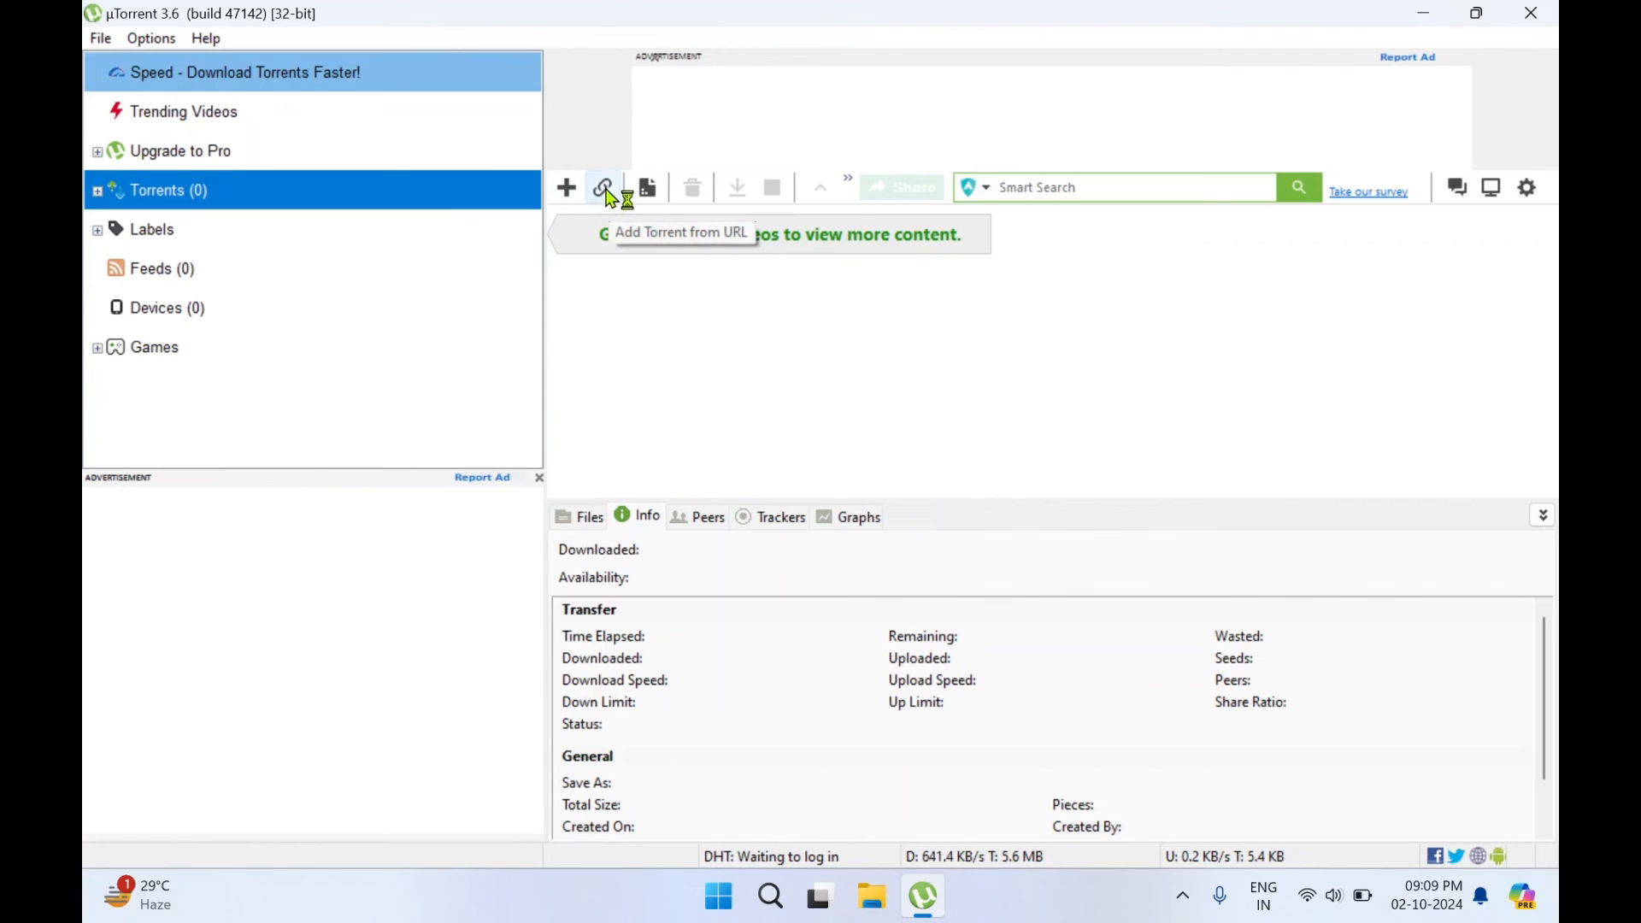
pyautogui.moveTo(698, 330)
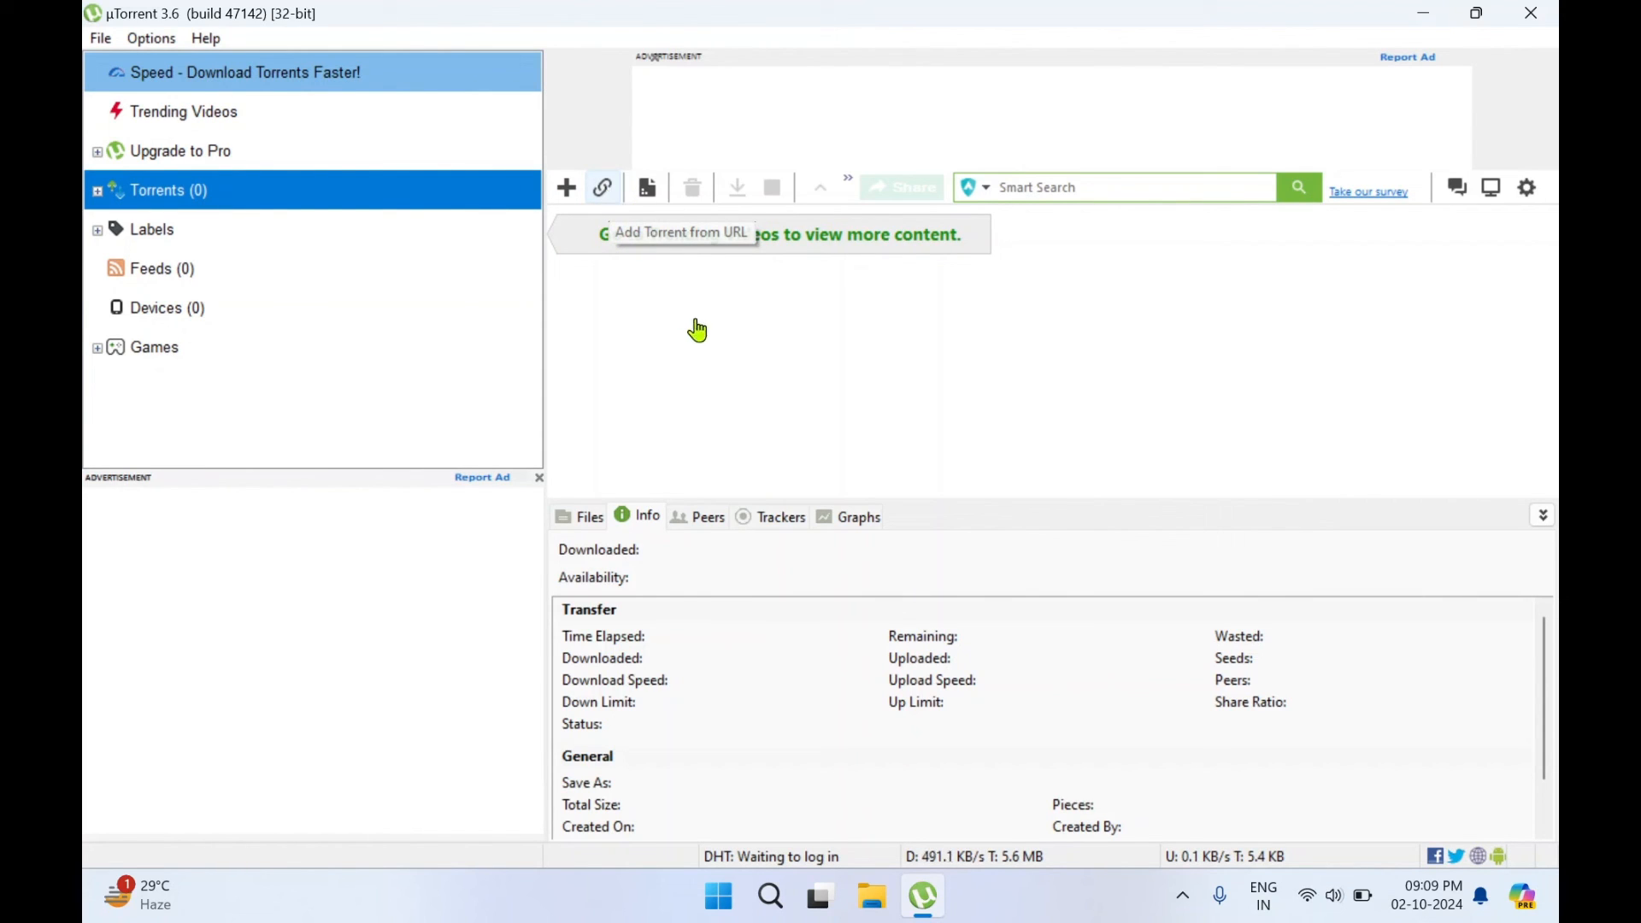
pyautogui.moveTo(646, 186)
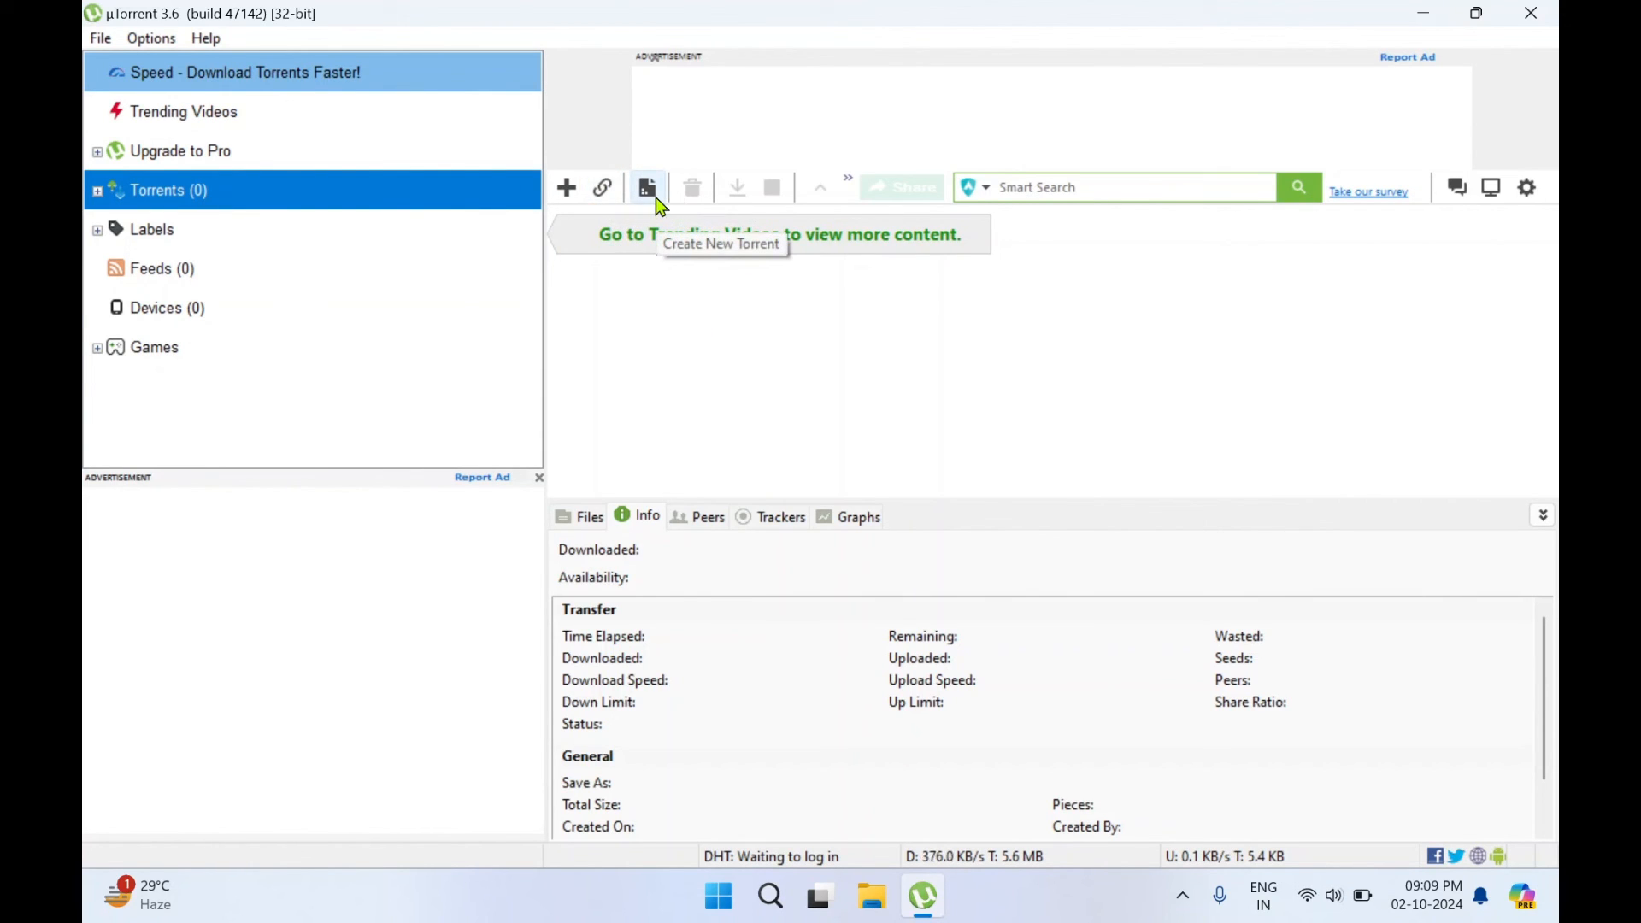
pyautogui.moveTo(975, 422)
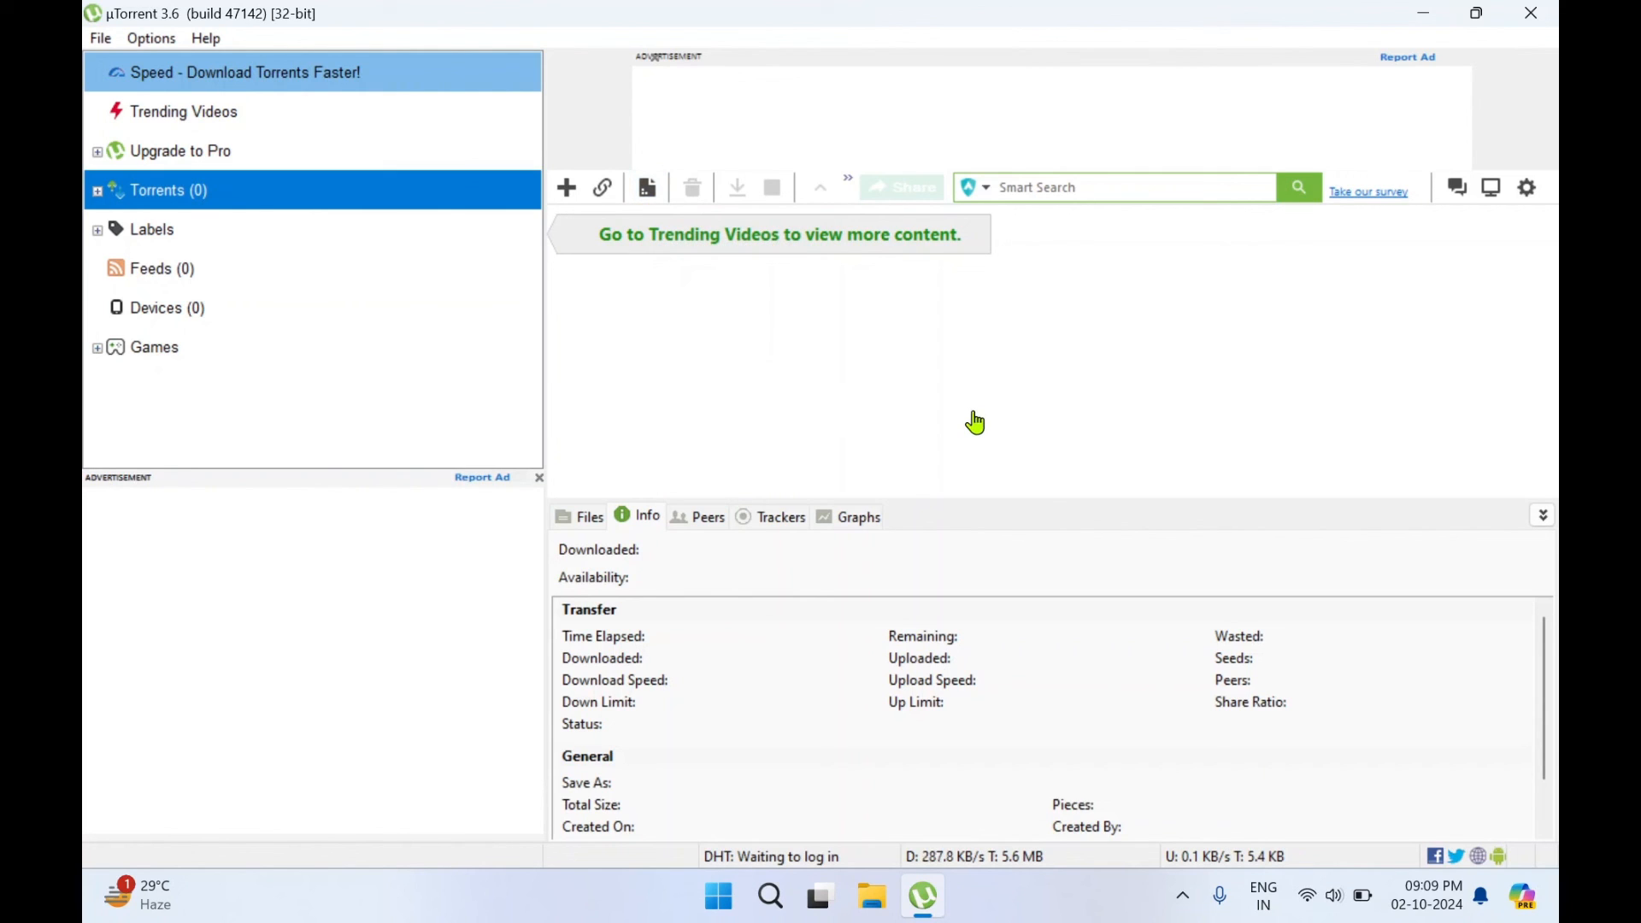
pyautogui.moveTo(858, 431)
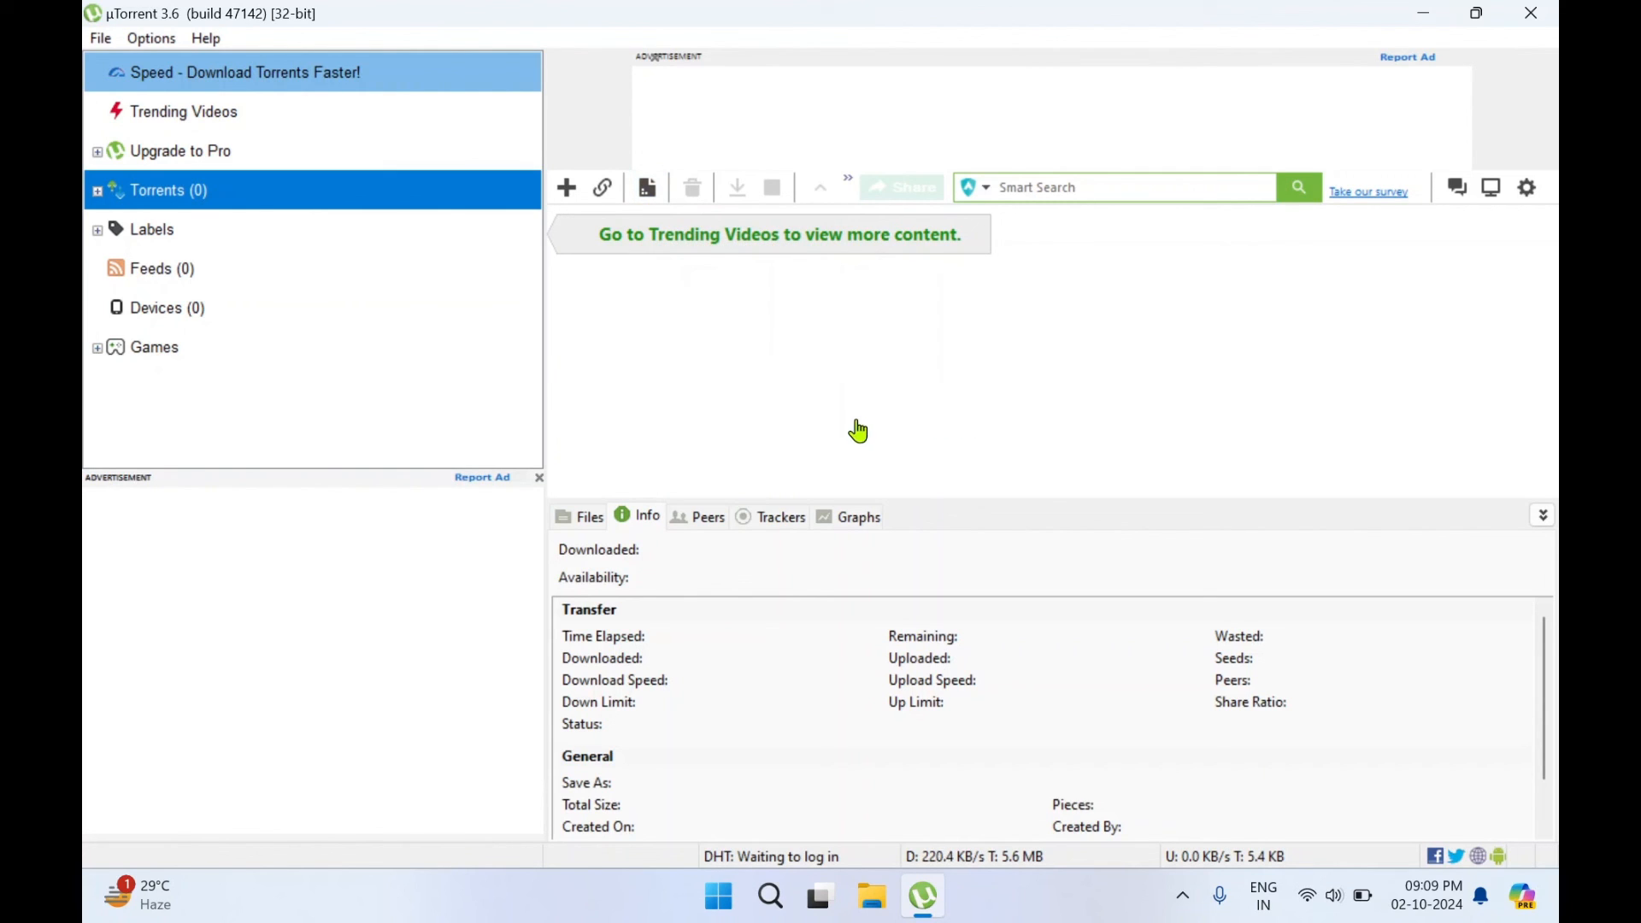
pyautogui.moveTo(973, 412)
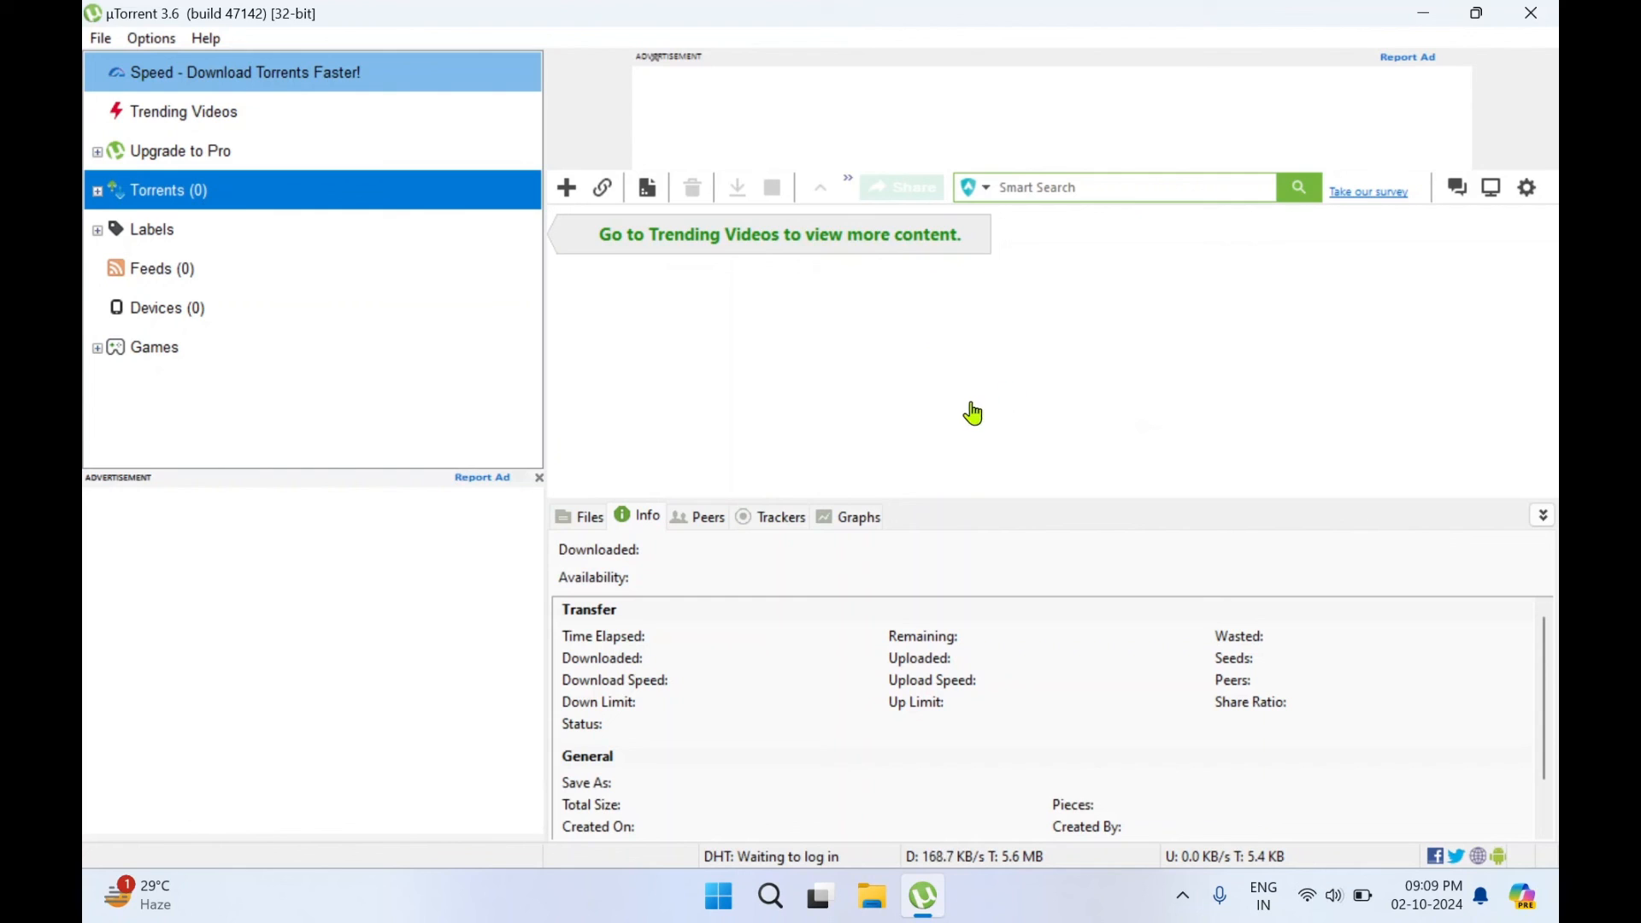
pyautogui.moveTo(463, 539)
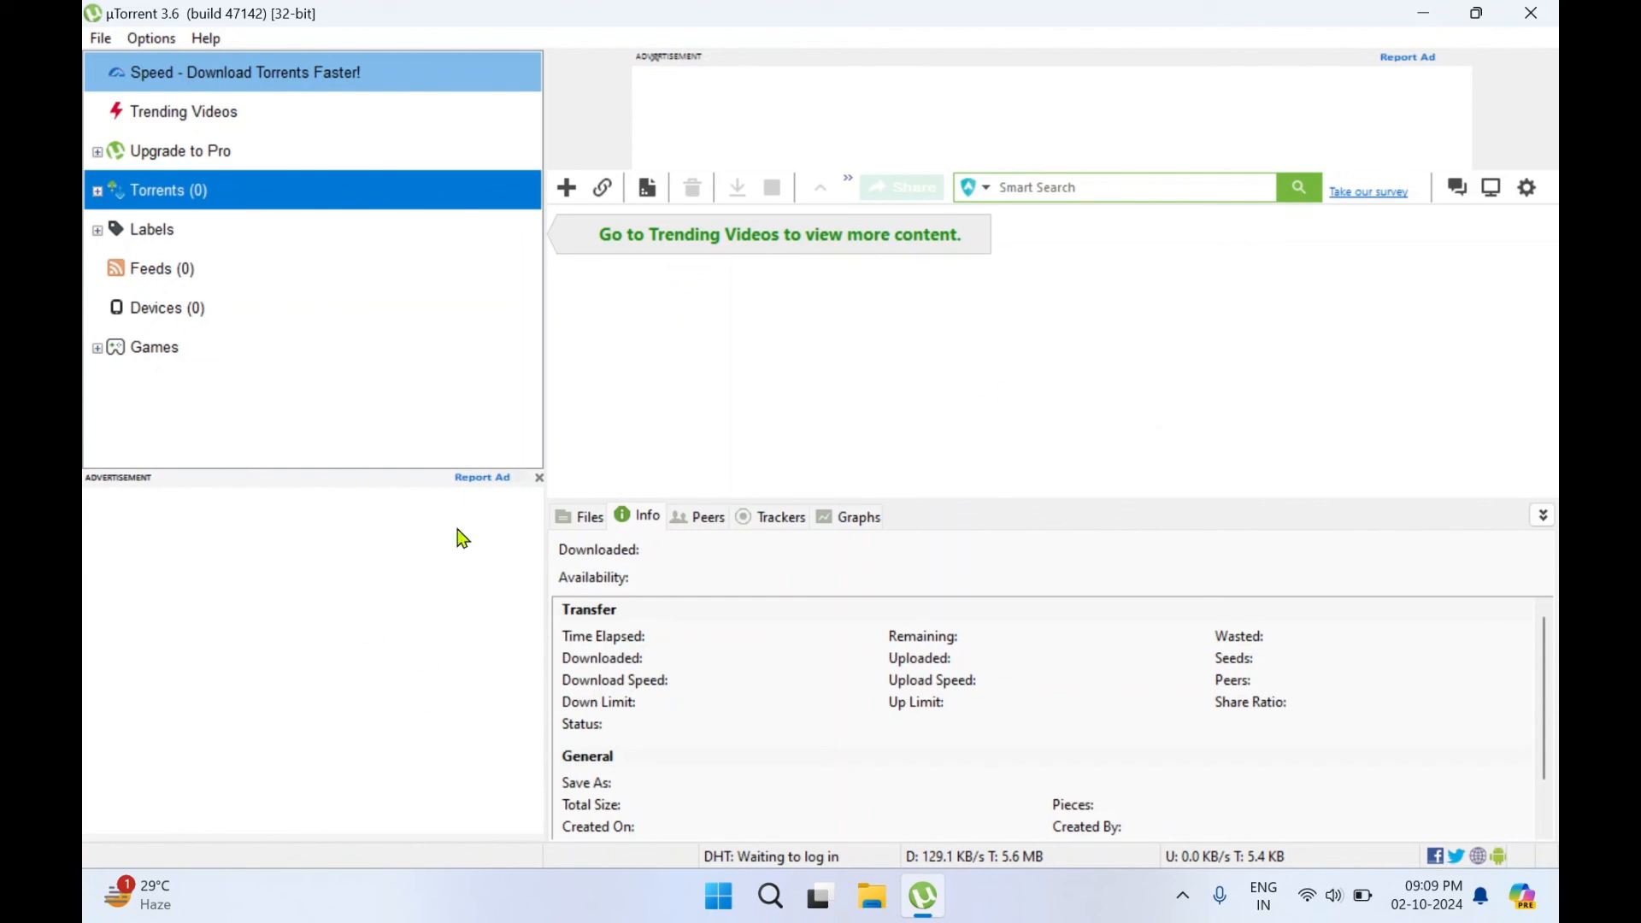
pyautogui.moveTo(973, 101)
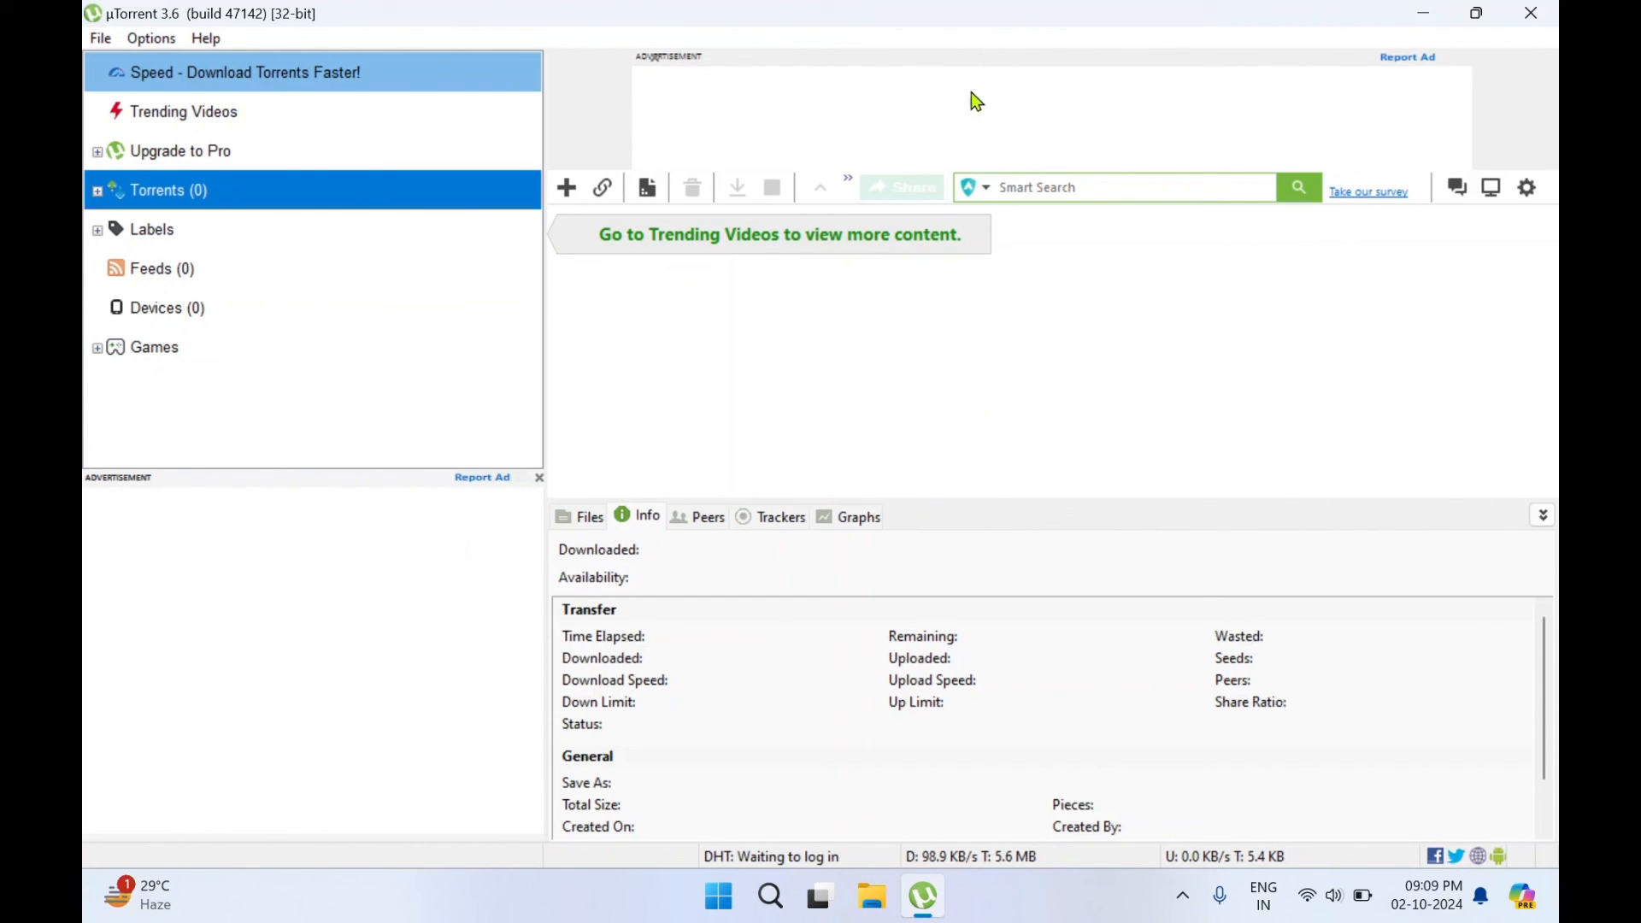
pyautogui.moveTo(1420, 351)
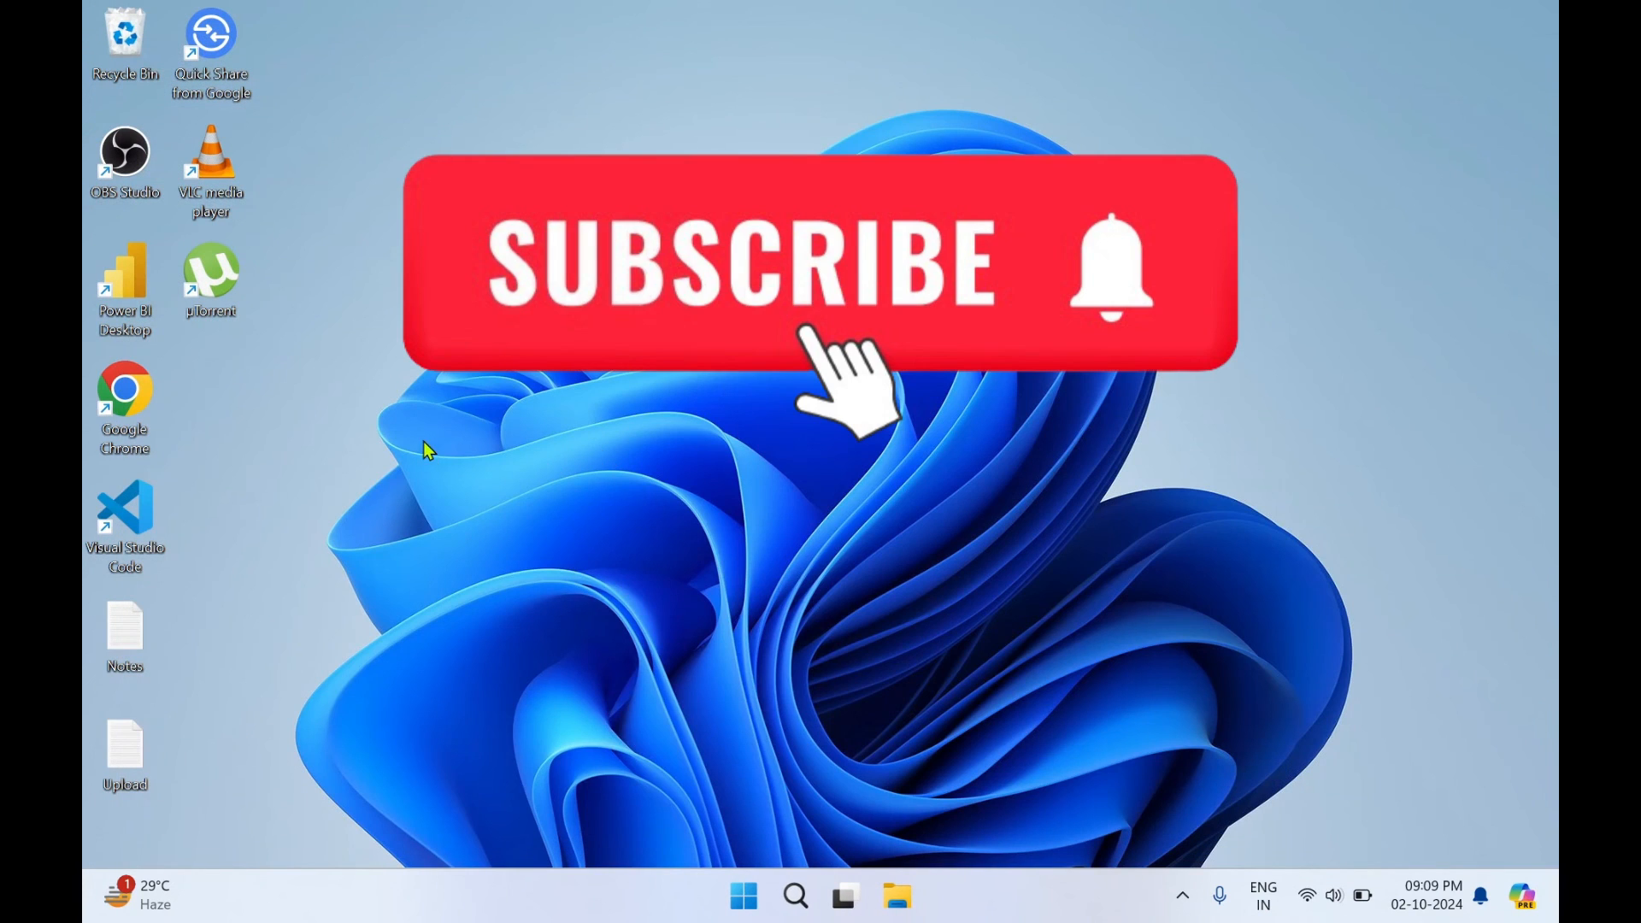
pyautogui.moveTo(390, 531)
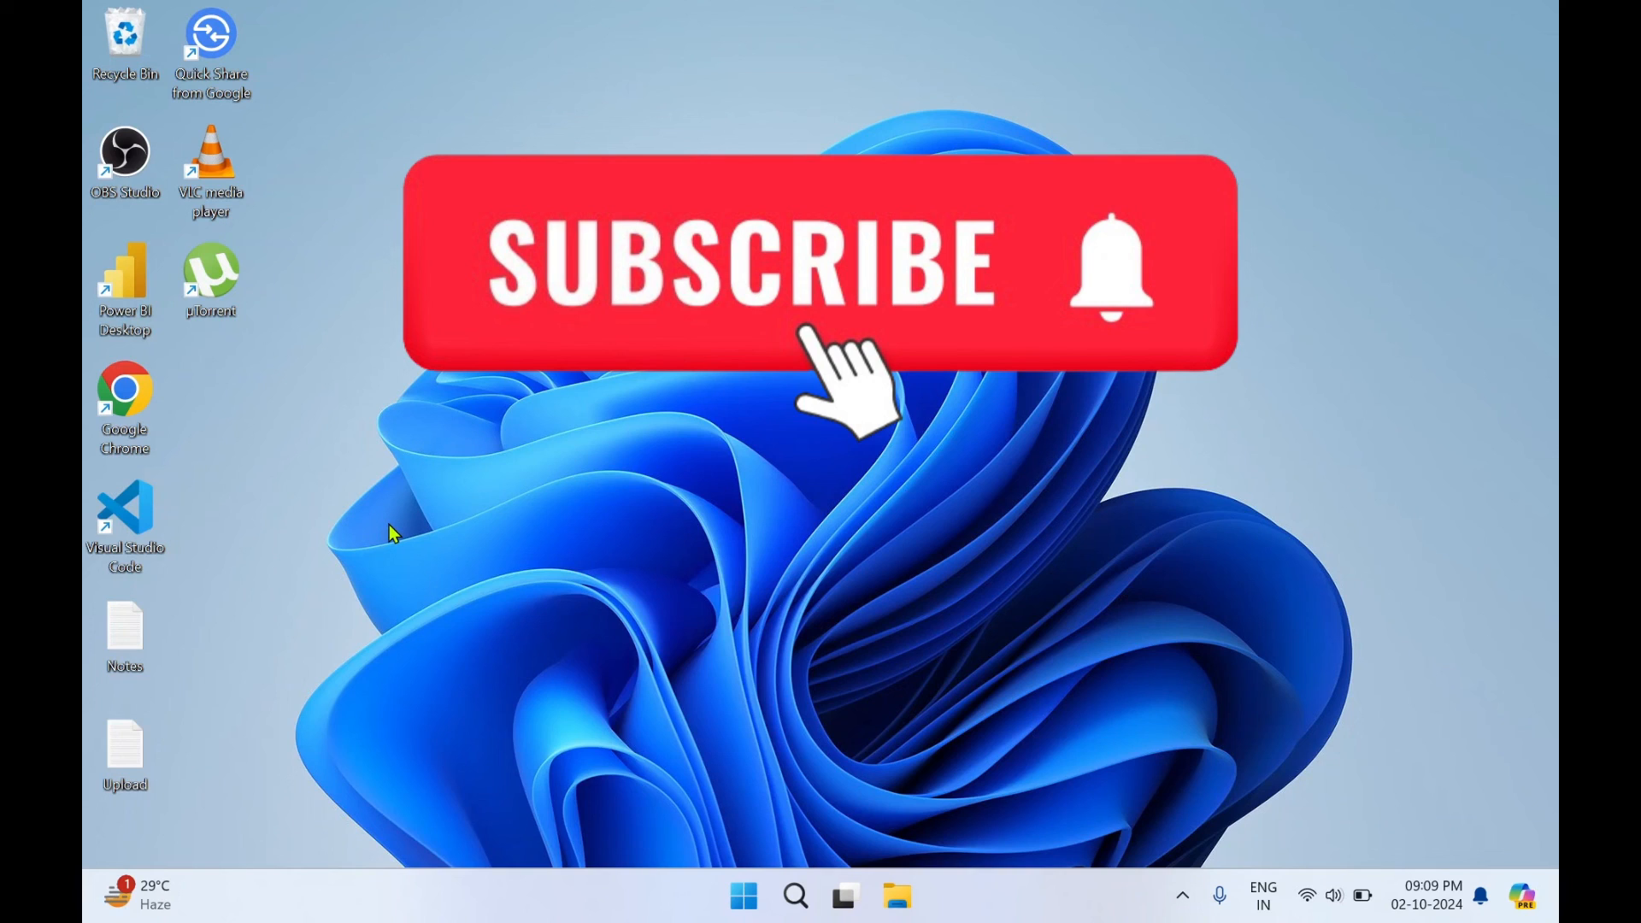